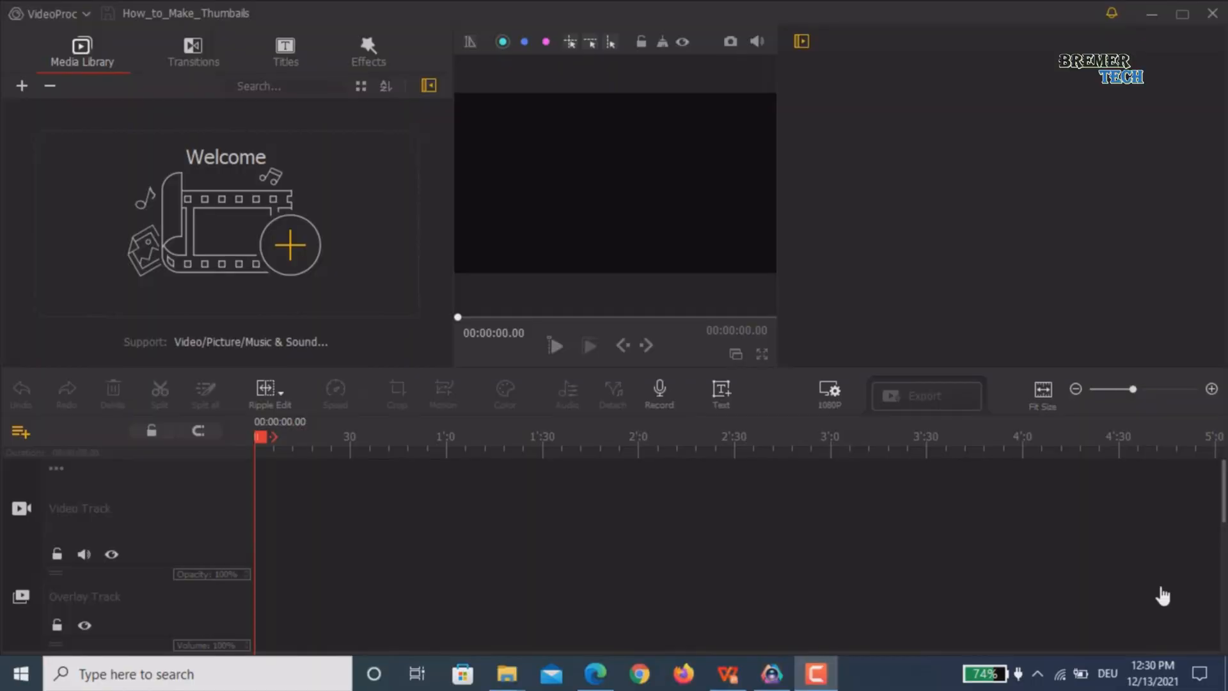
{"action": "mouse_move", "coordinate": [1070, 575]}
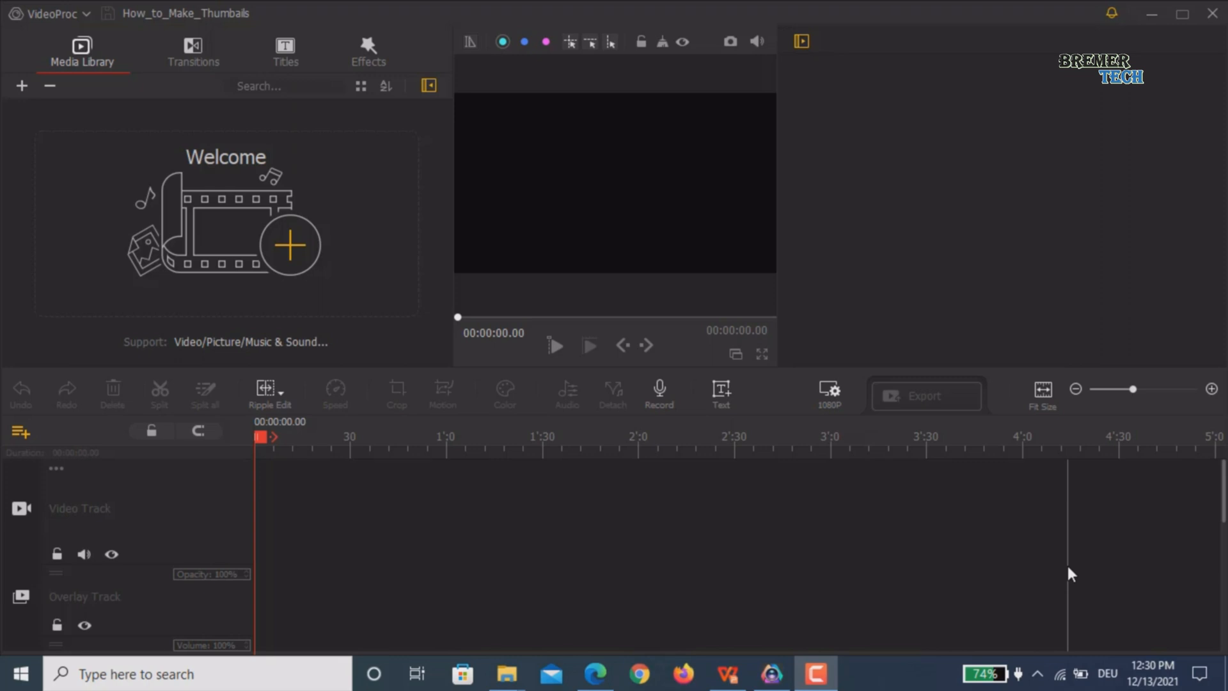
{"action": "mouse_move", "coordinate": [1062, 569]}
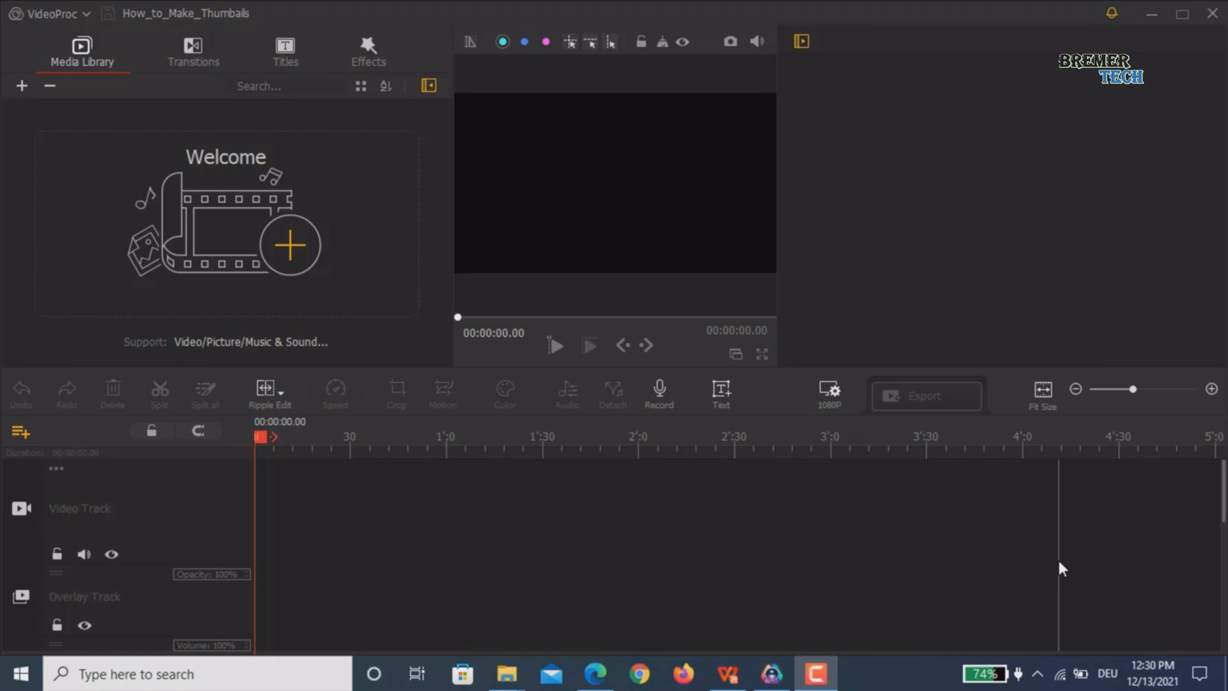
{"action": "mouse_move", "coordinate": [505, 673]}
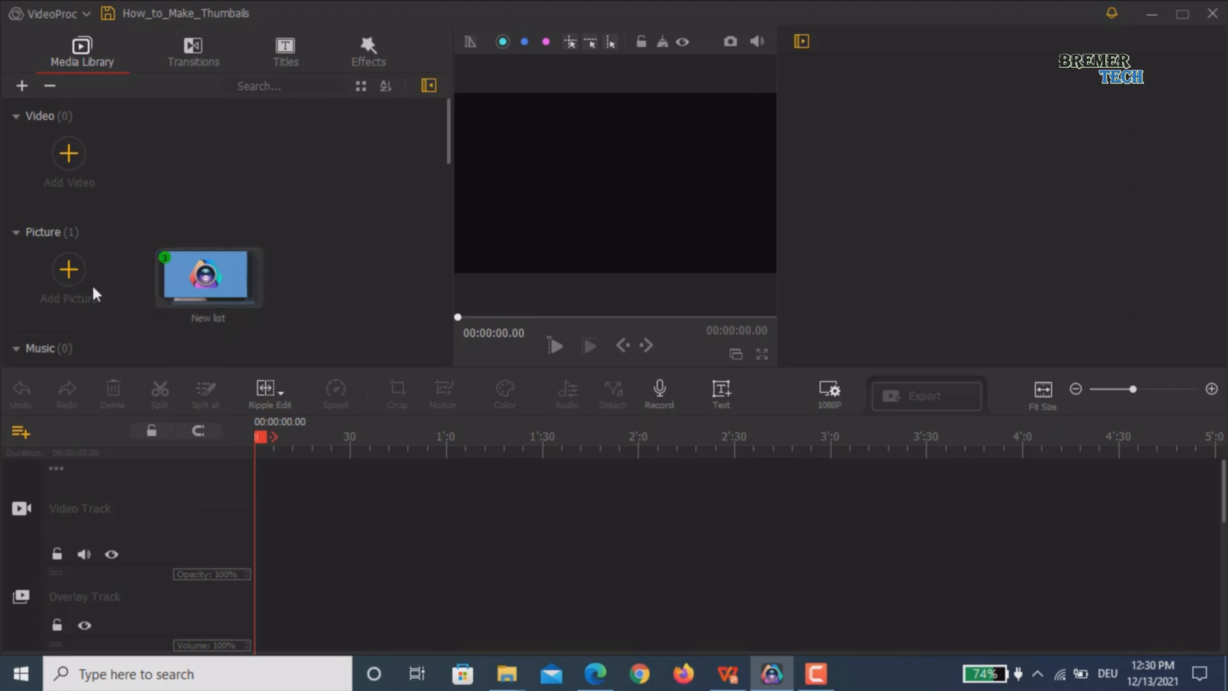
Step: Place the pexels butterfly photo from New list onto the start of the video track
{"action": "left_click", "coordinate": [207, 276]}
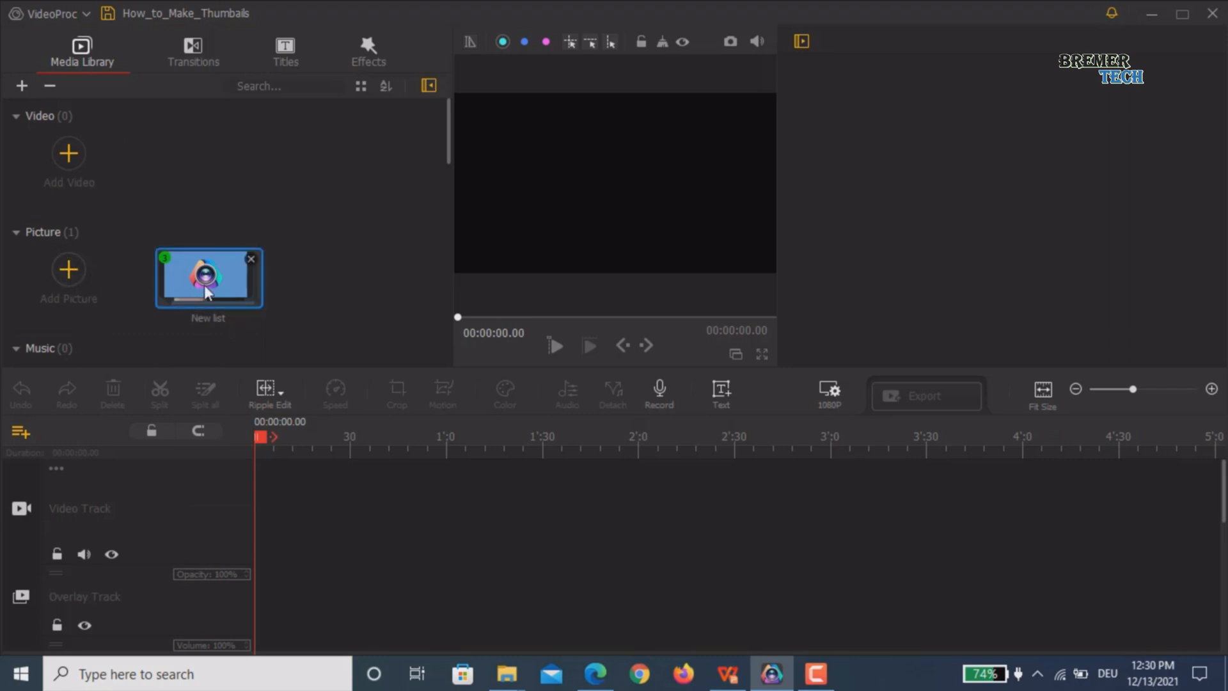
{"action": "double_click", "coordinate": [209, 277]}
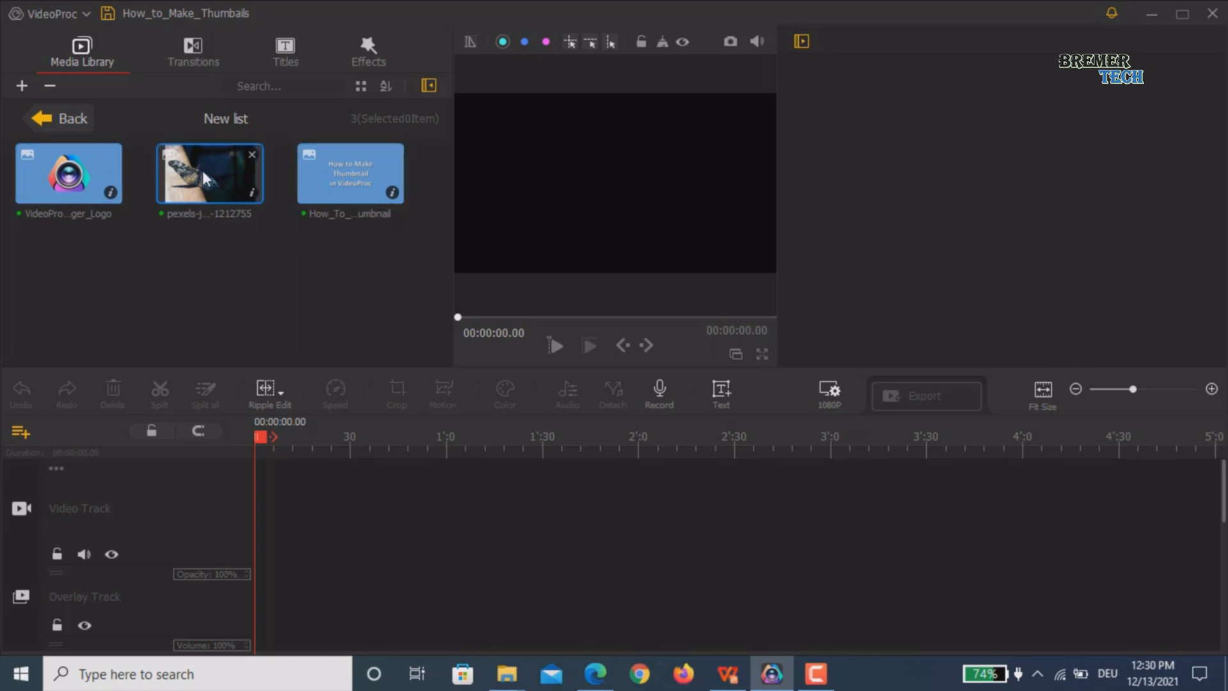
{"action": "left_click", "coordinate": [209, 173]}
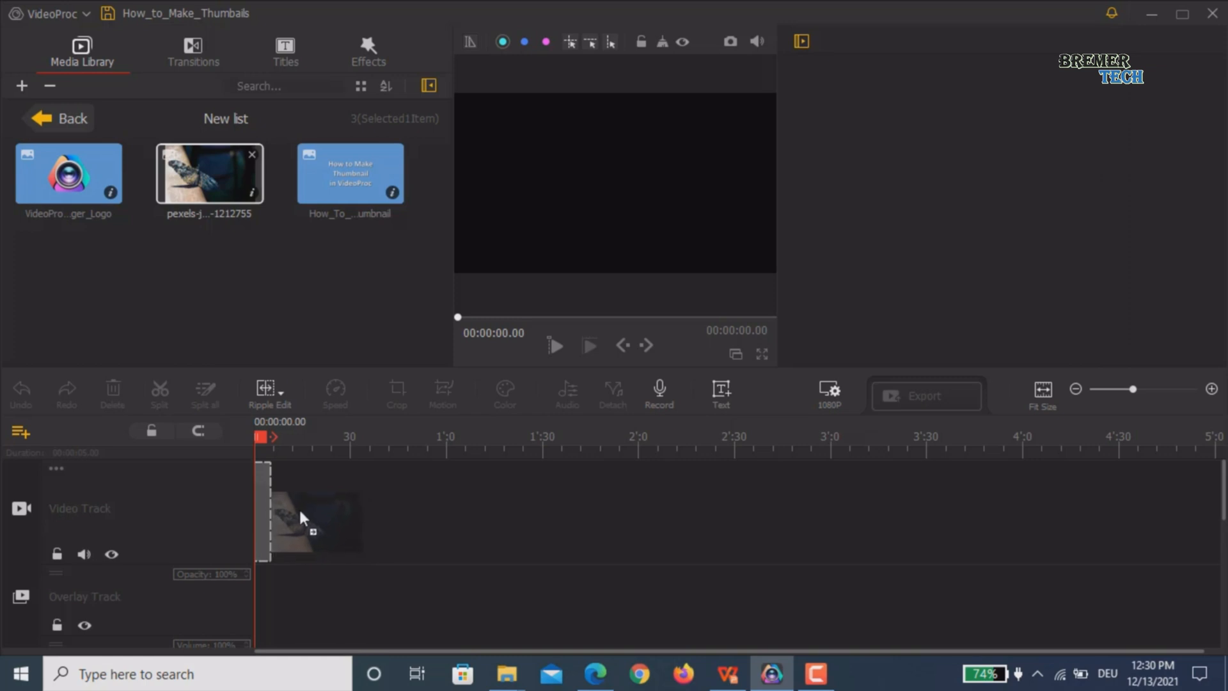
{"action": "left_click", "coordinate": [305, 517]}
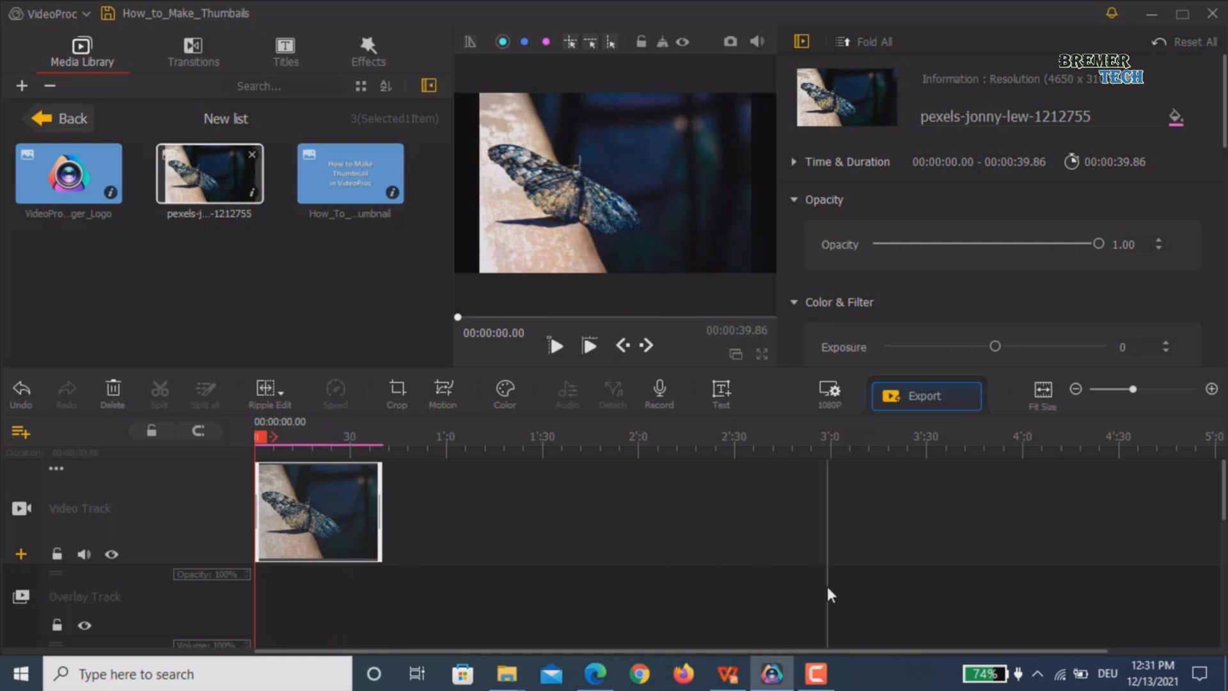
{"action": "mouse_move", "coordinate": [650, 191]}
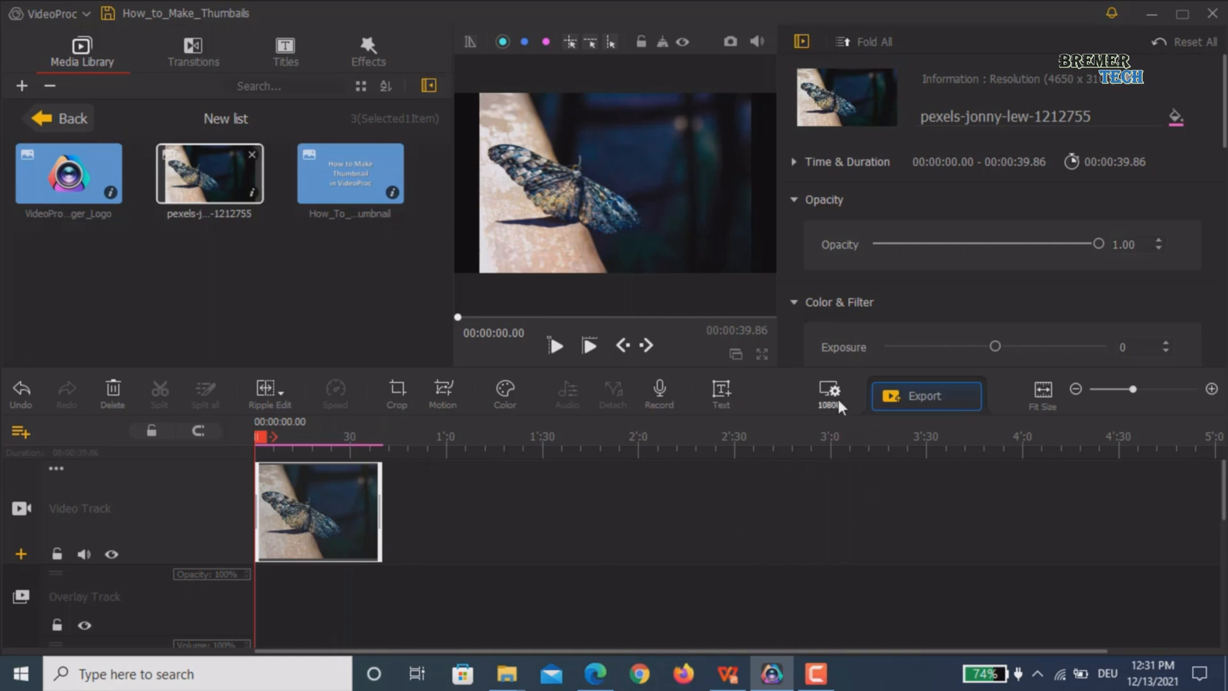
{"action": "mouse_move", "coordinate": [829, 391]}
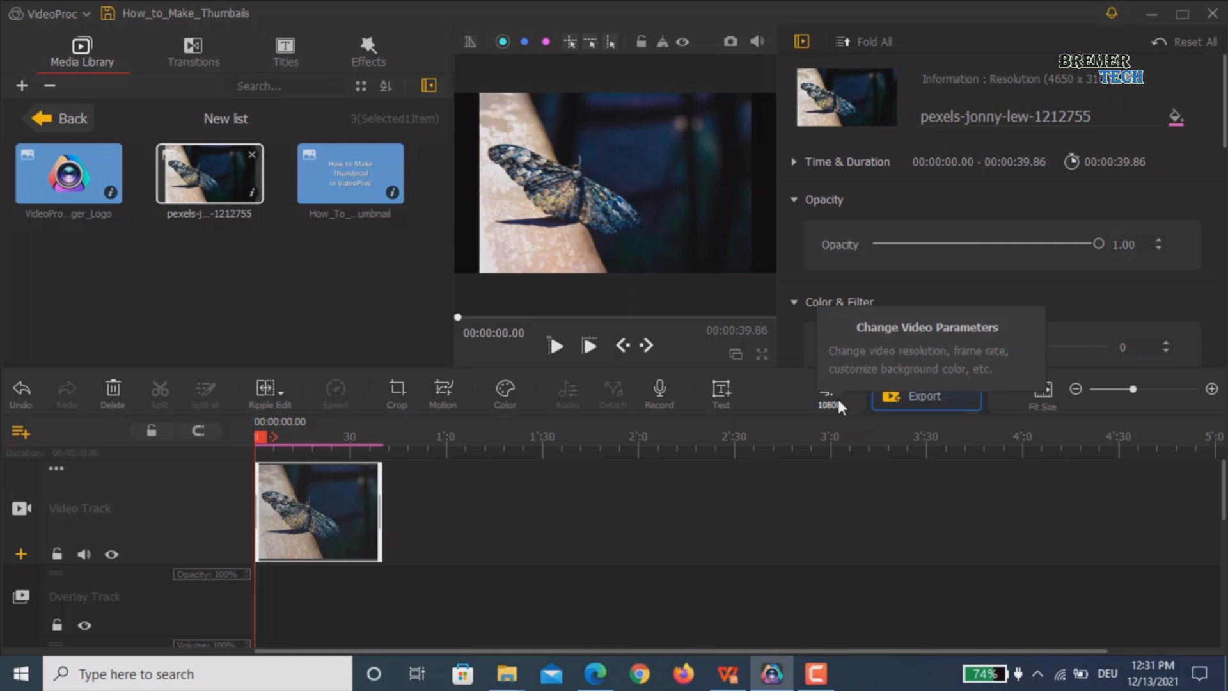
Step: Keep the project at 1080P (1920×1080) and fit the butterfly photo to screen width, scale 1.40
{"action": "left_click", "coordinate": [827, 395]}
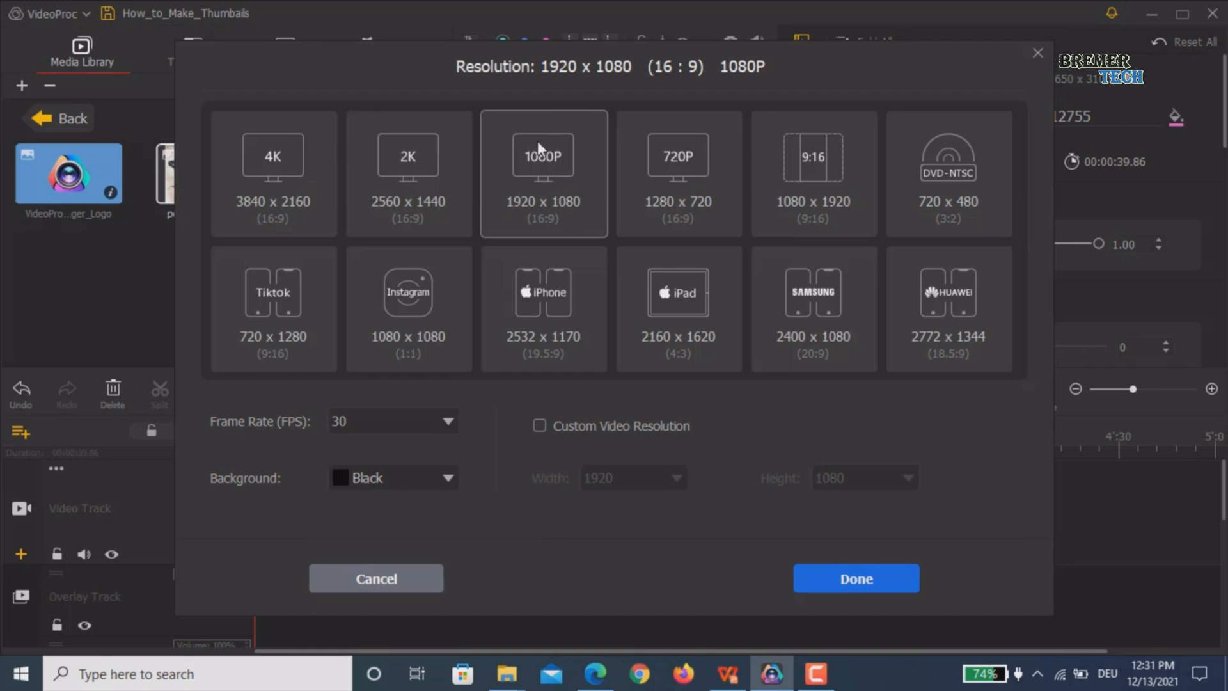
{"action": "mouse_move", "coordinate": [560, 235]}
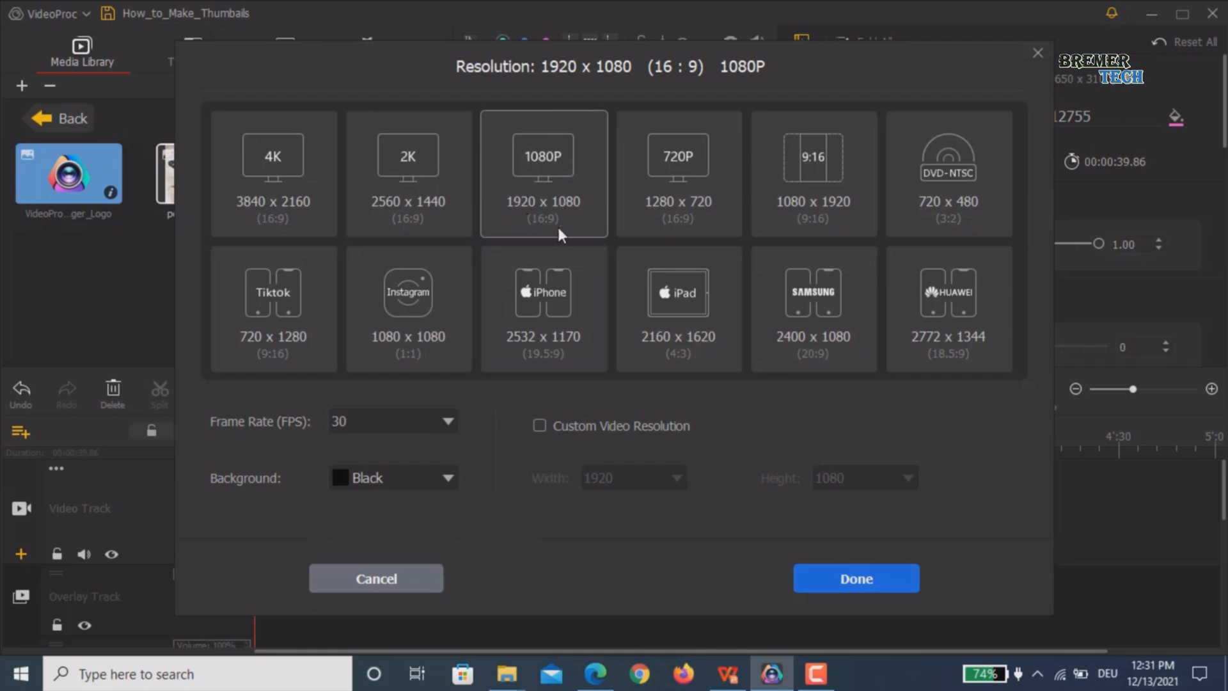
{"action": "left_click", "coordinate": [855, 578]}
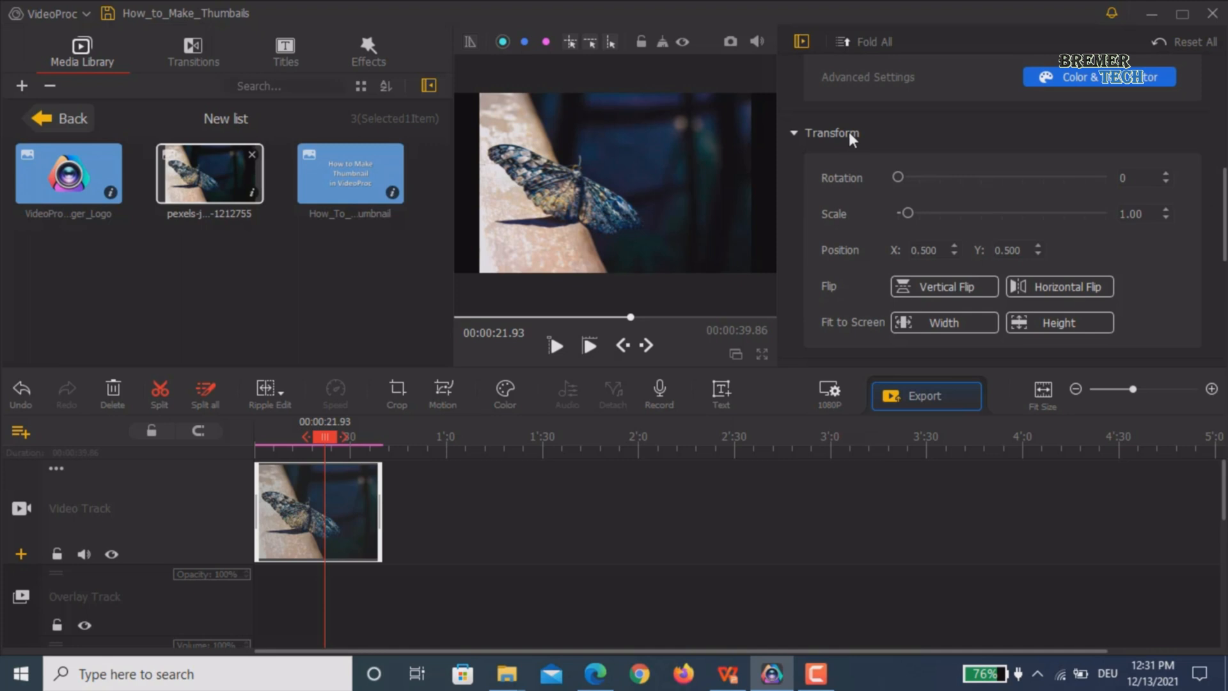
{"action": "left_click", "coordinate": [942, 321]}
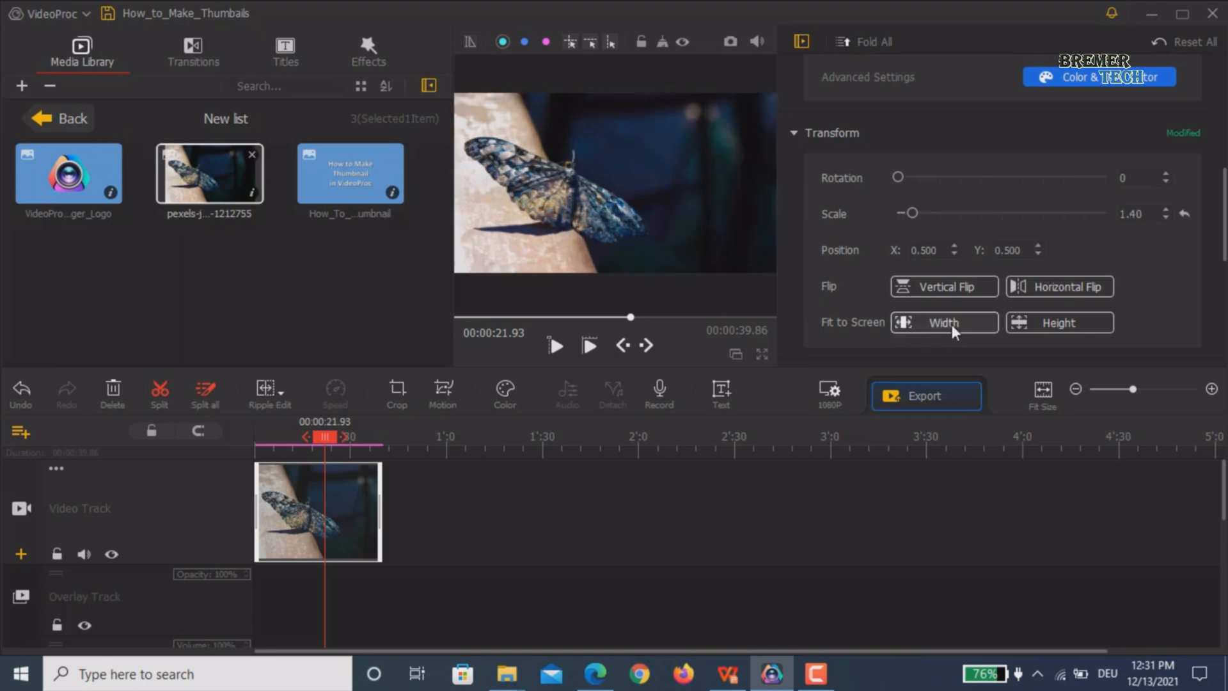
{"action": "mouse_move", "coordinate": [702, 185]}
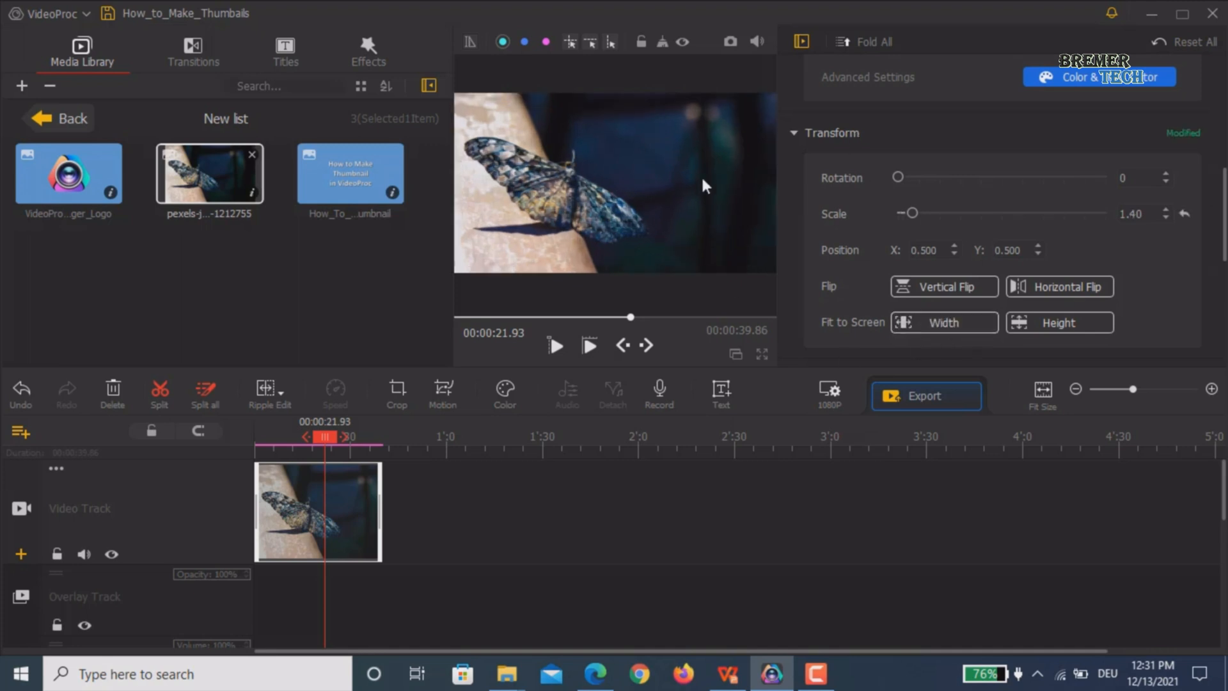
{"action": "mouse_move", "coordinate": [725, 498]}
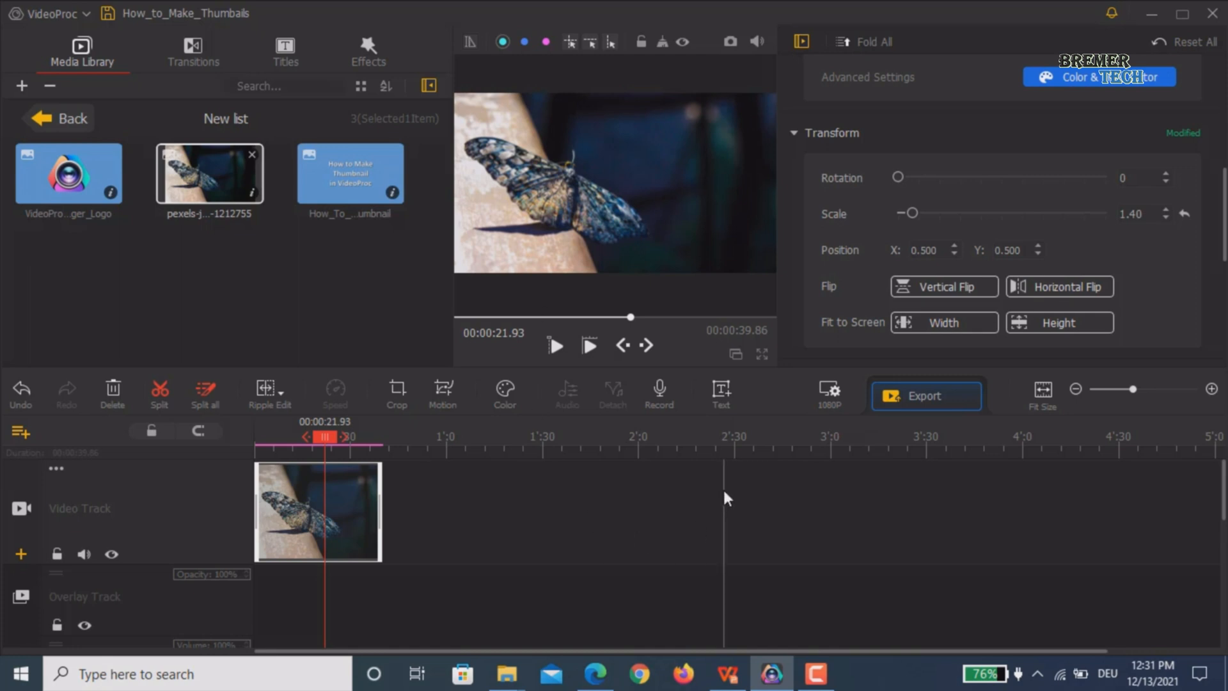
{"action": "mouse_move", "coordinate": [589, 552]}
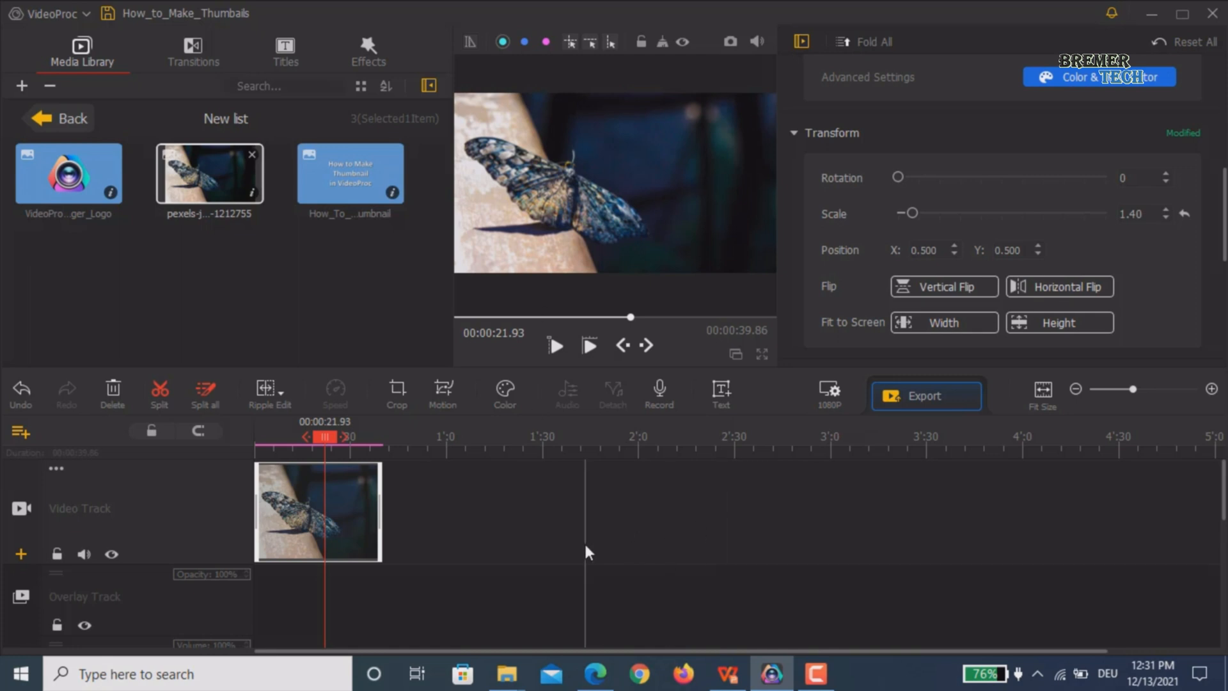
{"action": "mouse_move", "coordinate": [350, 184]}
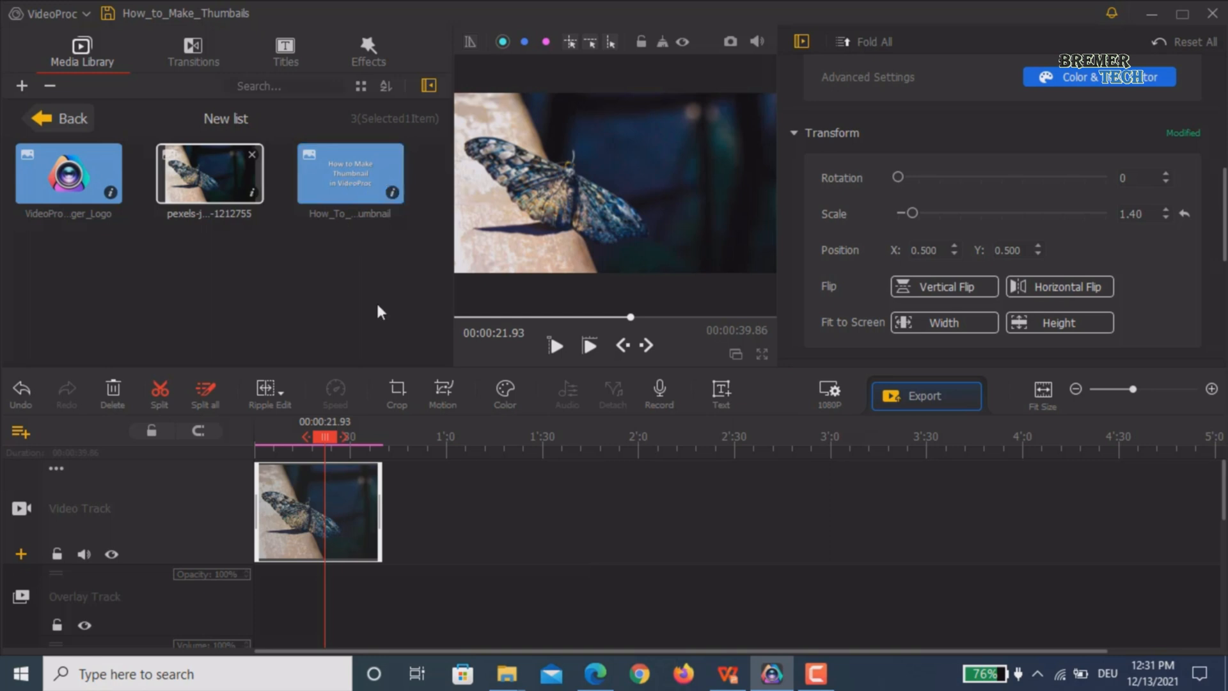
{"action": "mouse_move", "coordinate": [348, 174]}
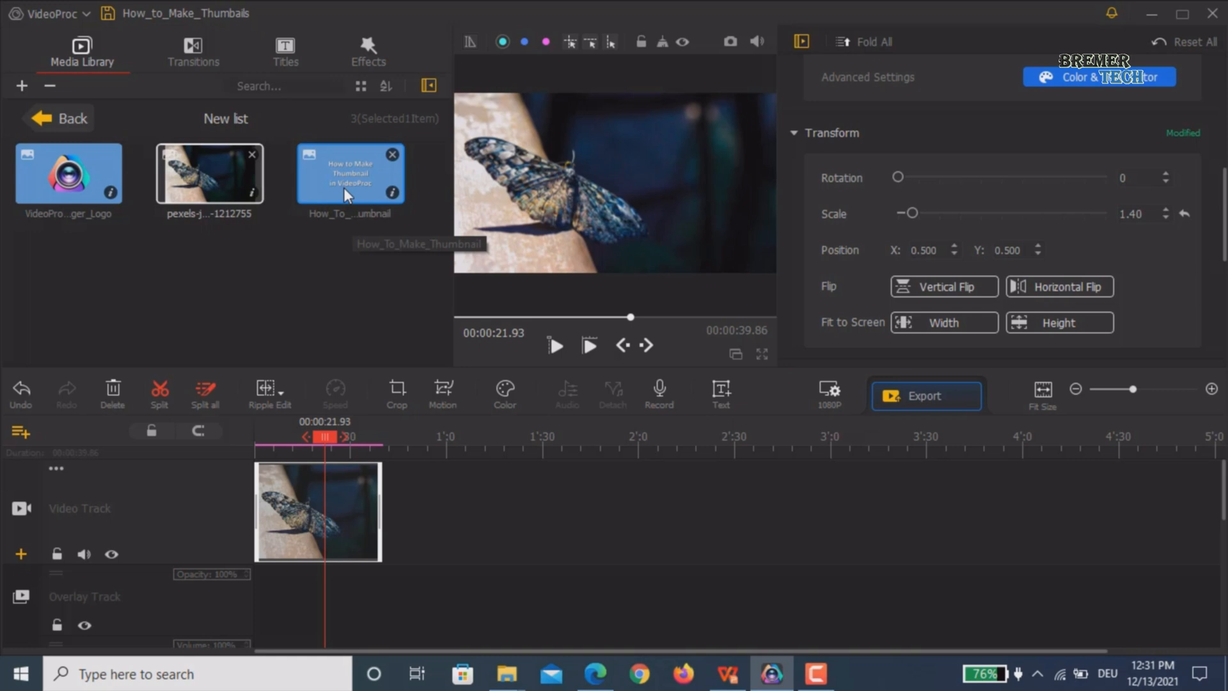
{"action": "mouse_move", "coordinate": [347, 185]}
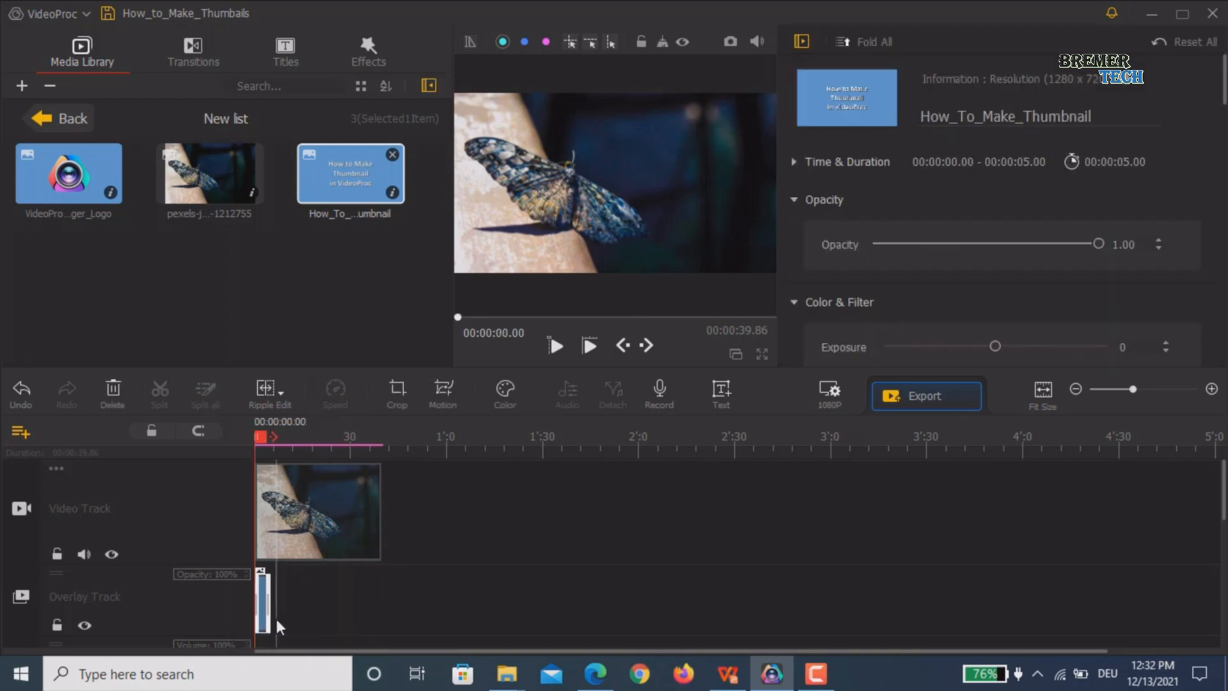
Step: Extend the How_To_Make_Thumbnail overlay clip to the video length and fit it to screen width
{"action": "left_click", "coordinate": [262, 606]}
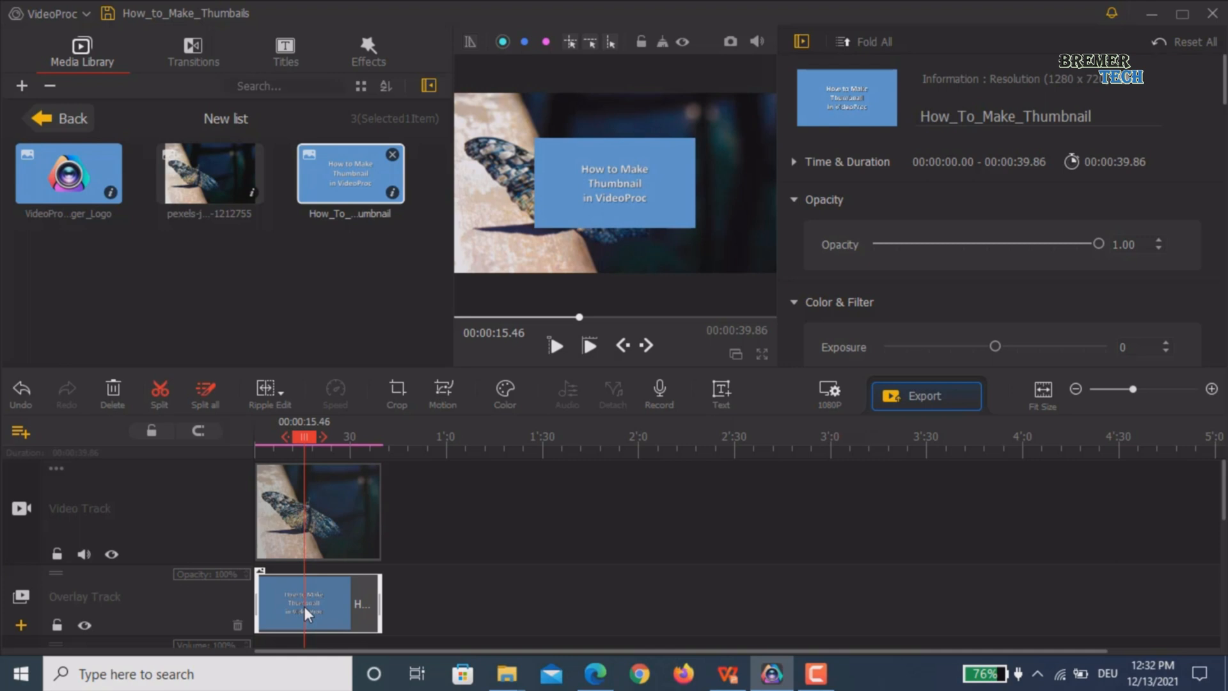
{"action": "left_click", "coordinate": [554, 345]}
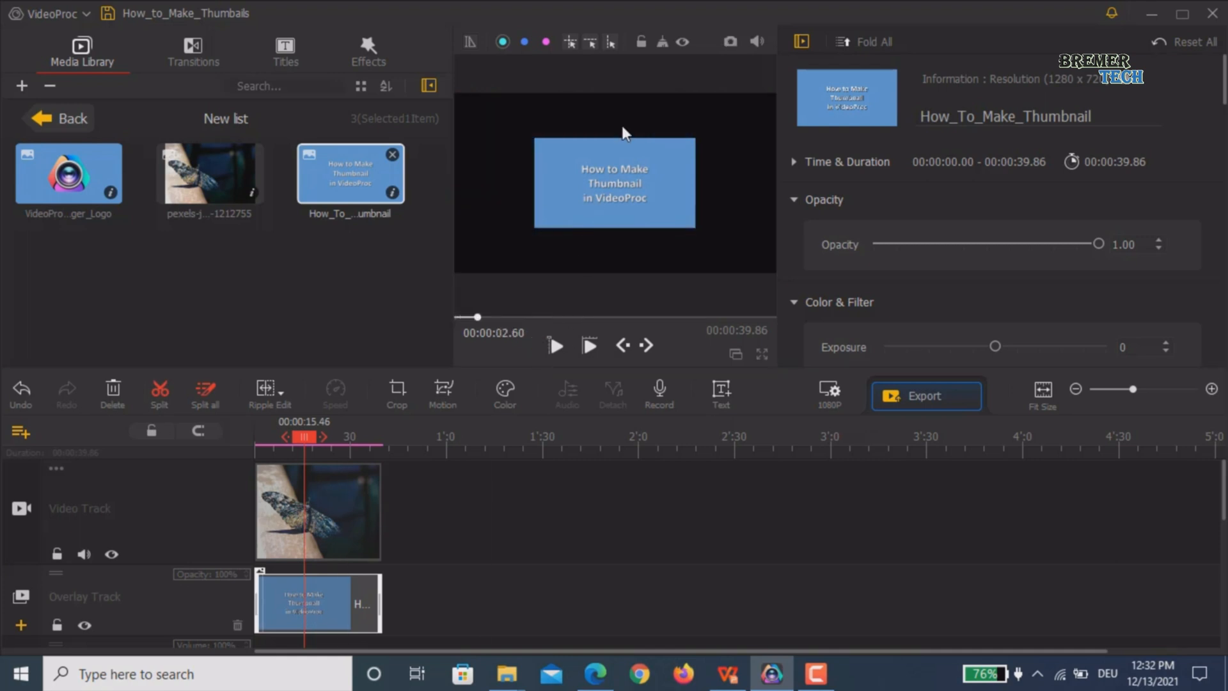
{"action": "left_click", "coordinate": [613, 181]}
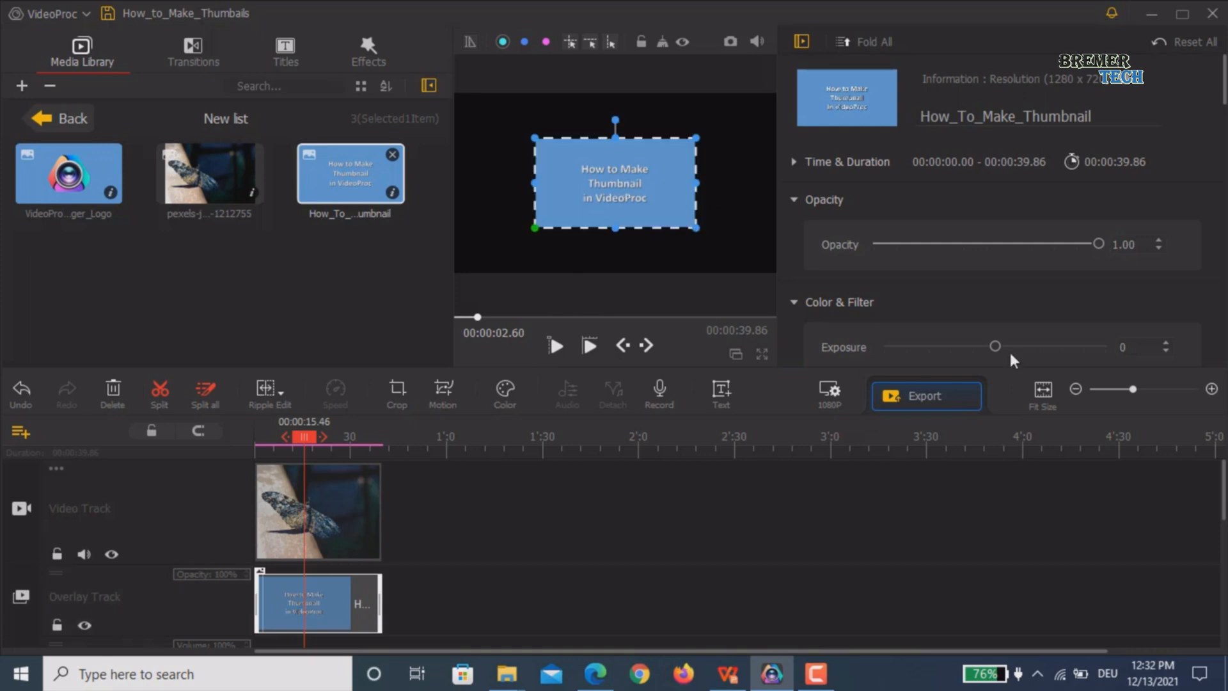
{"action": "scroll", "scroll_direction": "down", "scroll_amount": 3}
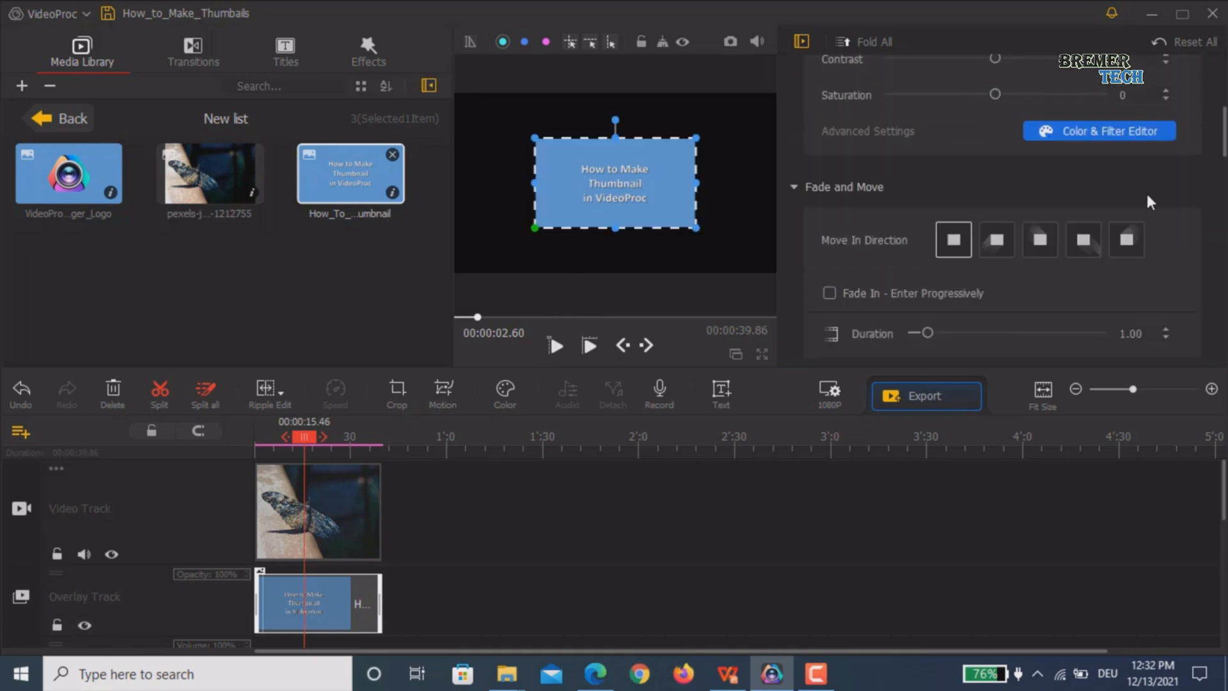
{"action": "scroll", "scroll_direction": "down", "scroll_amount": 3}
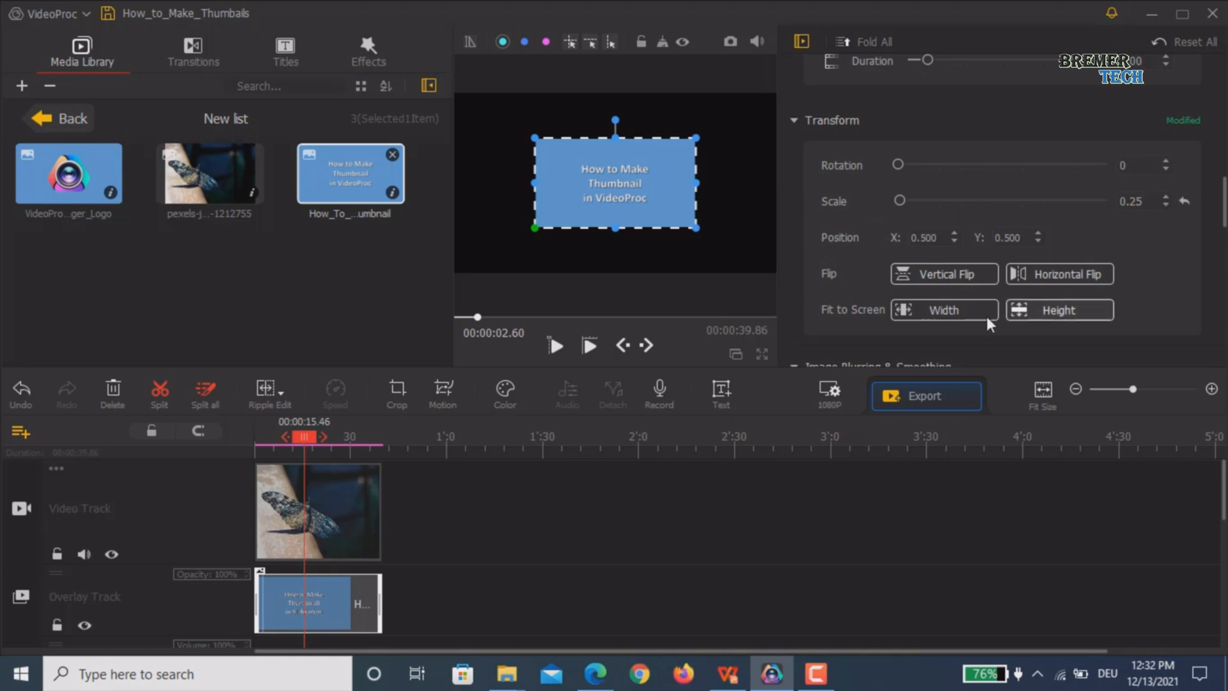
{"action": "left_click", "coordinate": [944, 310]}
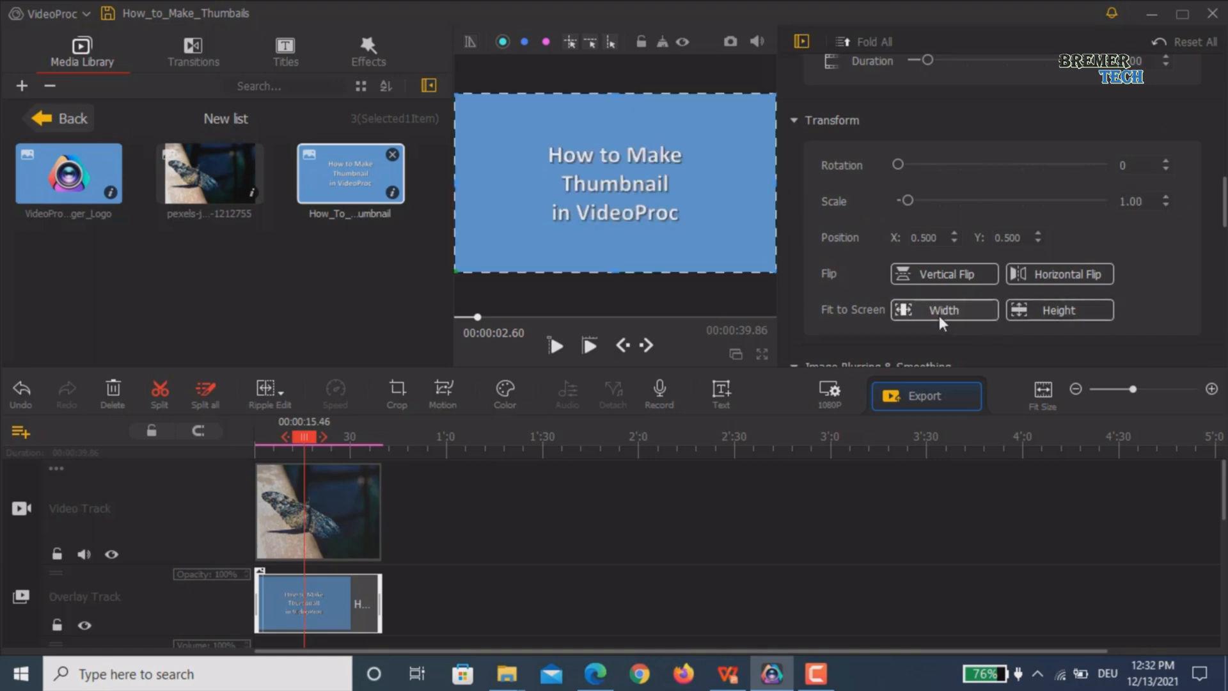
{"action": "mouse_move", "coordinate": [1208, 224]}
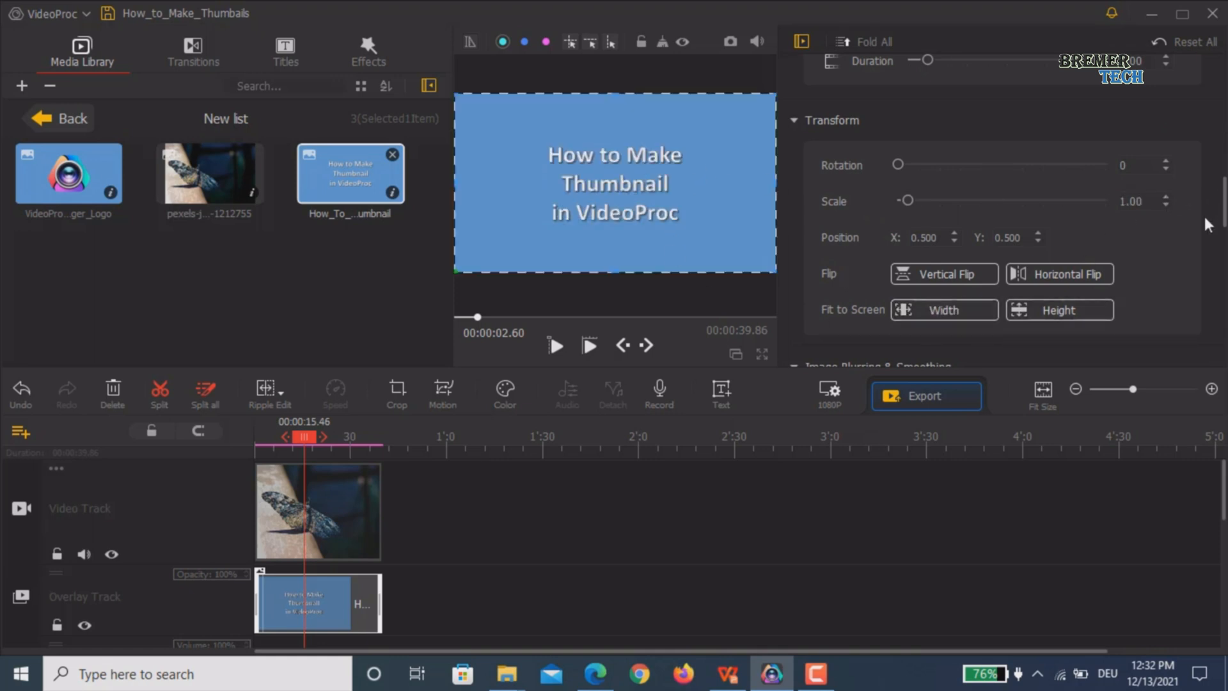
{"action": "scroll", "scroll_direction": "down", "scroll_amount": 3}
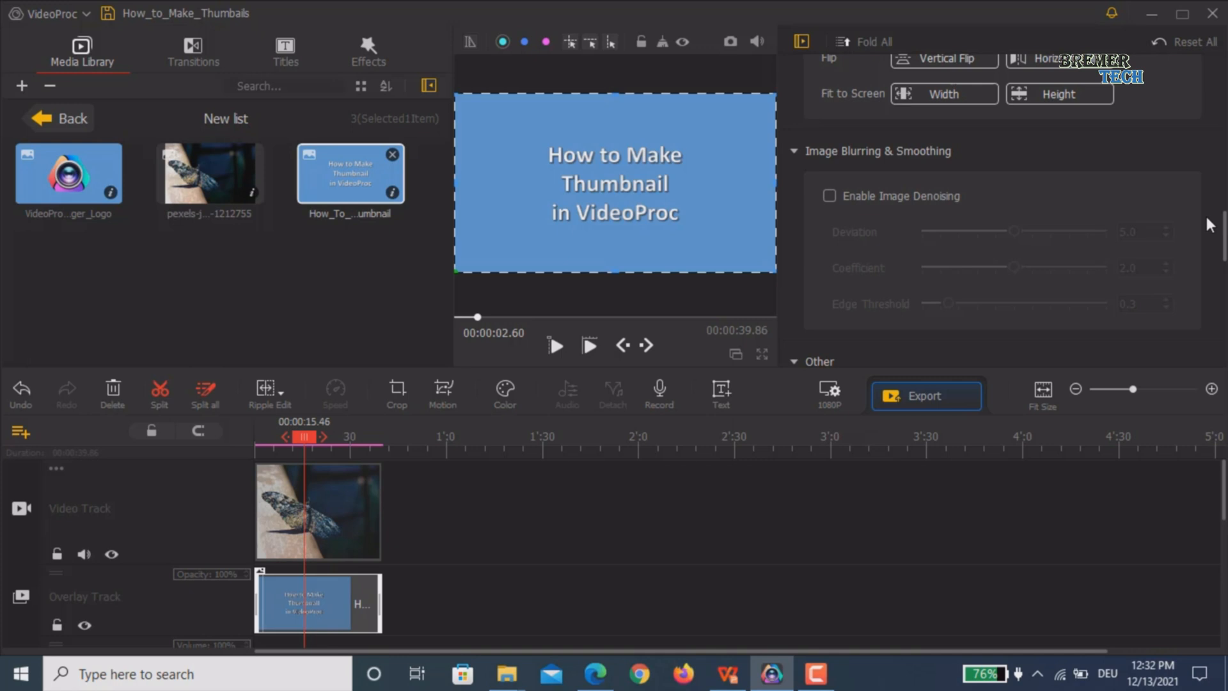
{"action": "scroll", "scroll_direction": "down", "scroll_amount": 3}
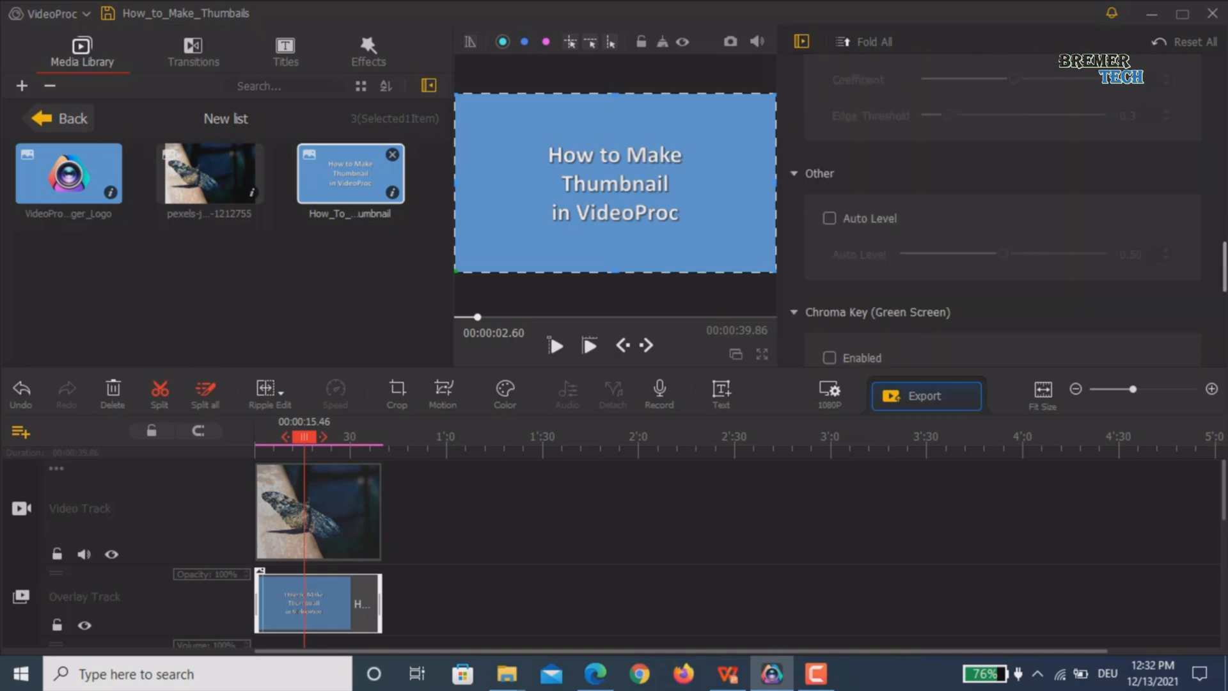
{"action": "scroll", "scroll_direction": "down", "scroll_amount": 3}
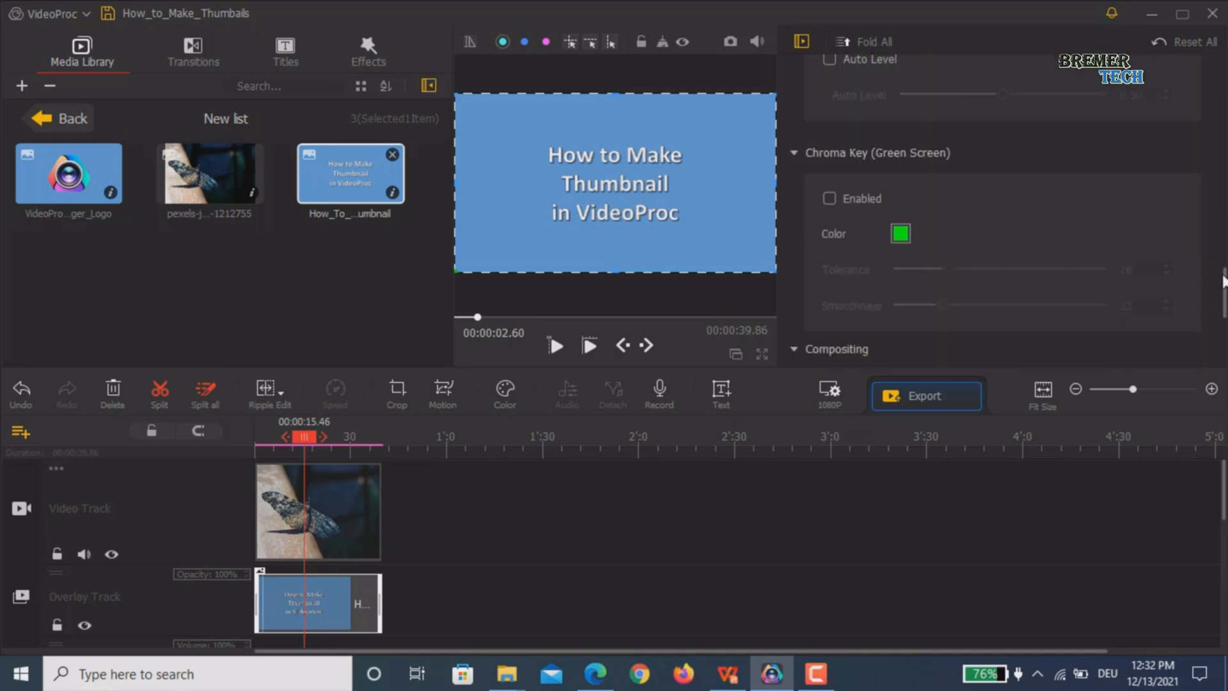
{"action": "scroll", "scroll_direction": "down", "scroll_amount": 3}
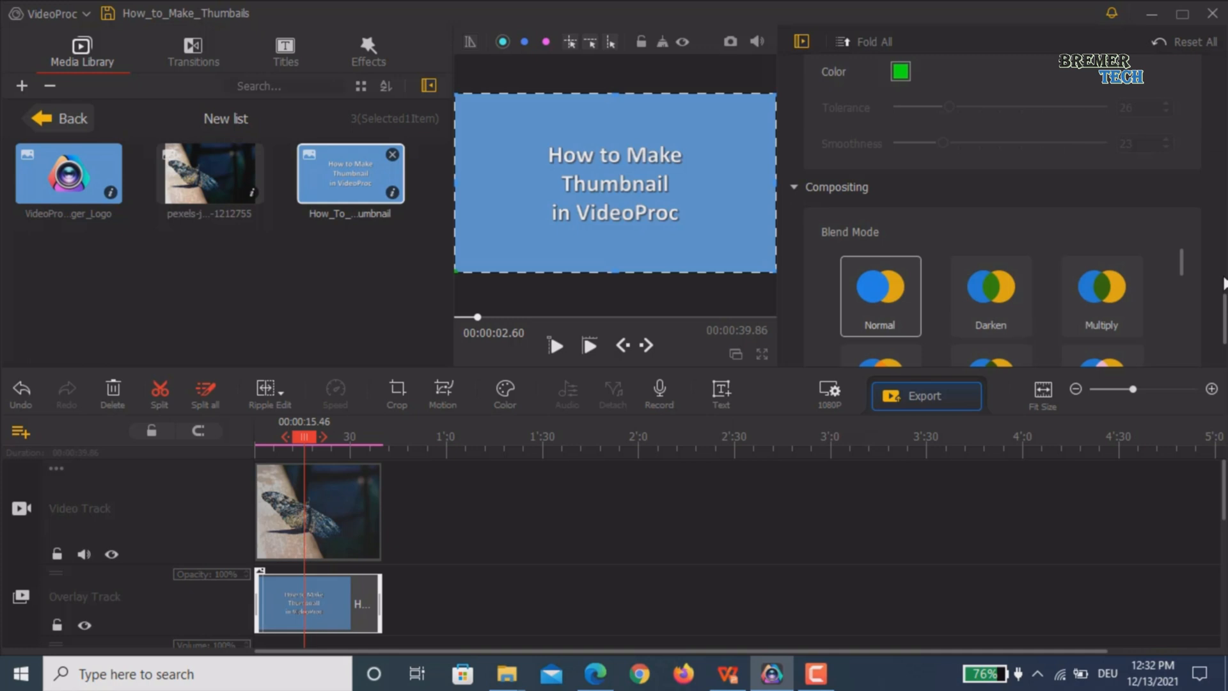
{"action": "scroll", "scroll_direction": "down", "scroll_amount": 3}
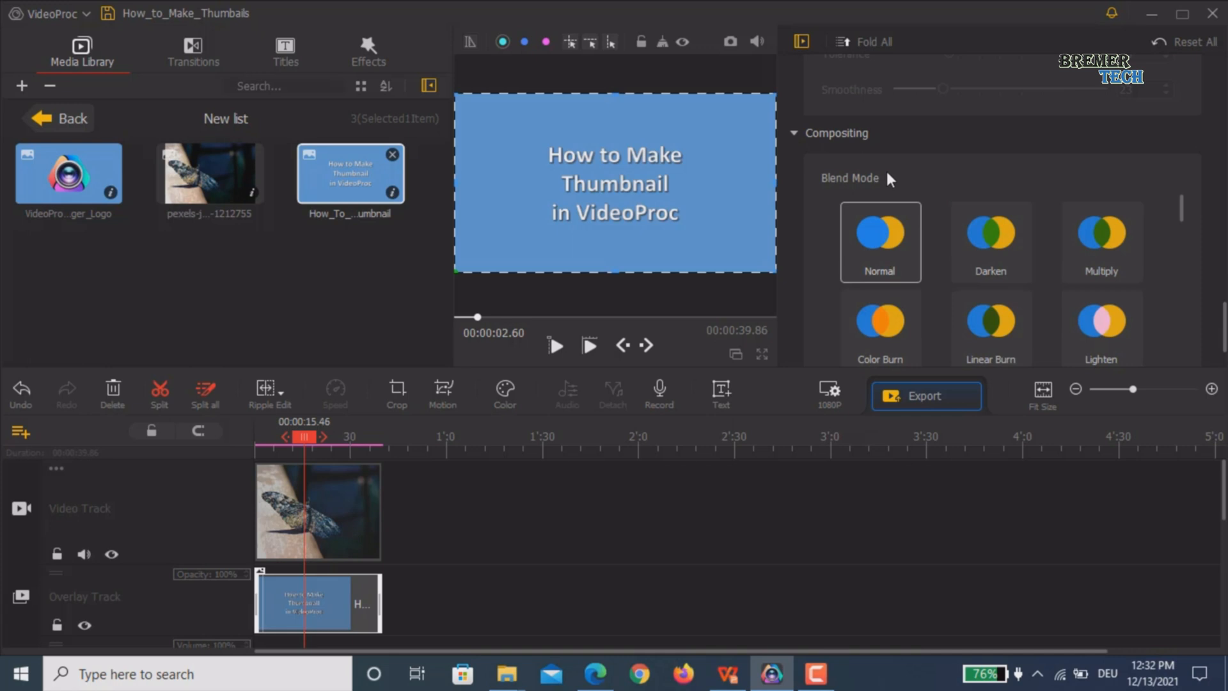
{"action": "mouse_move", "coordinate": [1172, 218]}
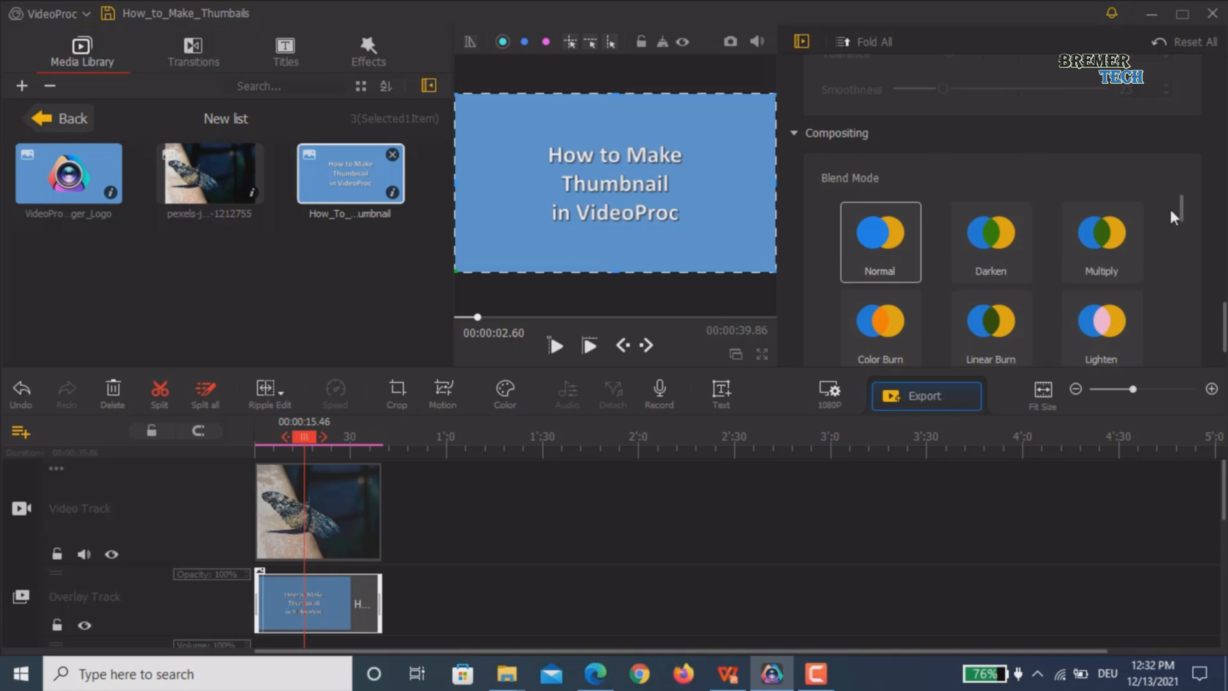
{"action": "scroll", "scroll_direction": "up", "scroll_amount": 3}
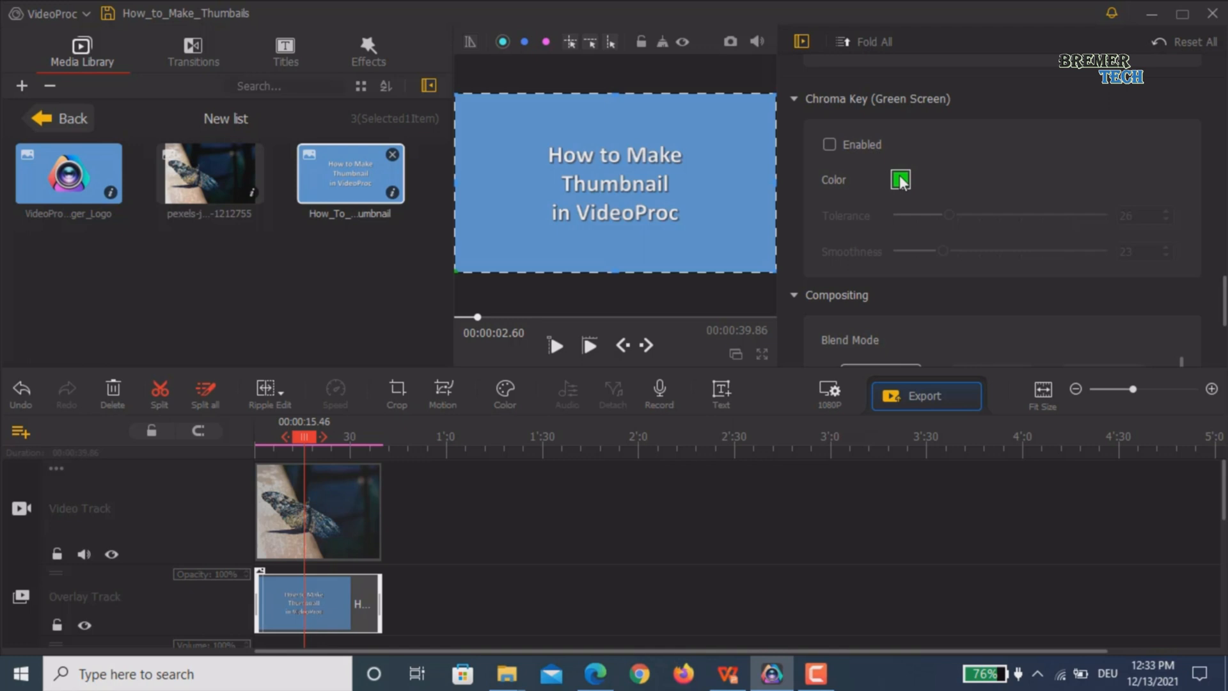
Step: Sample the title card's blue background as chroma key colour and enable chroma key
{"action": "left_click", "coordinate": [899, 179]}
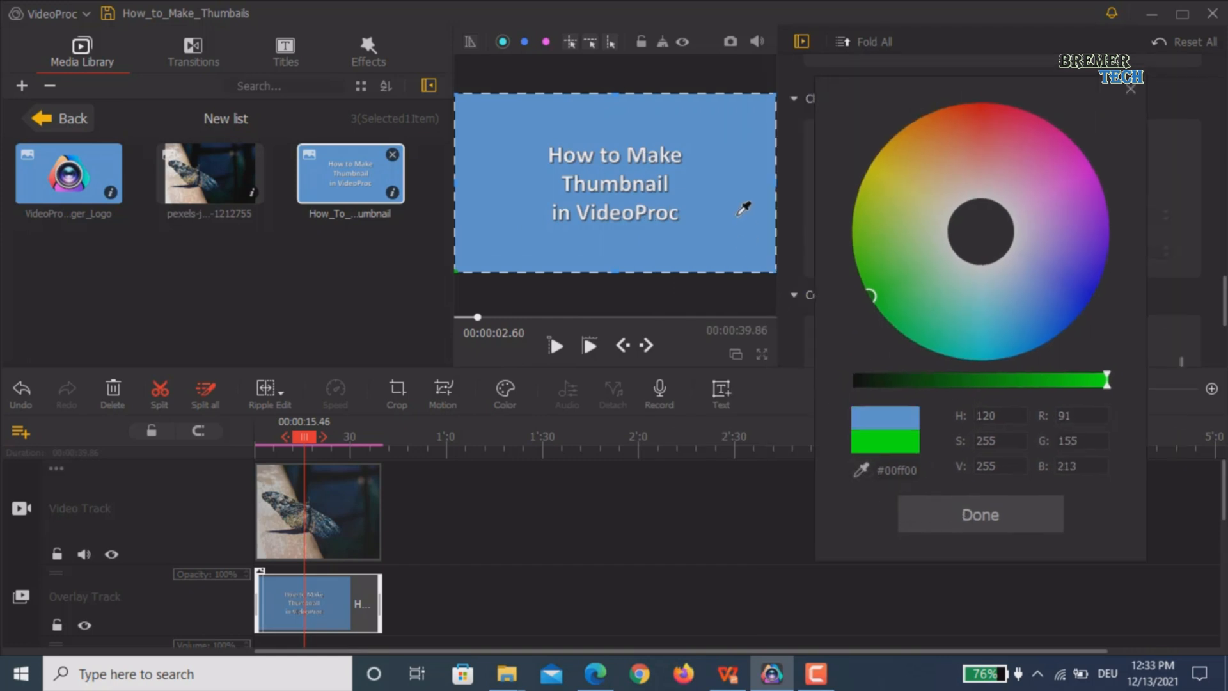
{"action": "left_click", "coordinate": [1022, 309]}
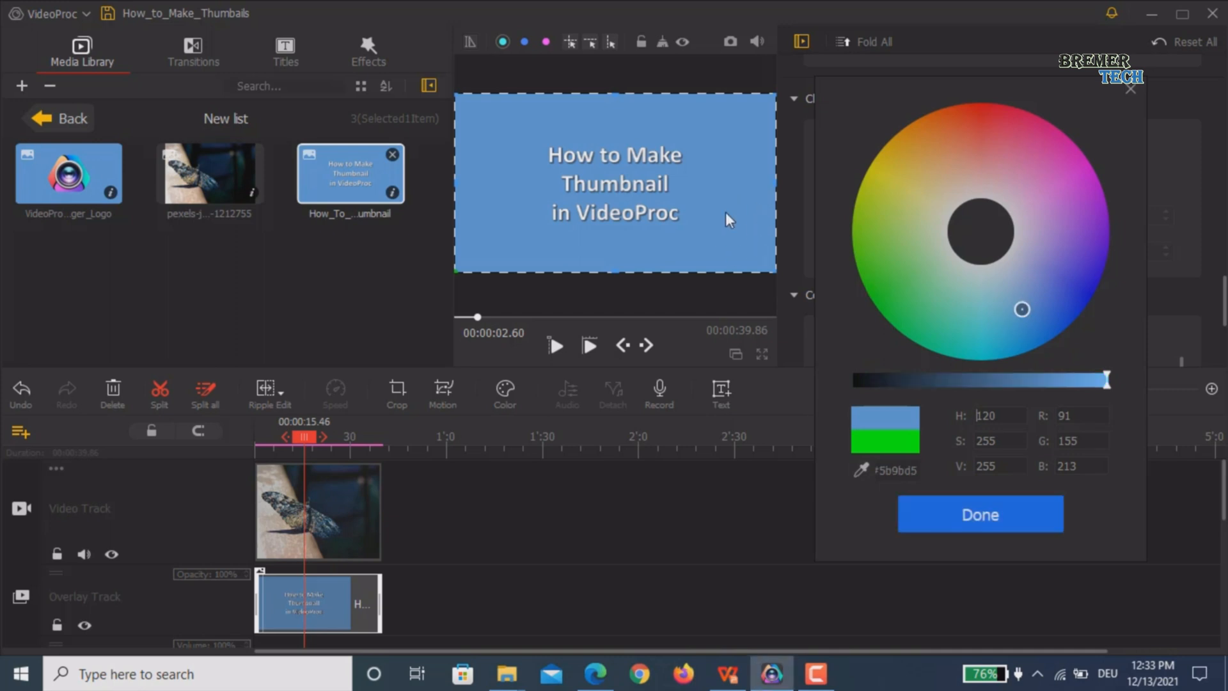
{"action": "mouse_move", "coordinate": [911, 331]}
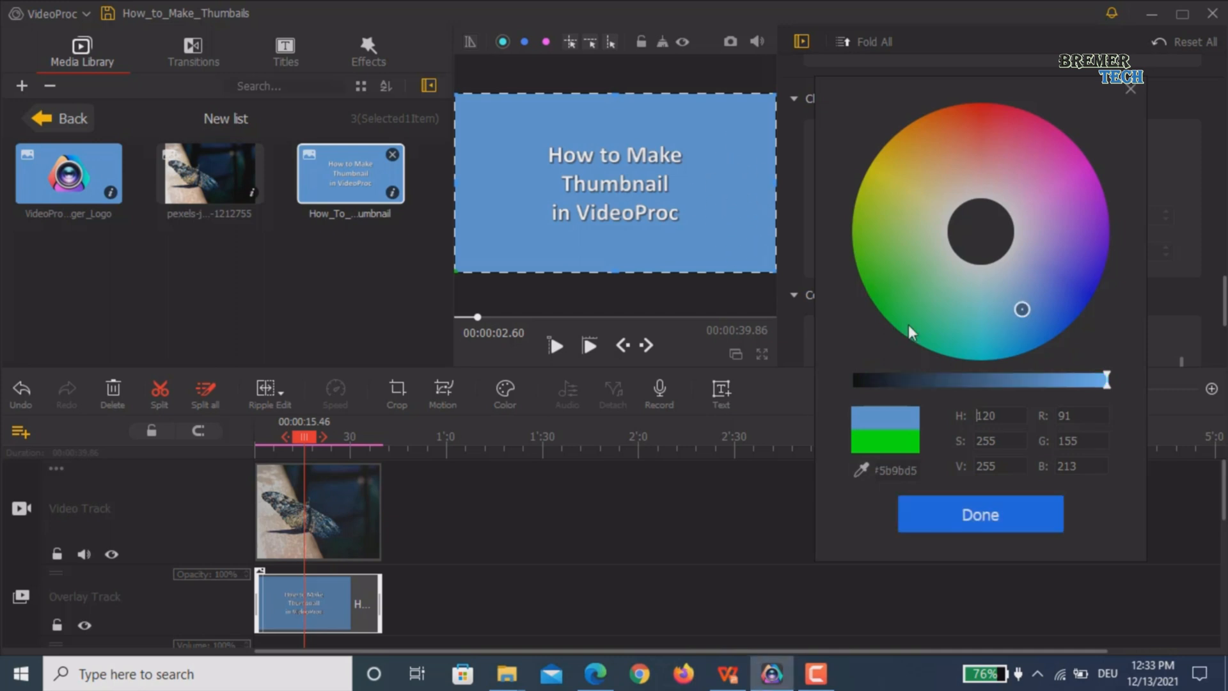
{"action": "mouse_move", "coordinate": [980, 514]}
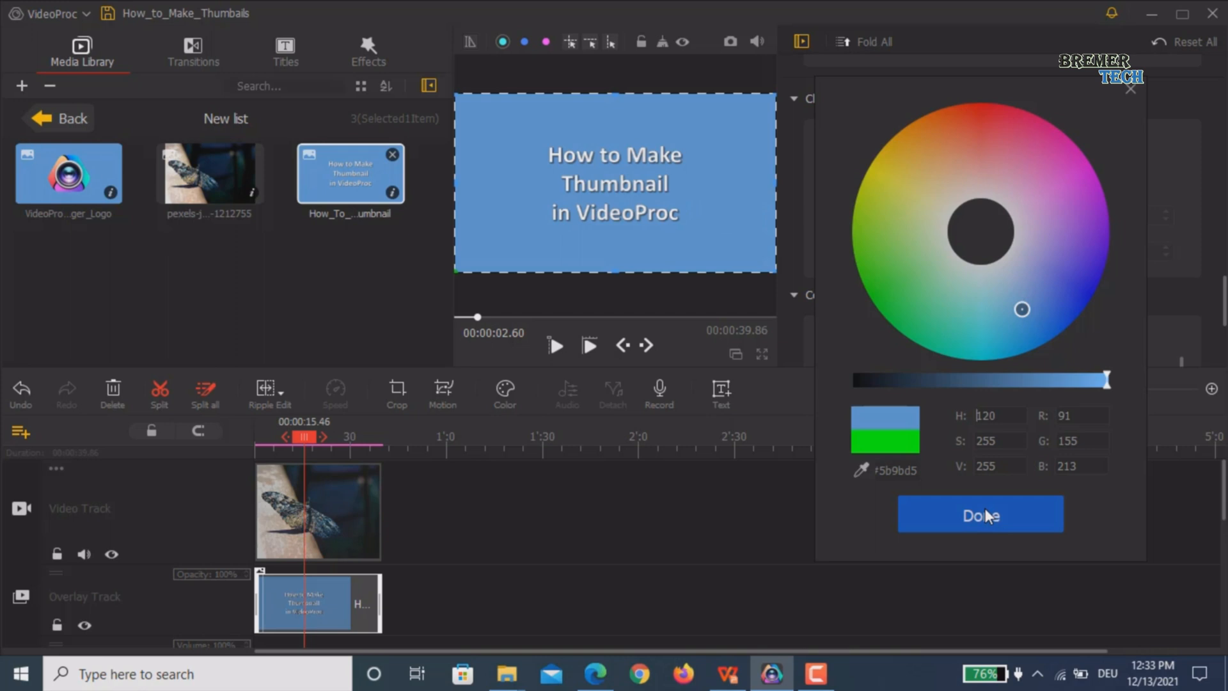
{"action": "left_click", "coordinate": [980, 514]}
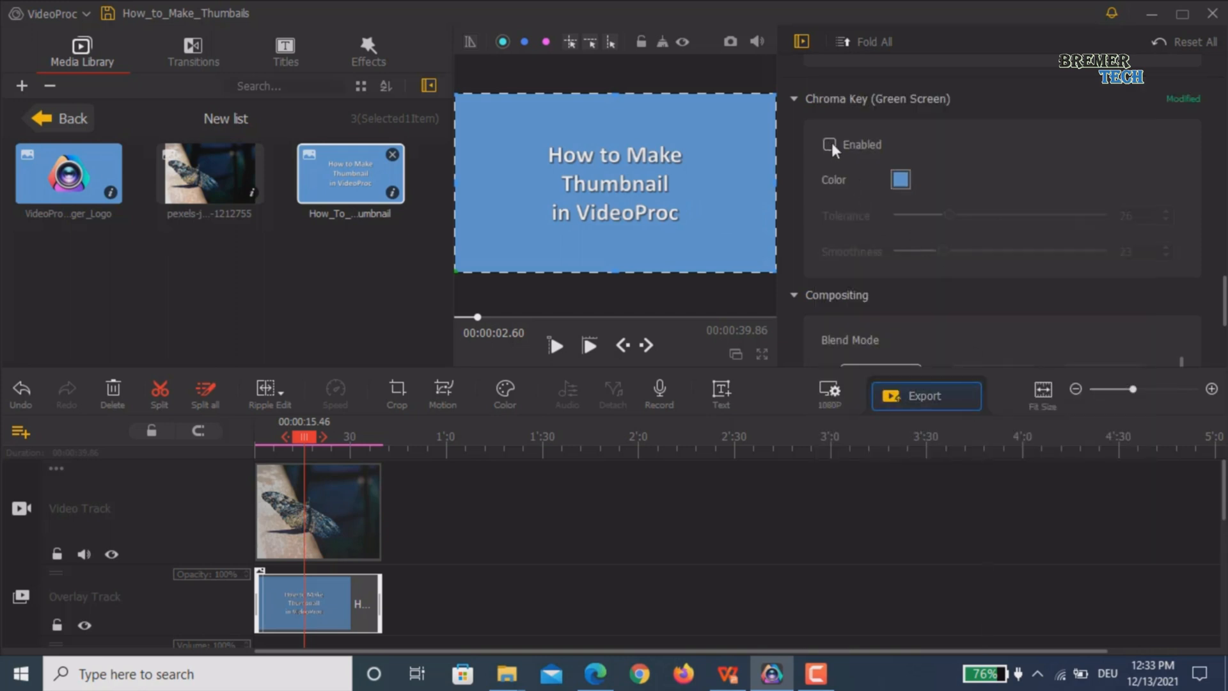
{"action": "left_click", "coordinate": [830, 144]}
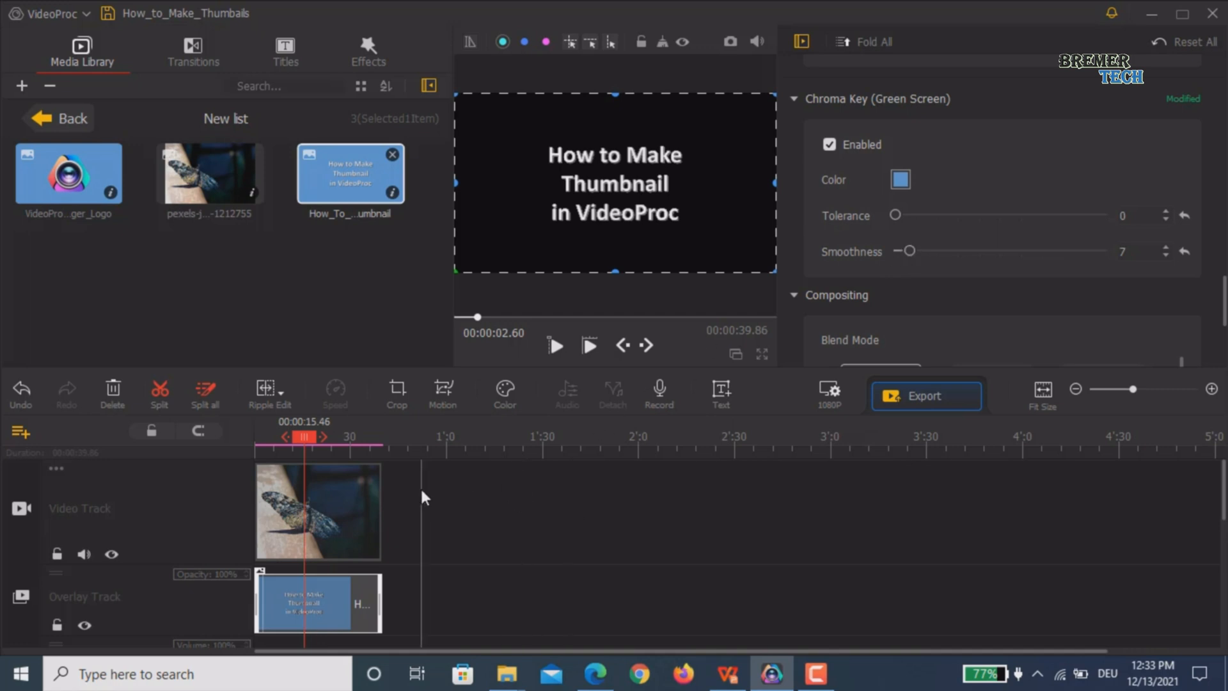
Step: Select the butterfly clip and the overlay to preview the keyed white title over the photo
{"action": "left_click", "coordinate": [318, 510]}
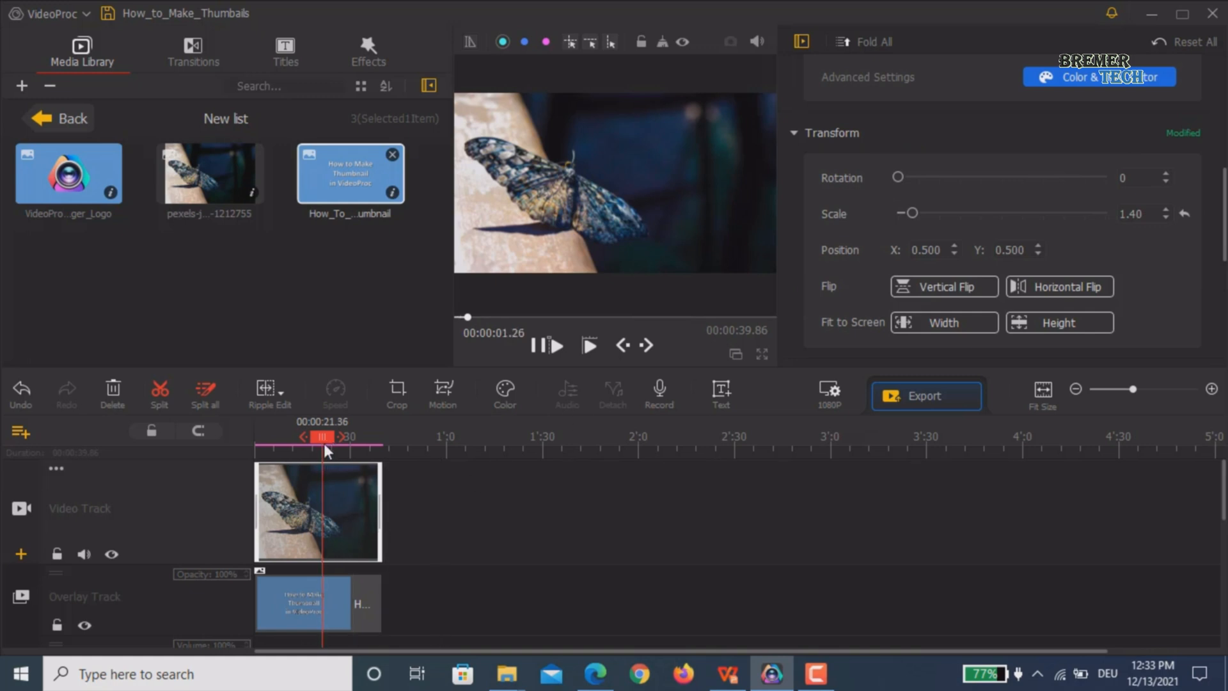
{"action": "left_click", "coordinate": [548, 345]}
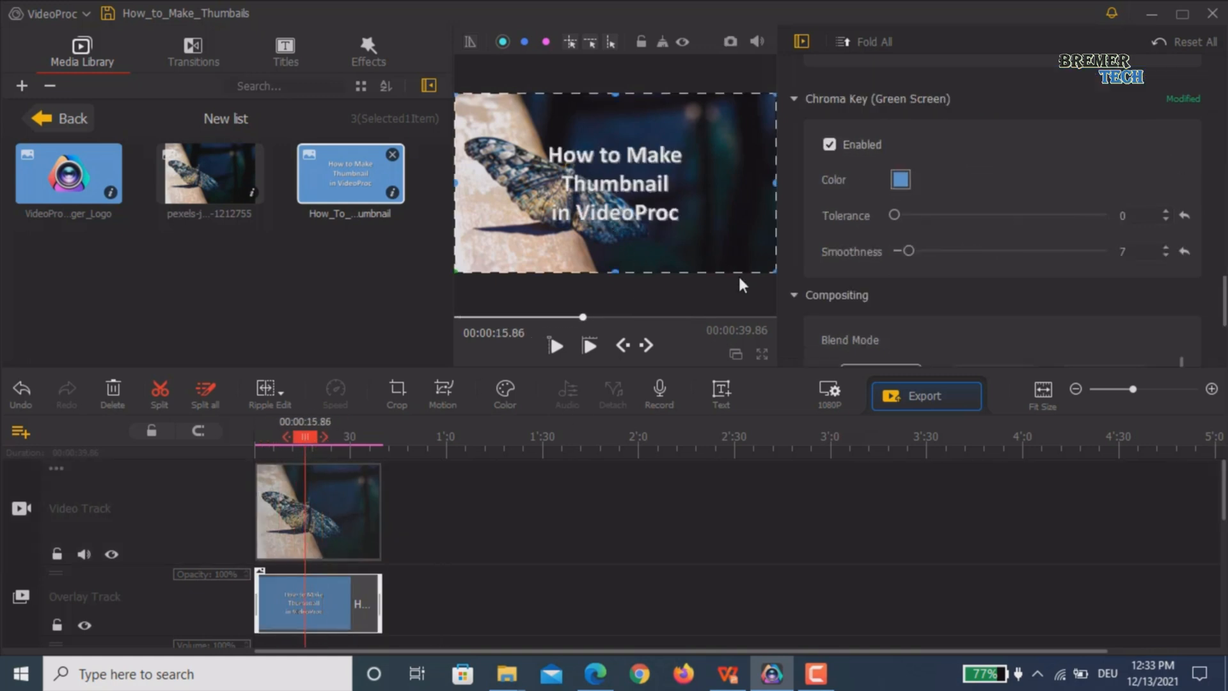
{"action": "mouse_move", "coordinate": [590, 164]}
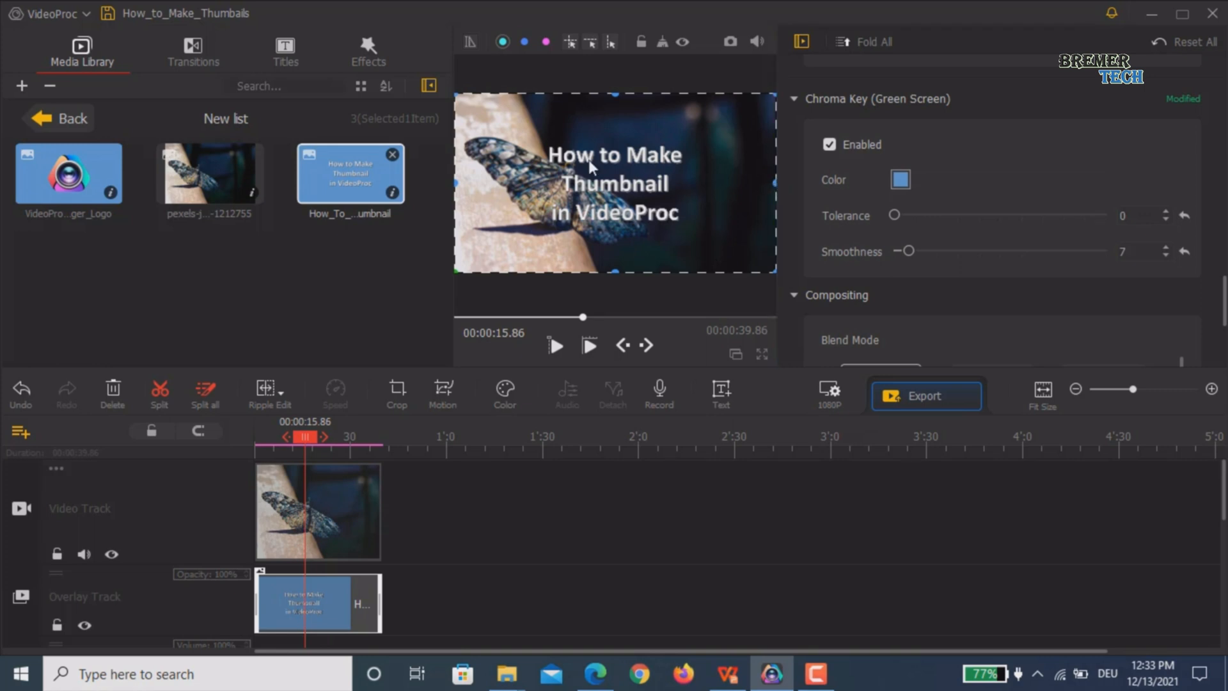
{"action": "mouse_move", "coordinate": [478, 123]}
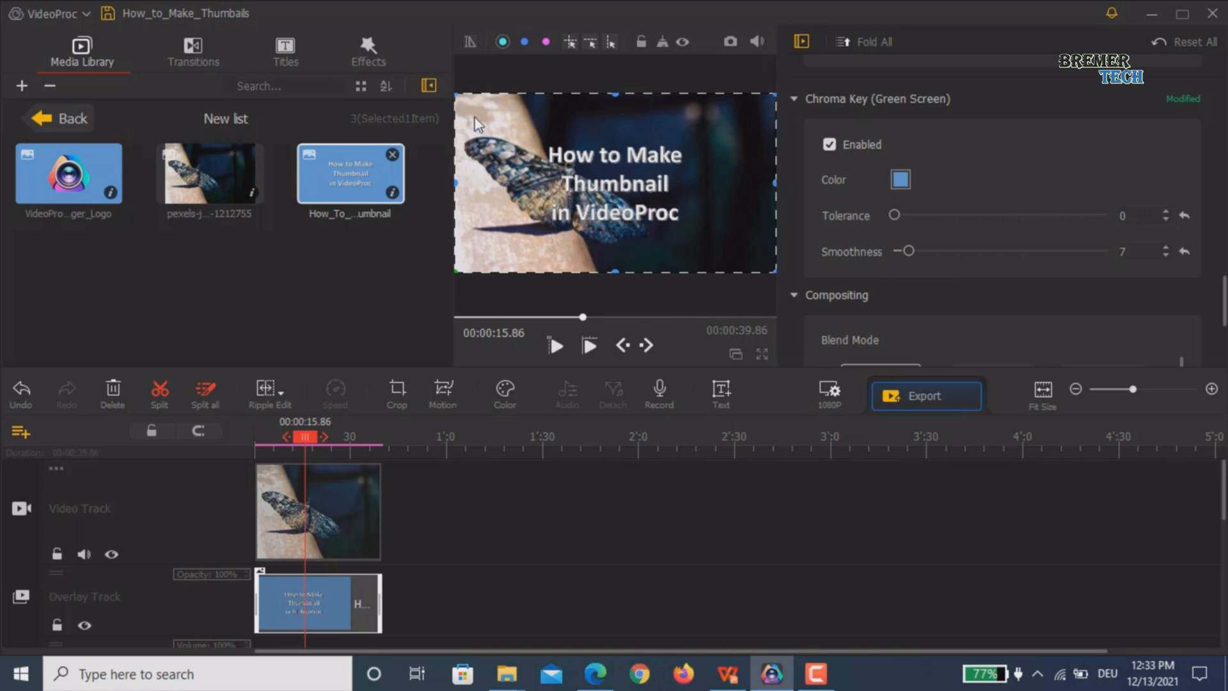
{"action": "mouse_move", "coordinate": [764, 104]}
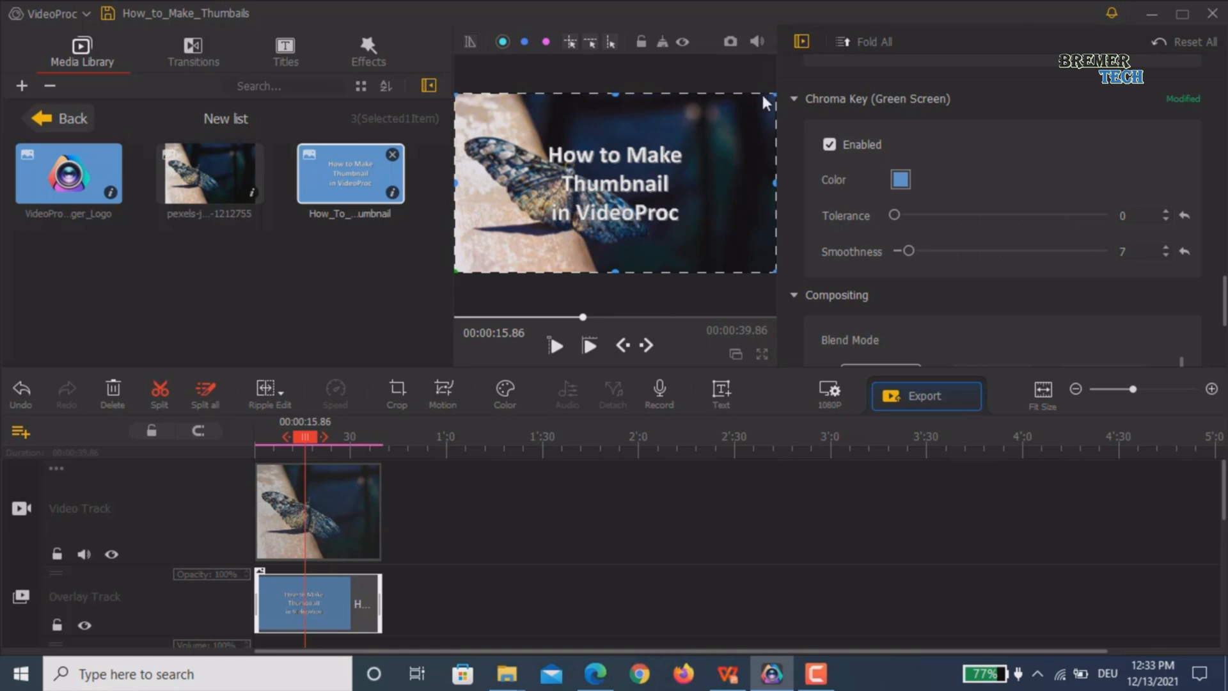
{"action": "mouse_move", "coordinate": [783, 108]}
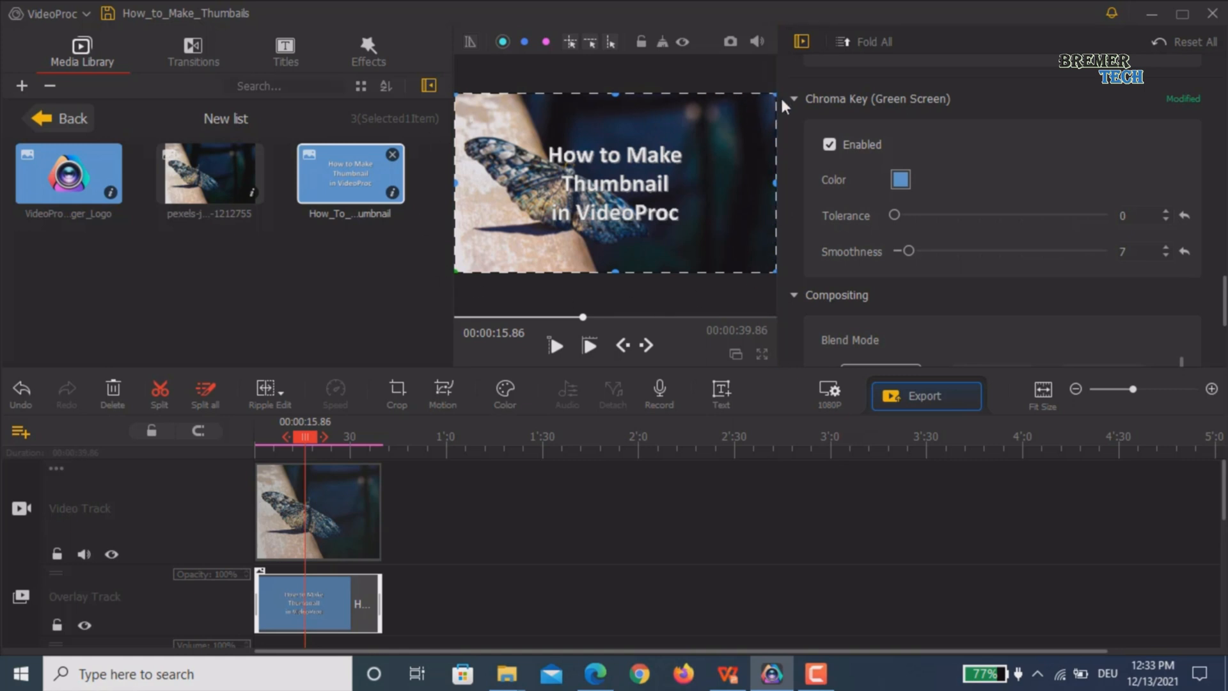
{"action": "mouse_move", "coordinate": [601, 199]}
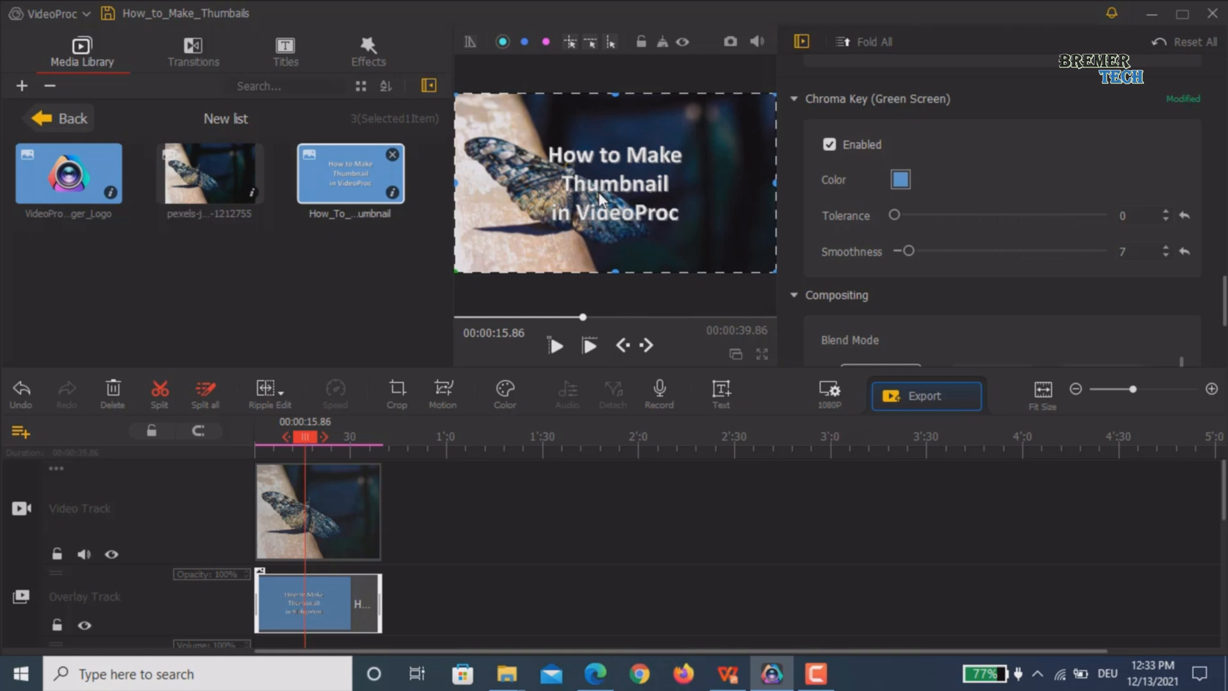
{"action": "mouse_move", "coordinate": [596, 248]}
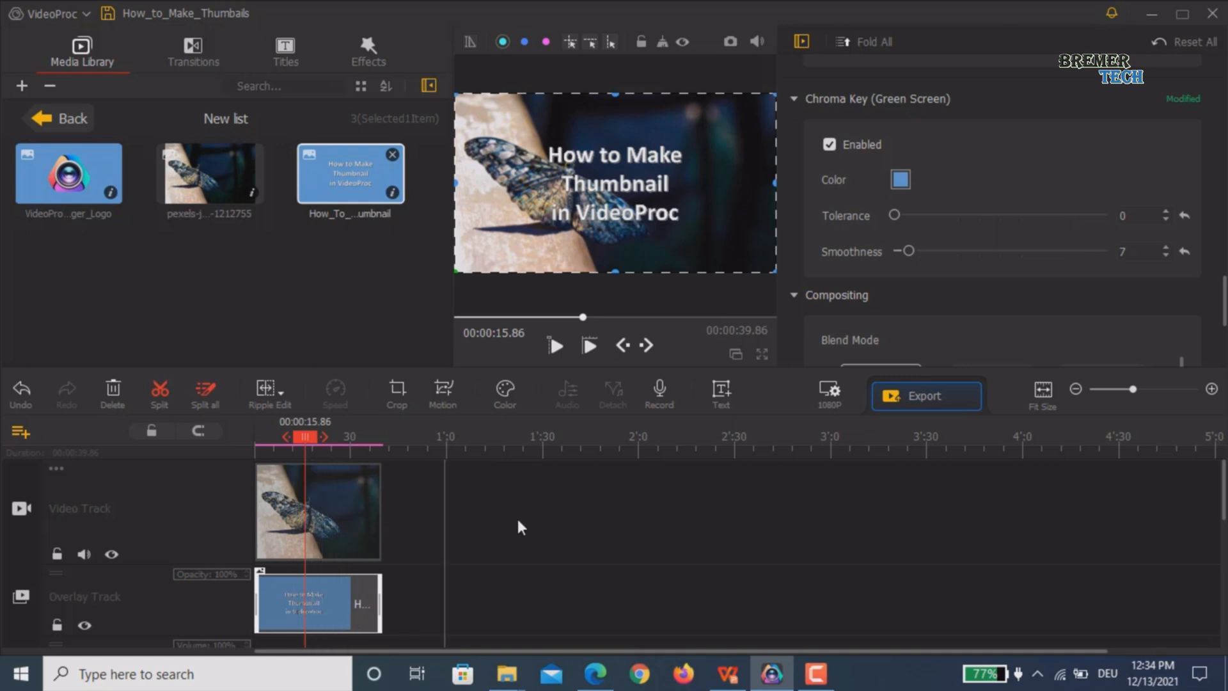
{"action": "mouse_move", "coordinate": [397, 391]}
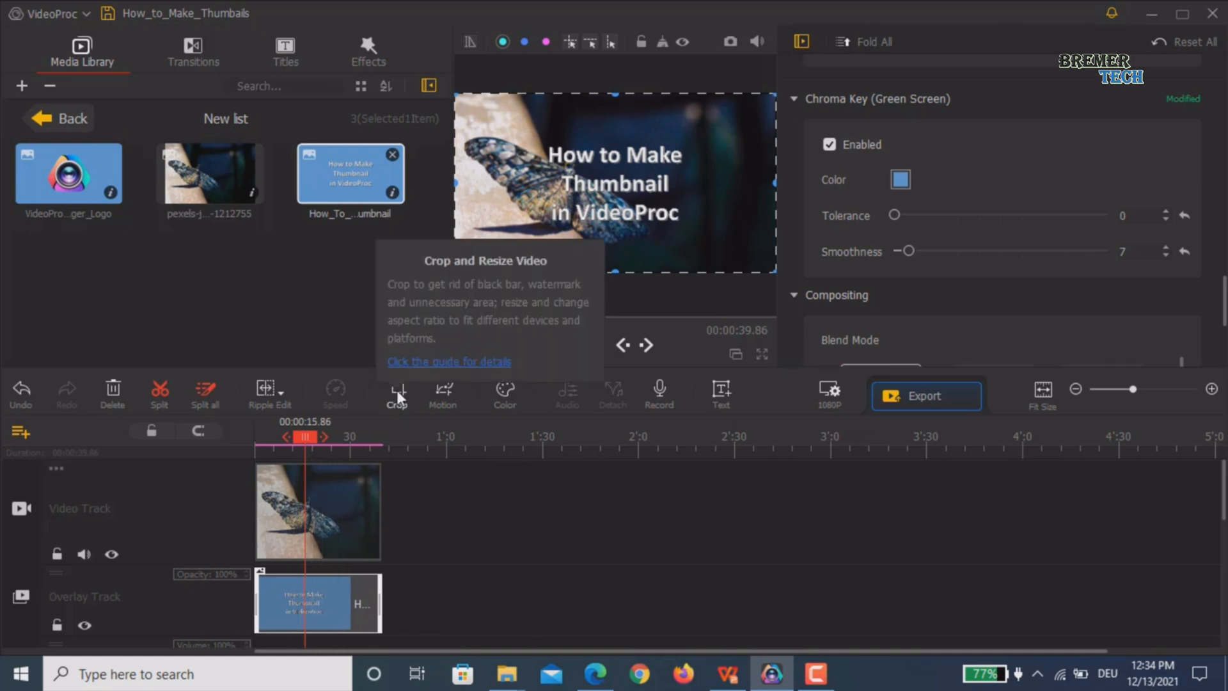
Step: Crop the title image tightly around its text in the Crop window and apply it
{"action": "left_click", "coordinate": [397, 394]}
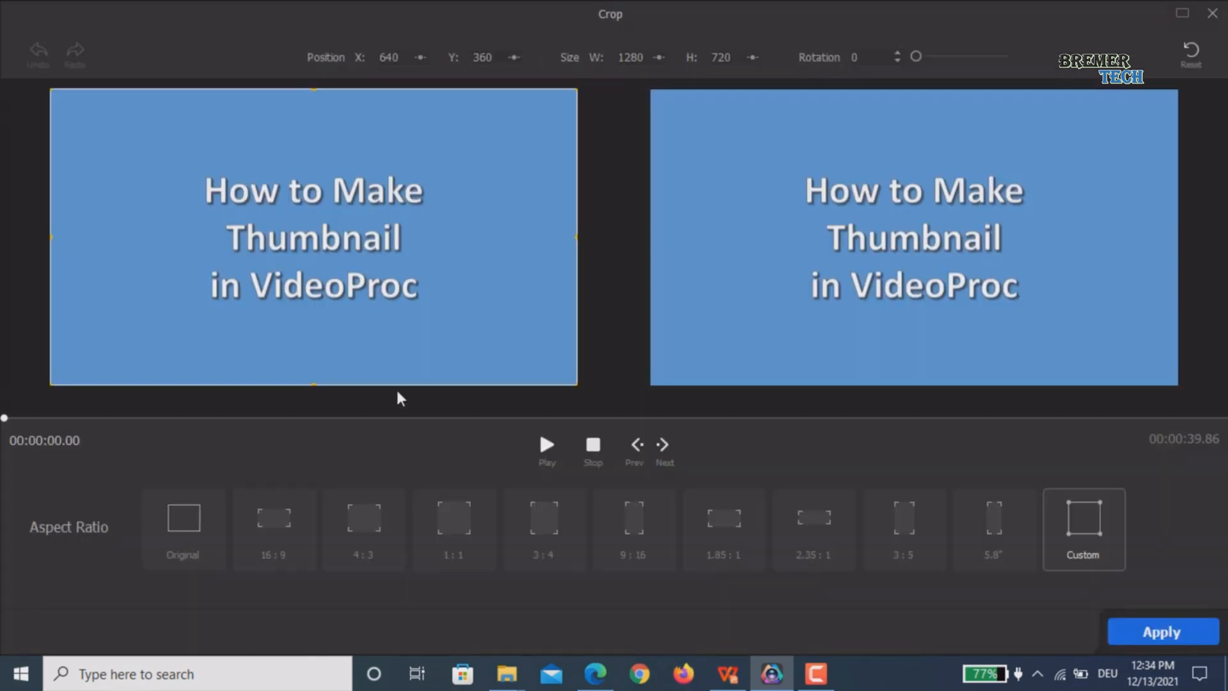
{"action": "mouse_move", "coordinate": [613, 171]}
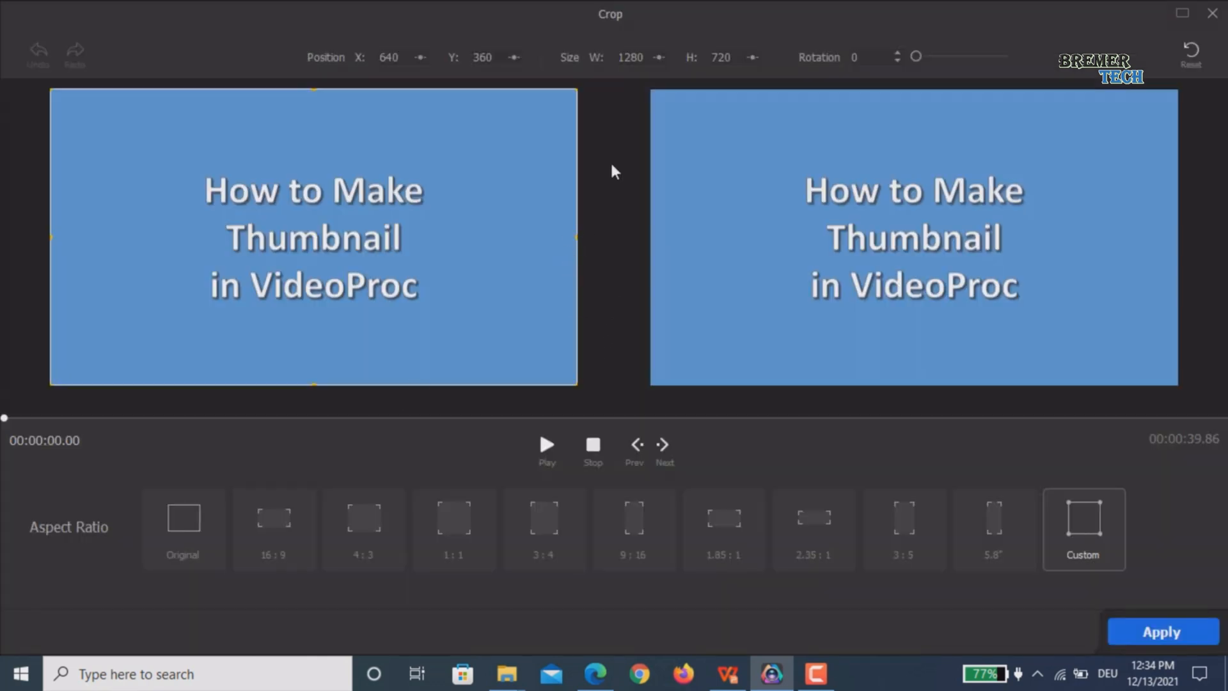
{"action": "mouse_move", "coordinate": [453, 338]}
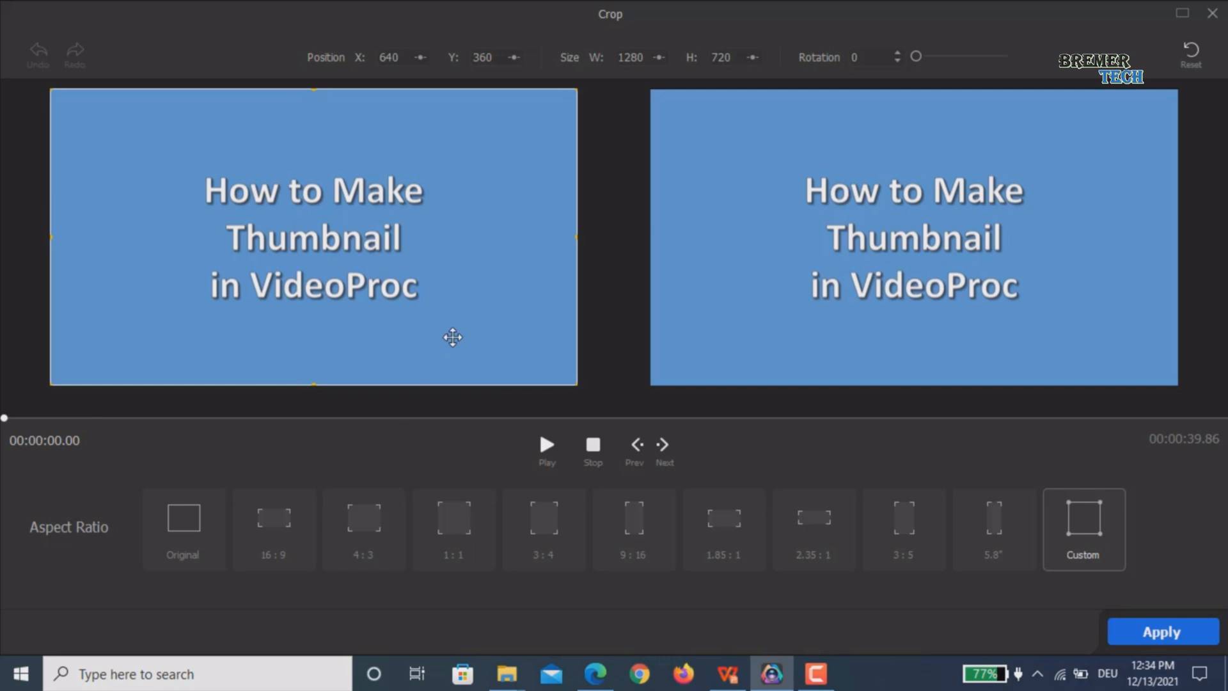
{"action": "mouse_move", "coordinate": [119, 341]}
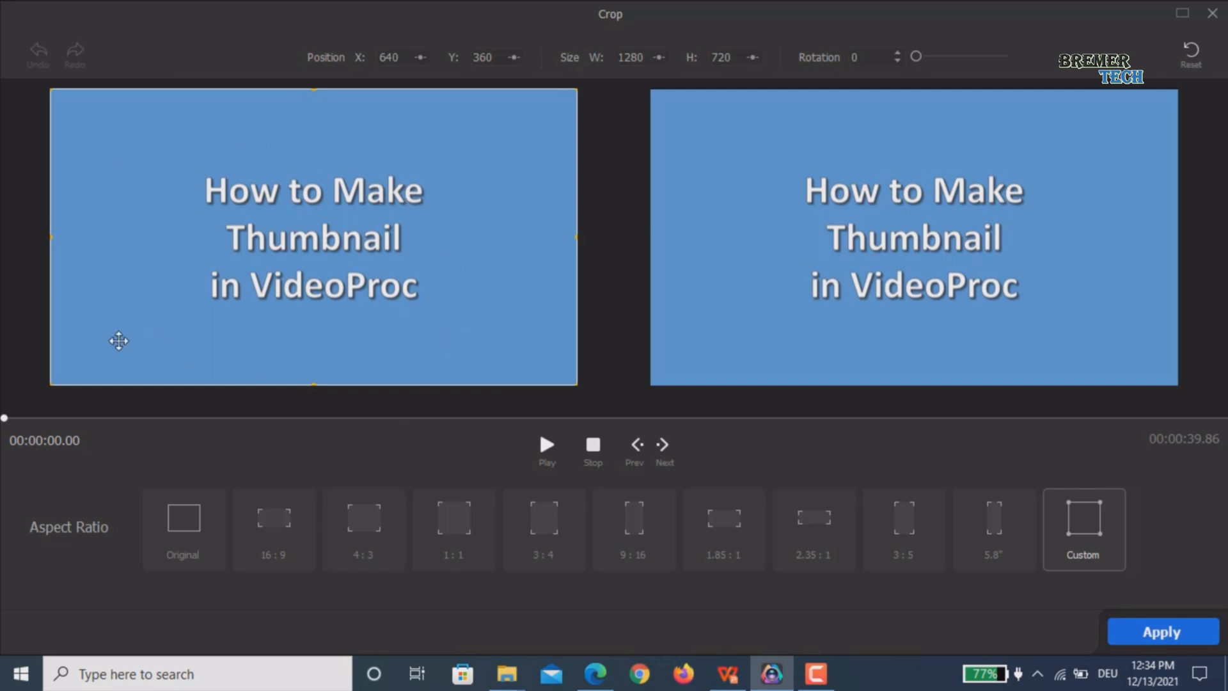
{"action": "mouse_move", "coordinate": [1087, 197]}
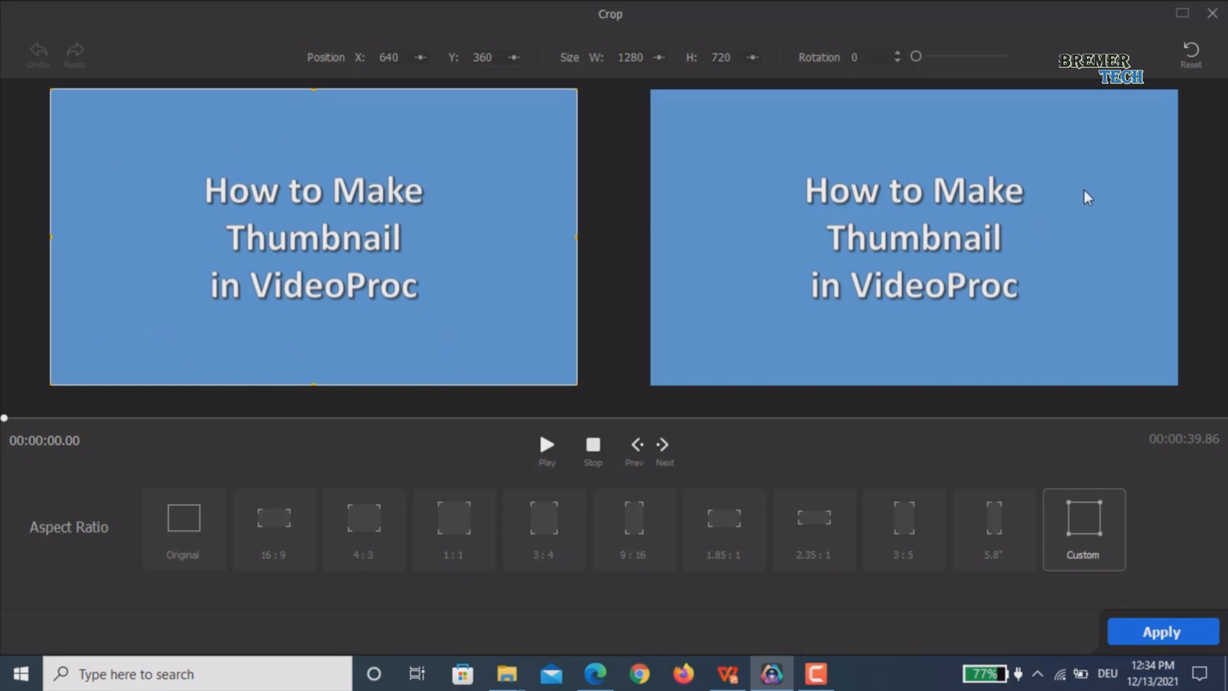
{"action": "mouse_move", "coordinate": [573, 236]}
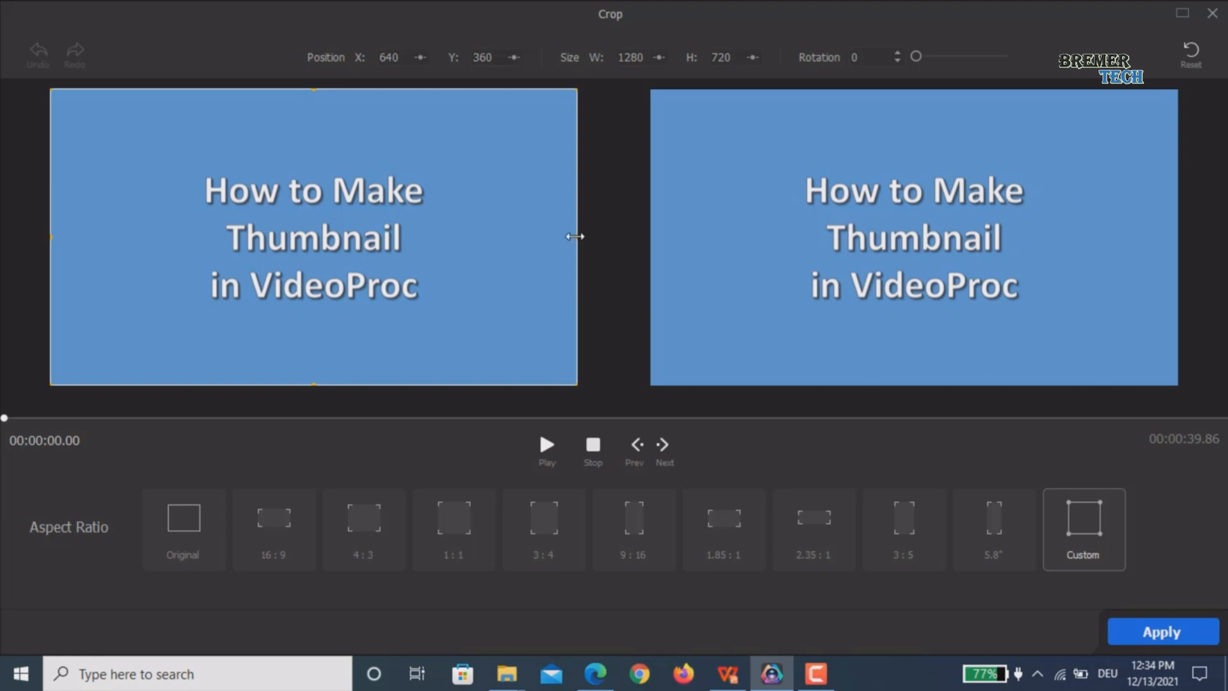
{"action": "mouse_move", "coordinate": [589, 247]}
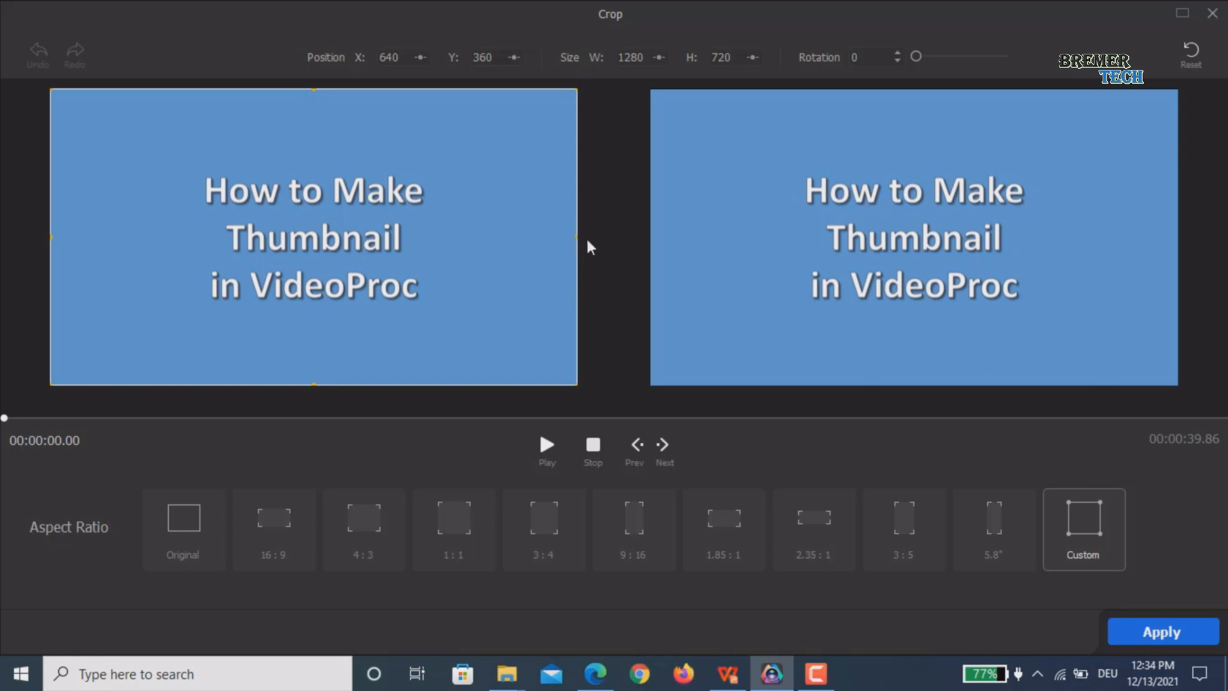
{"action": "mouse_move", "coordinate": [576, 237]}
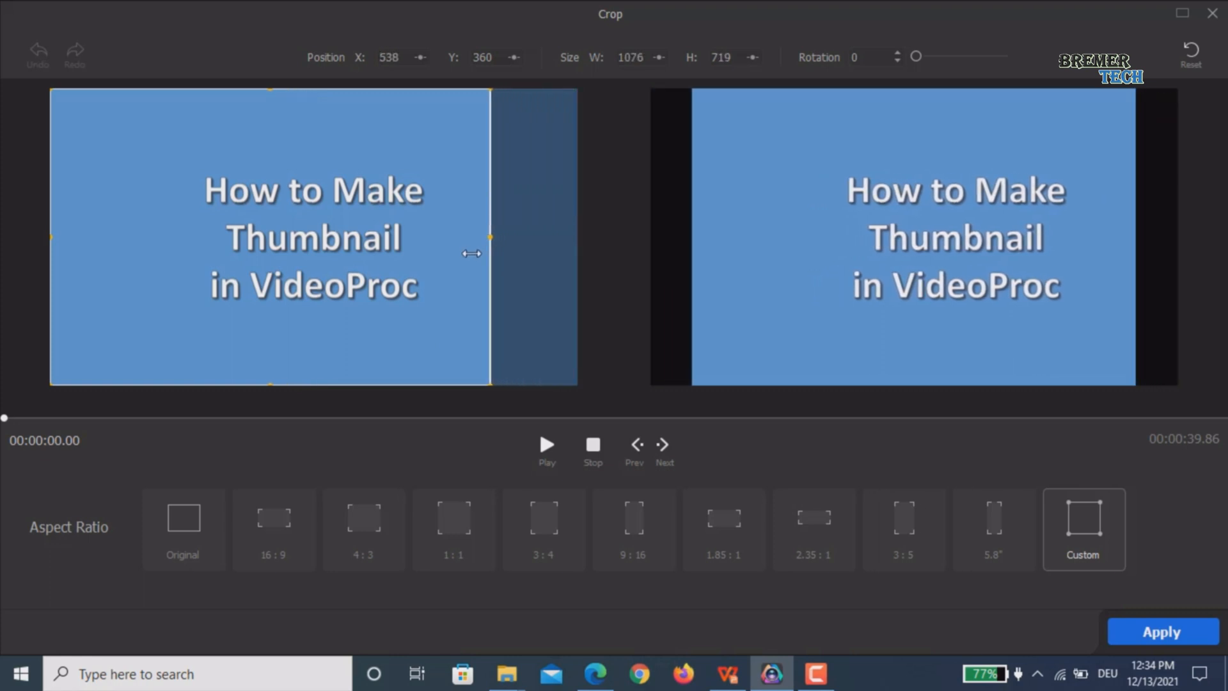
{"action": "left_click_drag", "start_coordinate": [489, 237], "coordinate": [436, 237]}
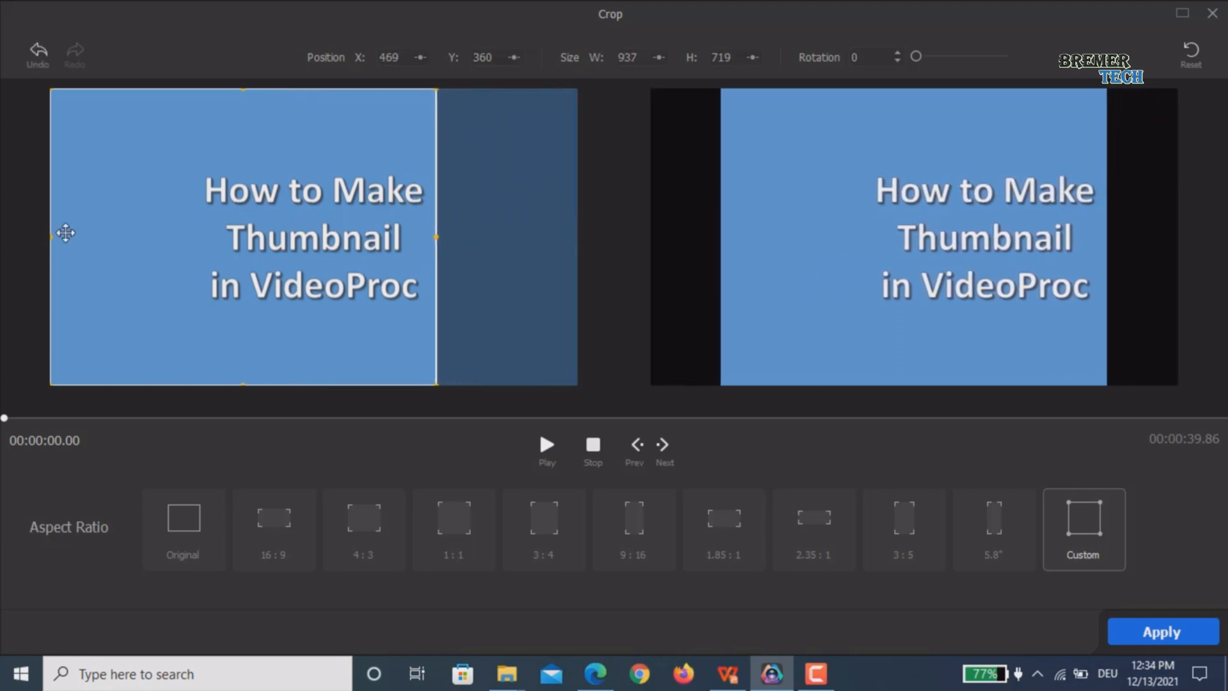
{"action": "left_click_drag", "start_coordinate": [49, 237], "coordinate": [180, 236]}
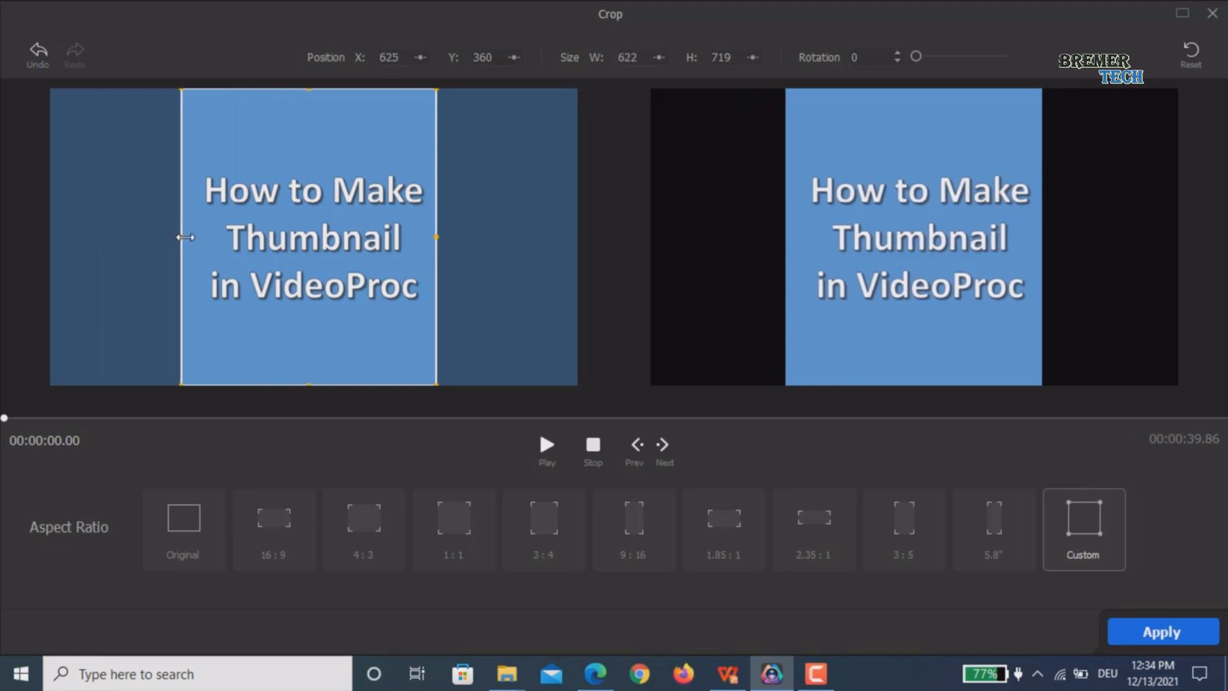
{"action": "left_click_drag", "start_coordinate": [182, 238], "coordinate": [195, 238]}
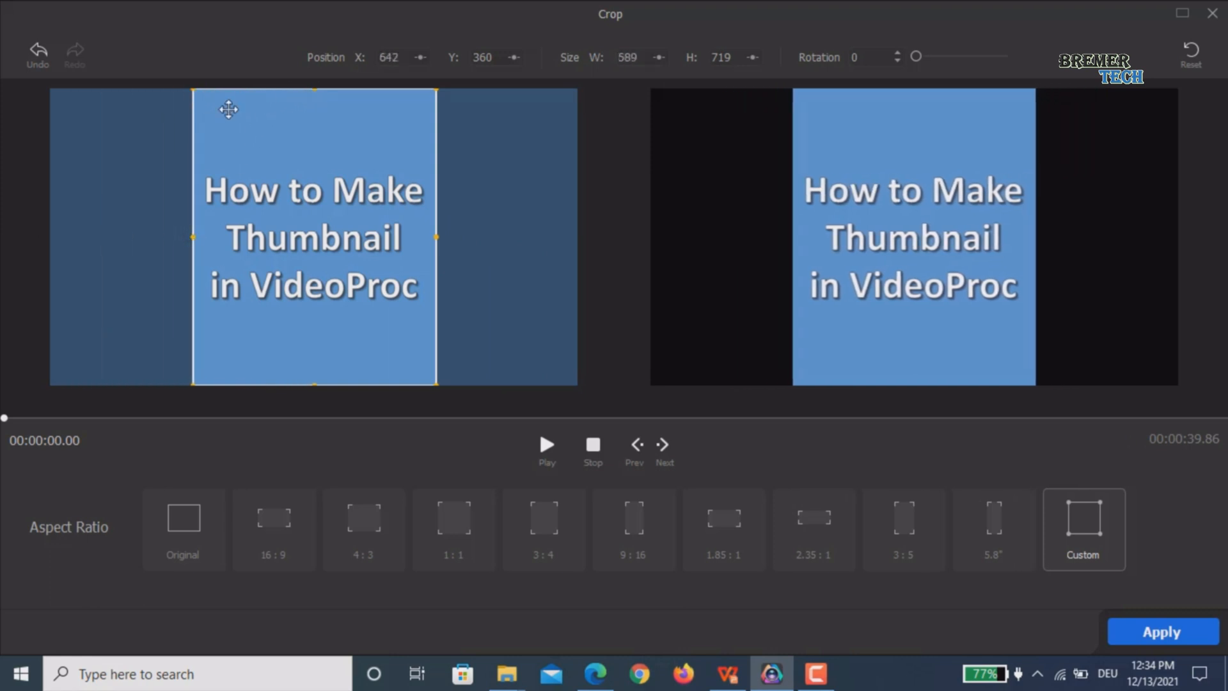
{"action": "left_click_drag", "start_coordinate": [317, 101], "coordinate": [318, 162]}
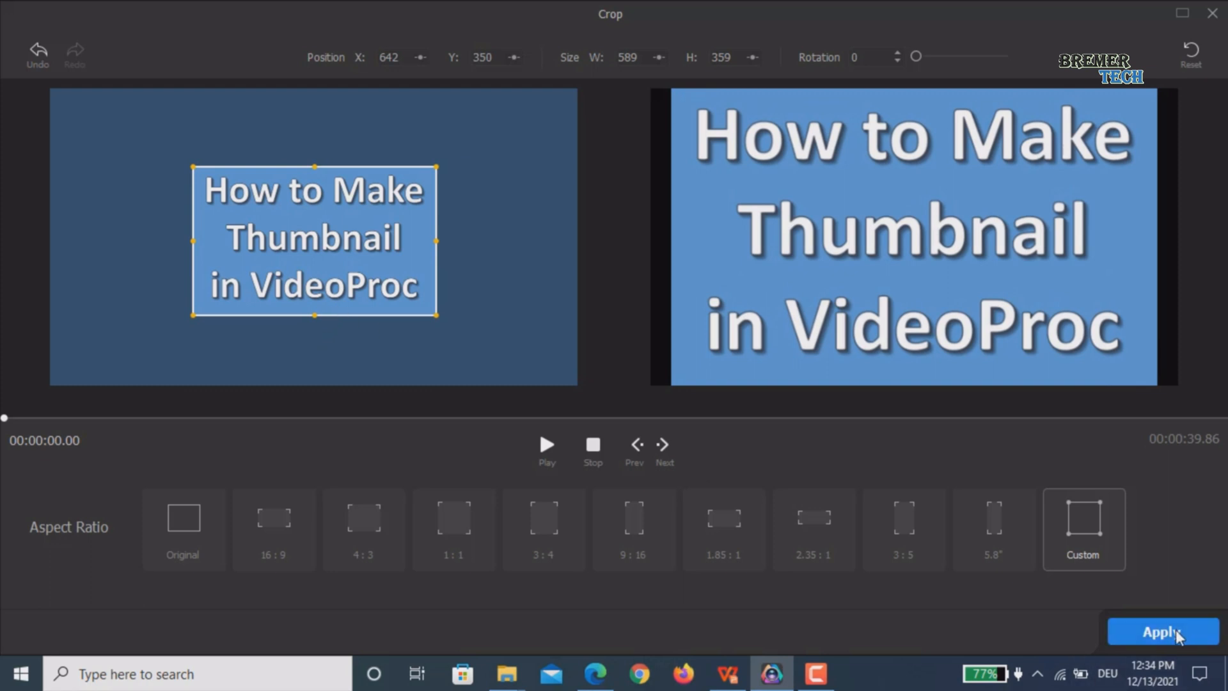
{"action": "mouse_move", "coordinate": [56, 549]}
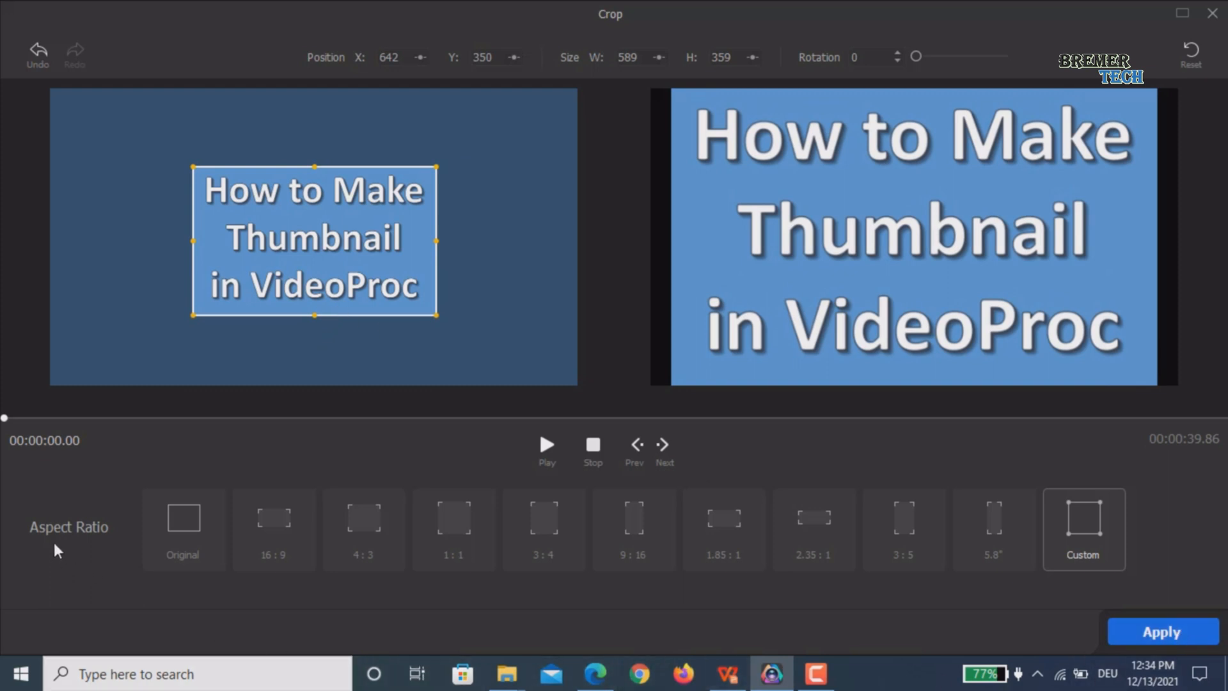
{"action": "left_click", "coordinate": [543, 529]}
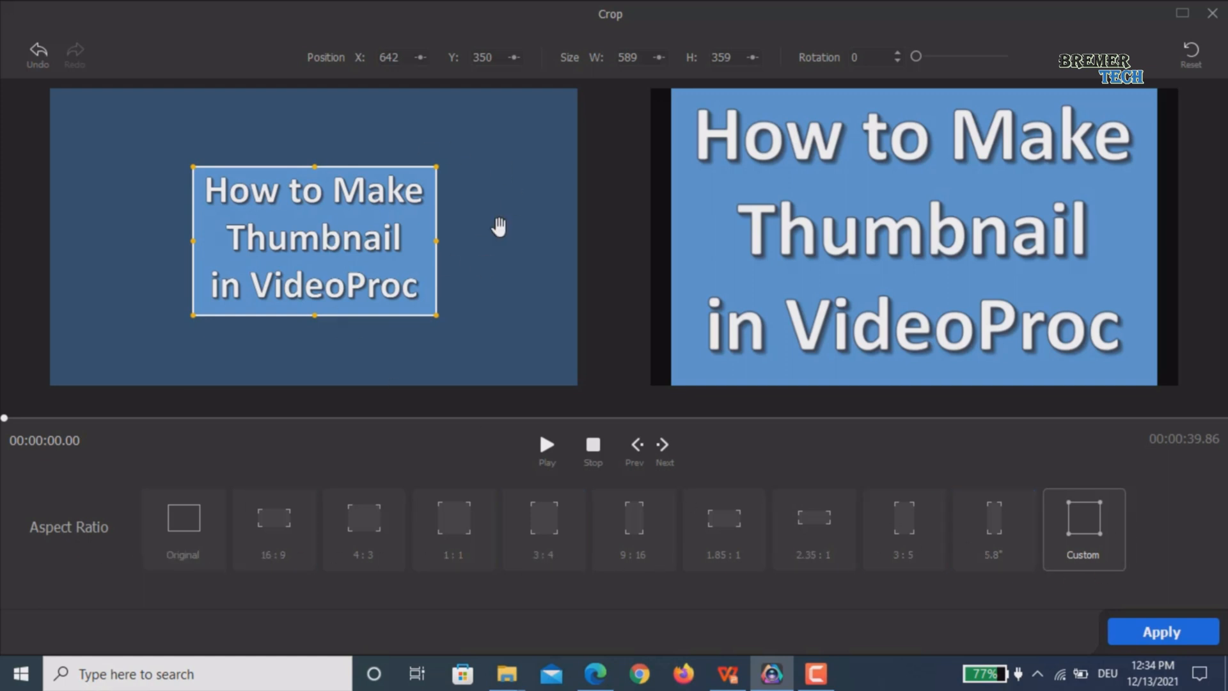
{"action": "mouse_move", "coordinate": [1099, 554]}
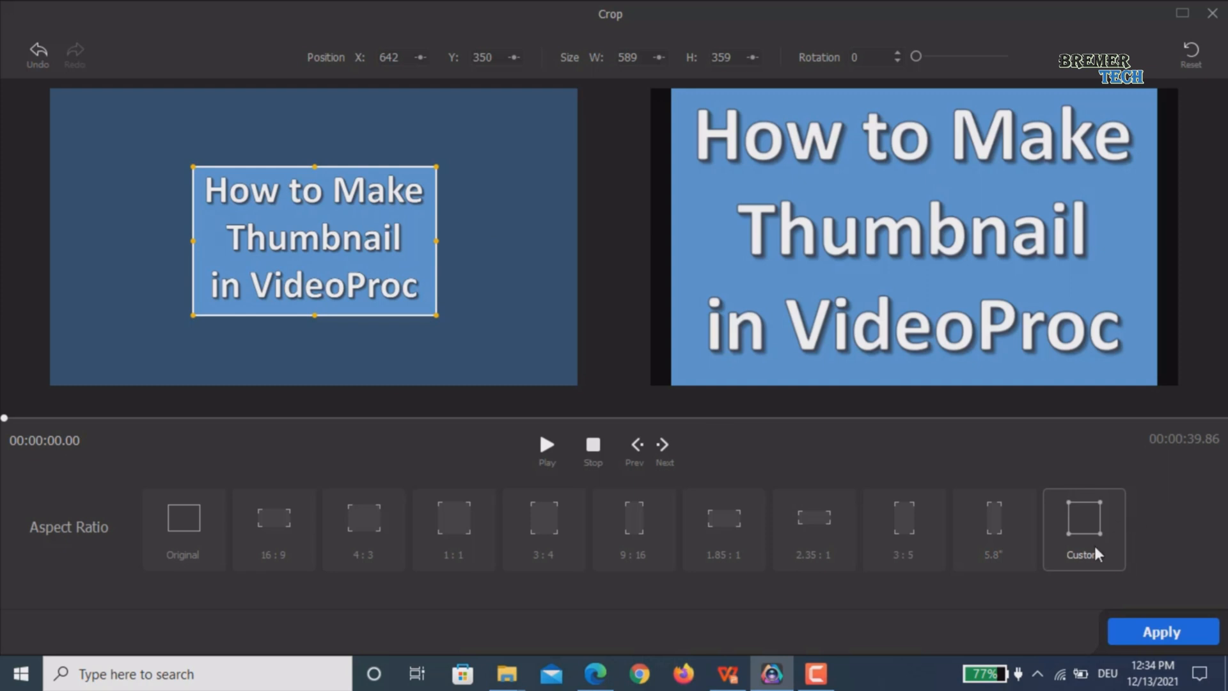
{"action": "mouse_move", "coordinate": [1150, 559]}
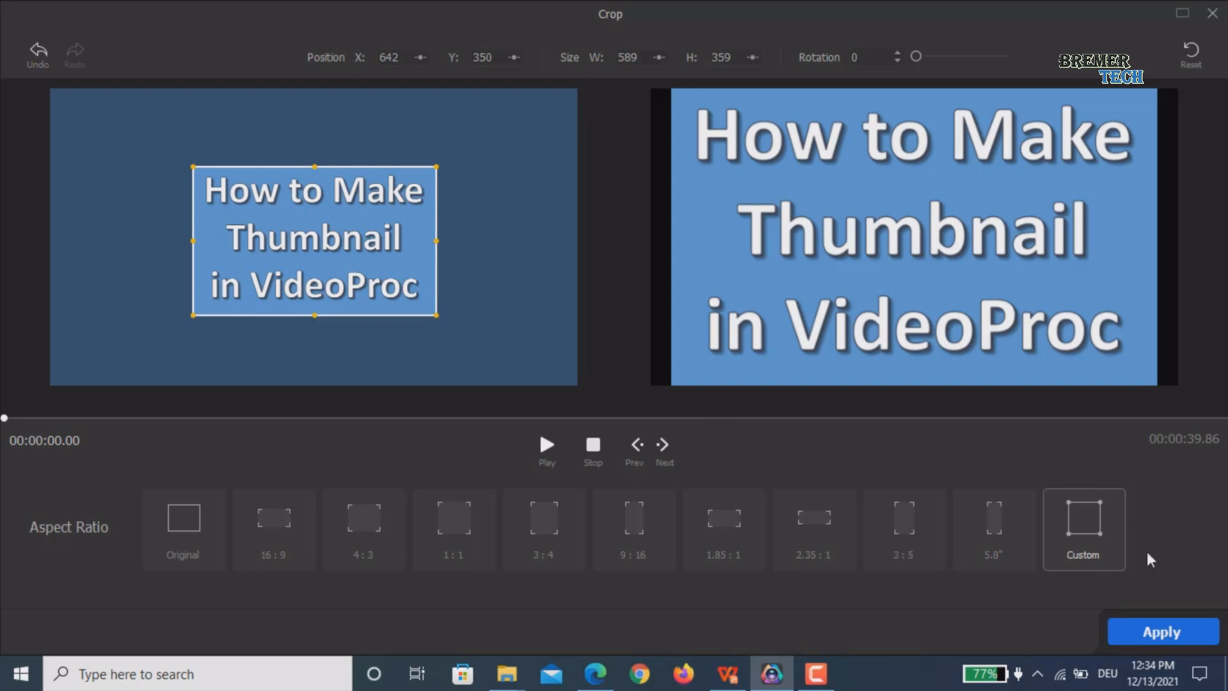
{"action": "mouse_move", "coordinate": [1174, 639]}
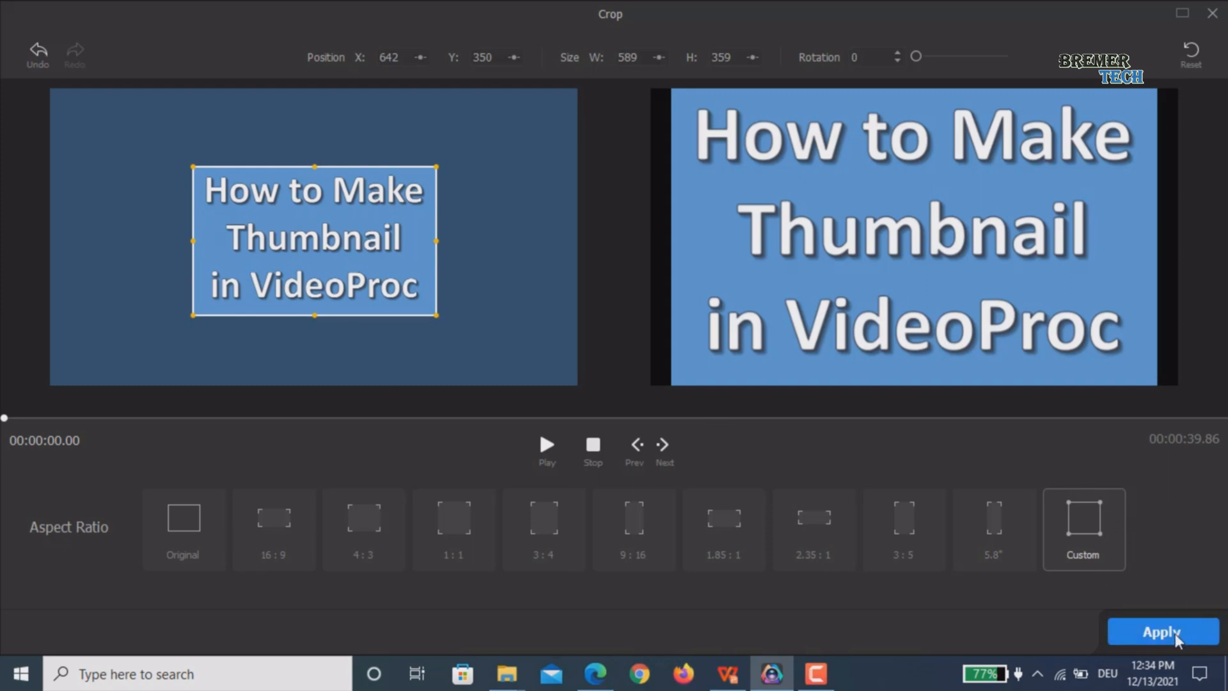
{"action": "left_click", "coordinate": [1161, 631]}
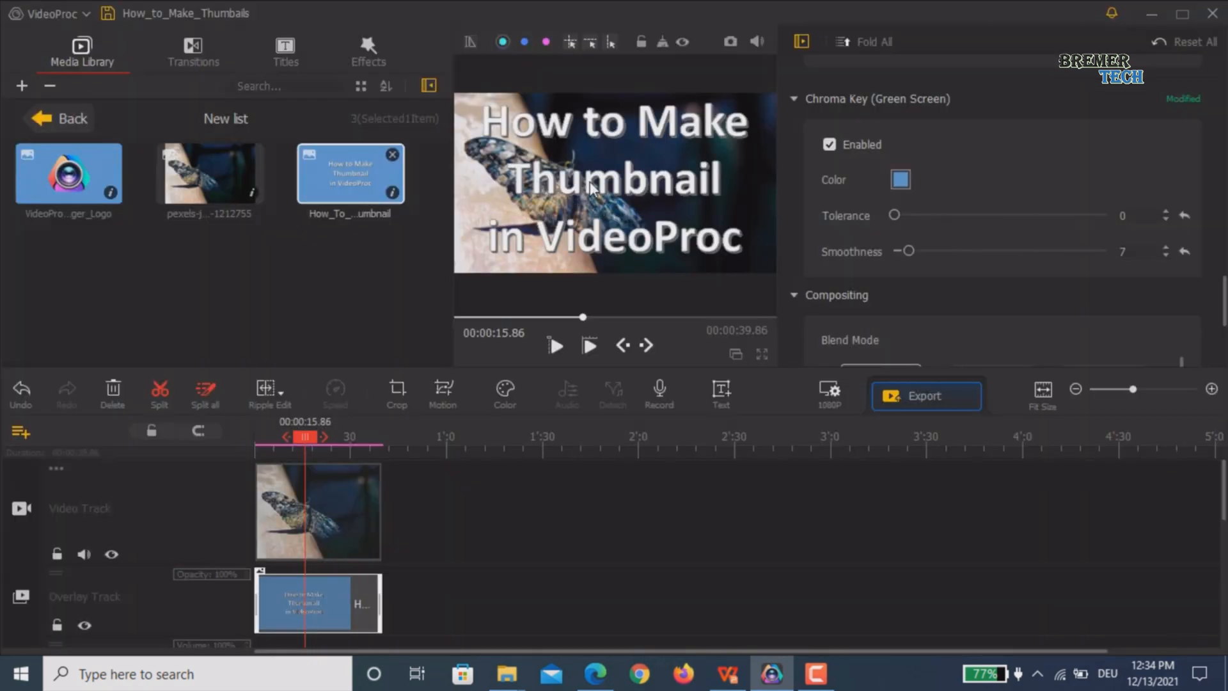
Step: Shrink the title overlay and move it to the upper right of the butterfly frame
{"action": "left_click", "coordinate": [614, 182]}
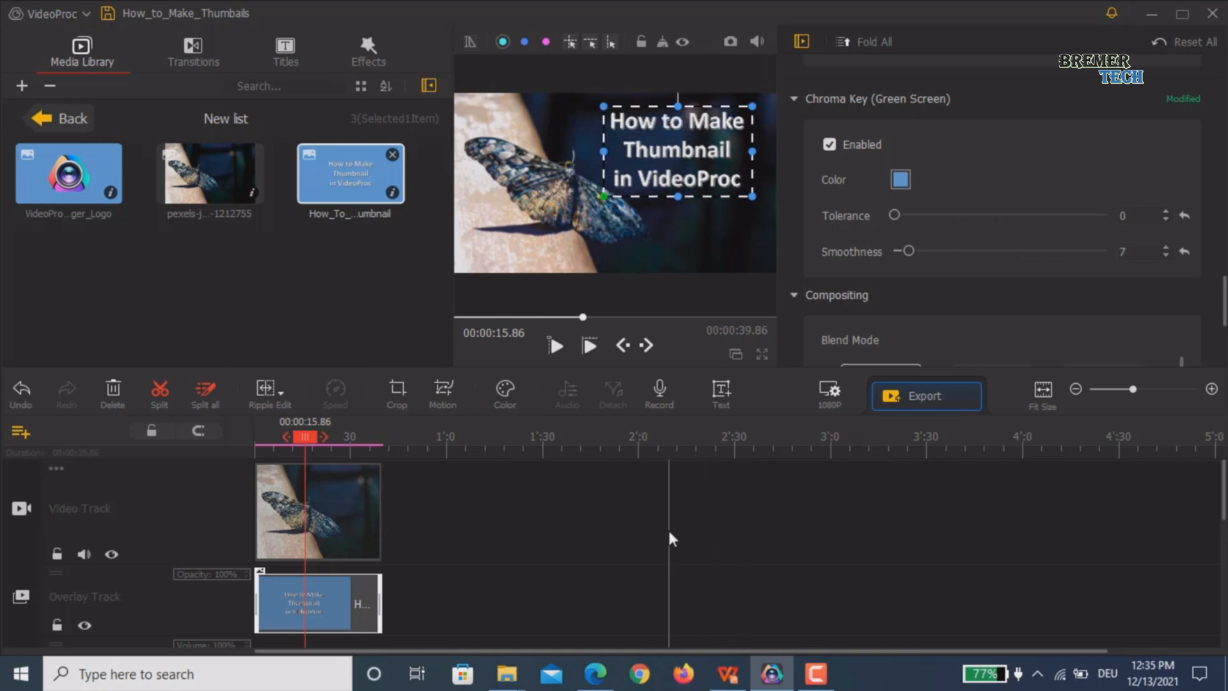
{"action": "mouse_move", "coordinate": [715, 297]}
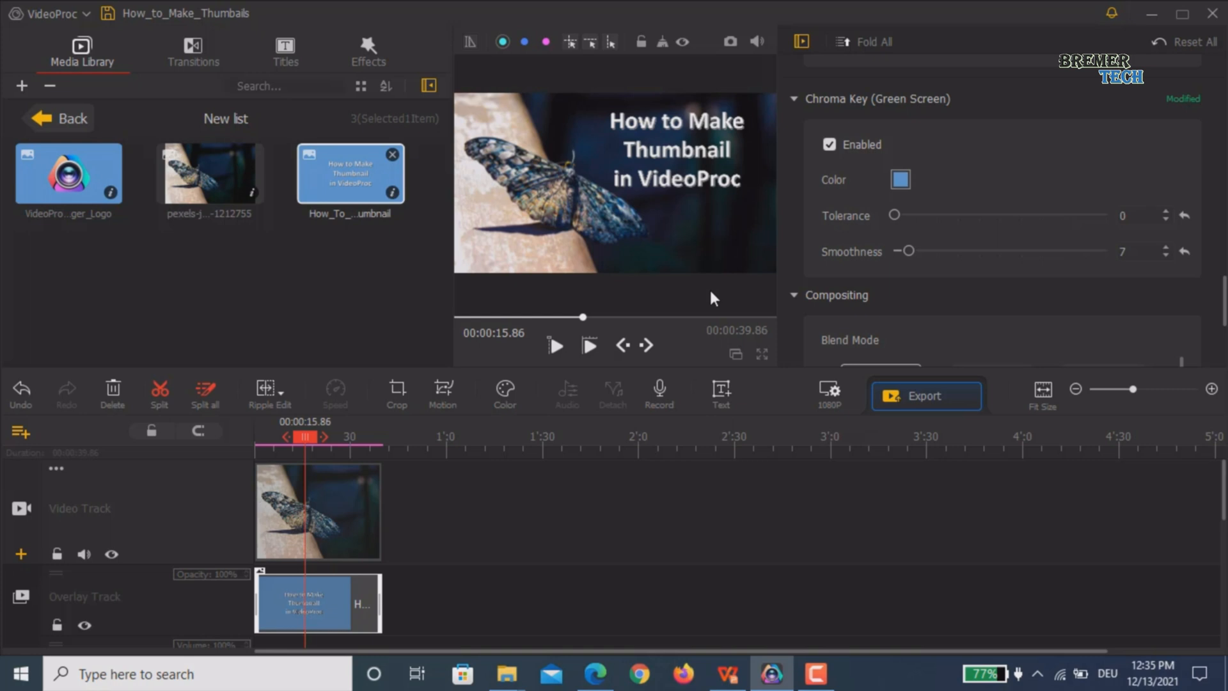
{"action": "mouse_move", "coordinate": [735, 66]}
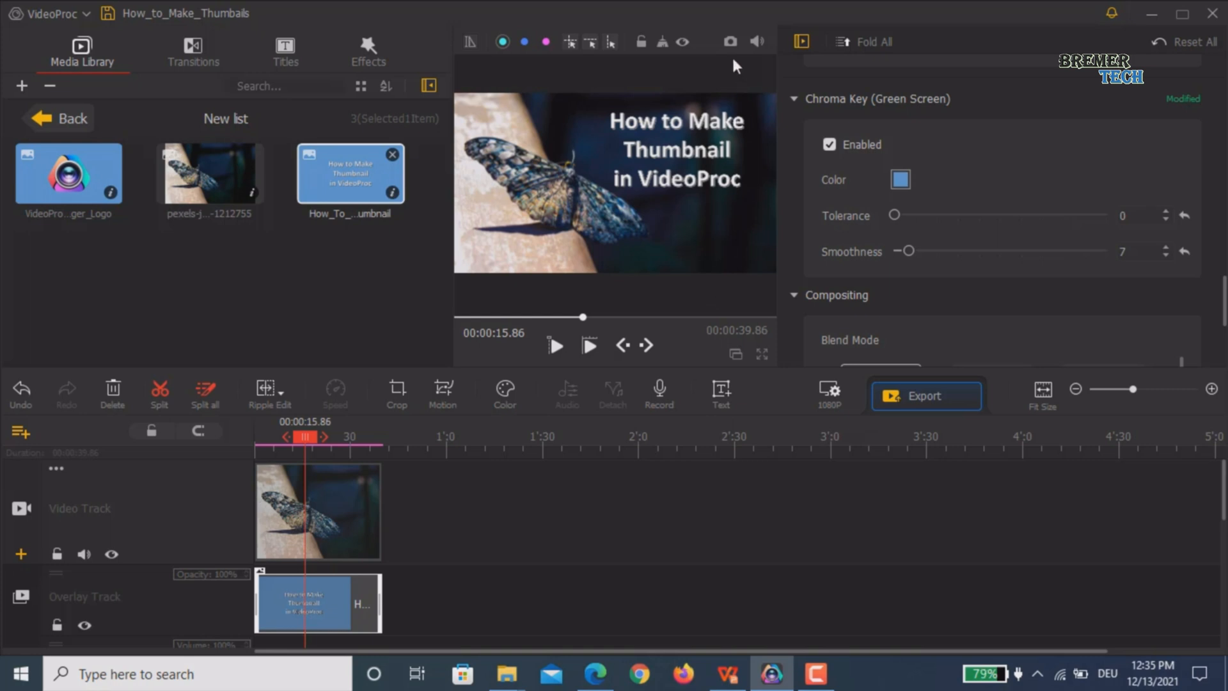
{"action": "mouse_move", "coordinate": [728, 42]}
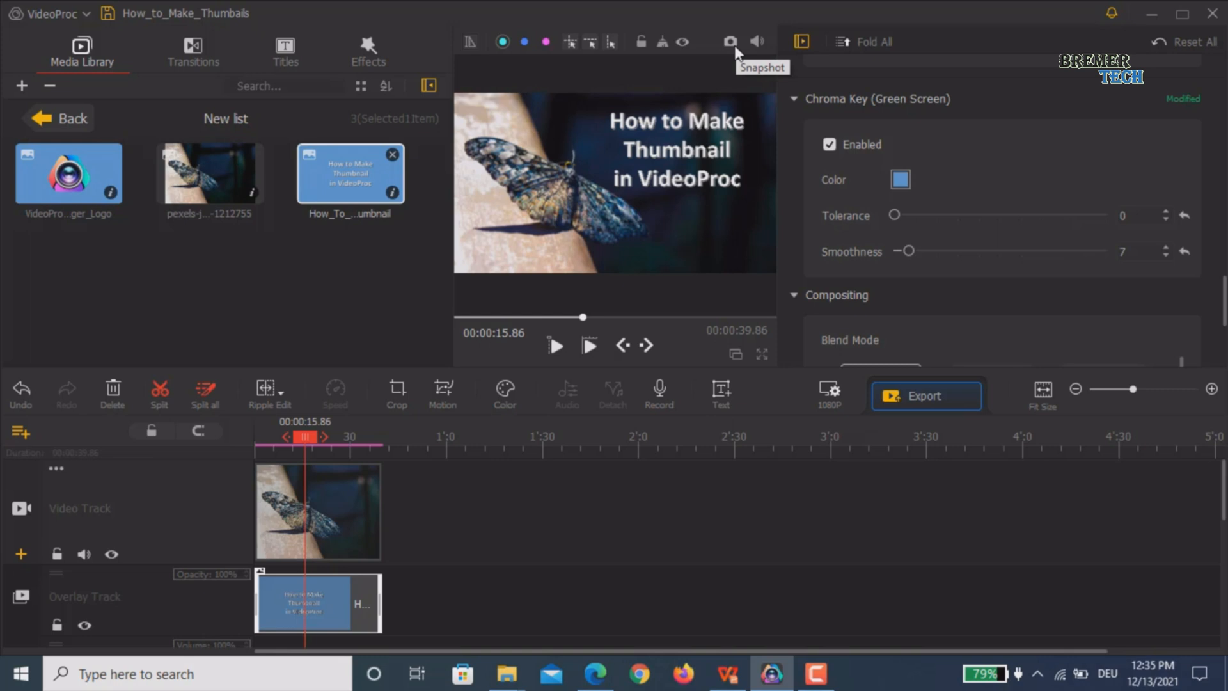
{"action": "mouse_move", "coordinate": [760, 43]}
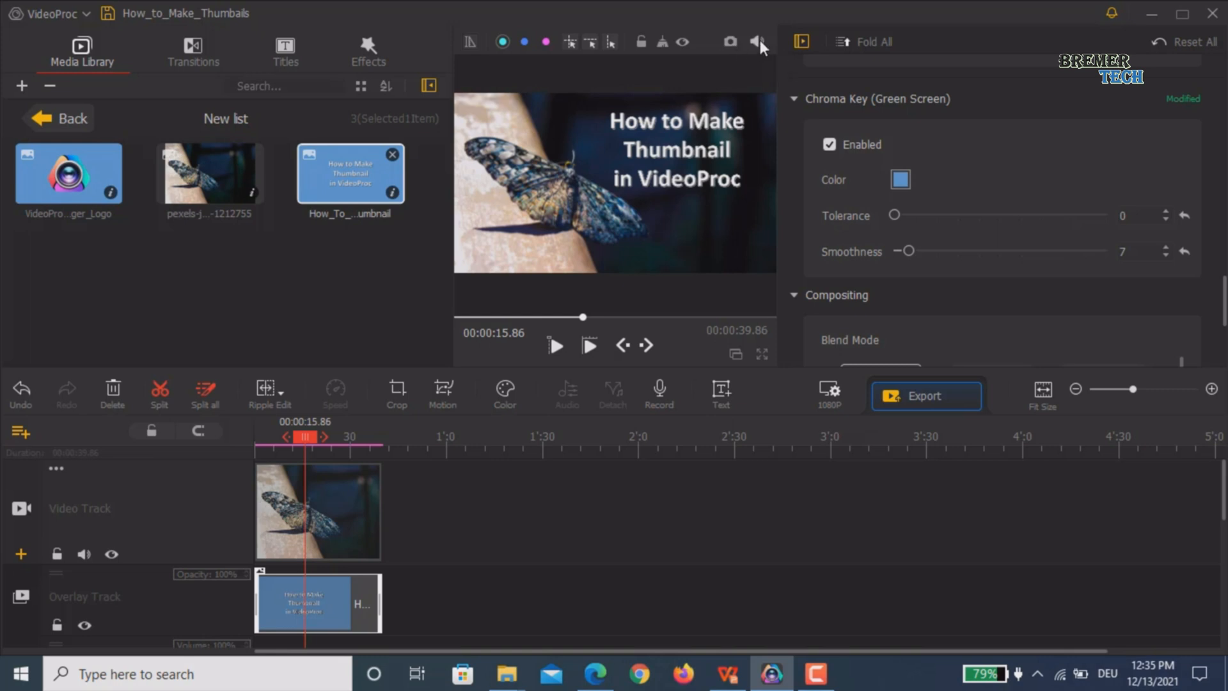
{"action": "mouse_move", "coordinate": [728, 42]}
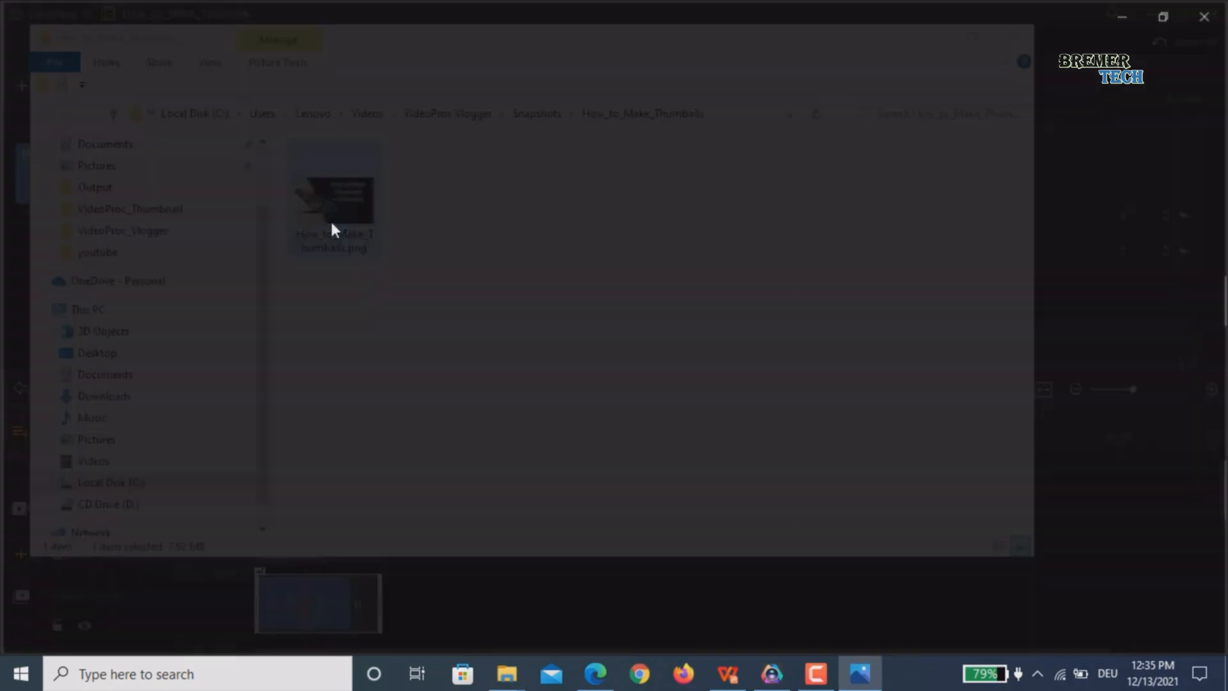
Step: View the saved PNG snapshot of the titled butterfly frame in the snapshots folder
{"action": "double_click", "coordinate": [334, 200]}
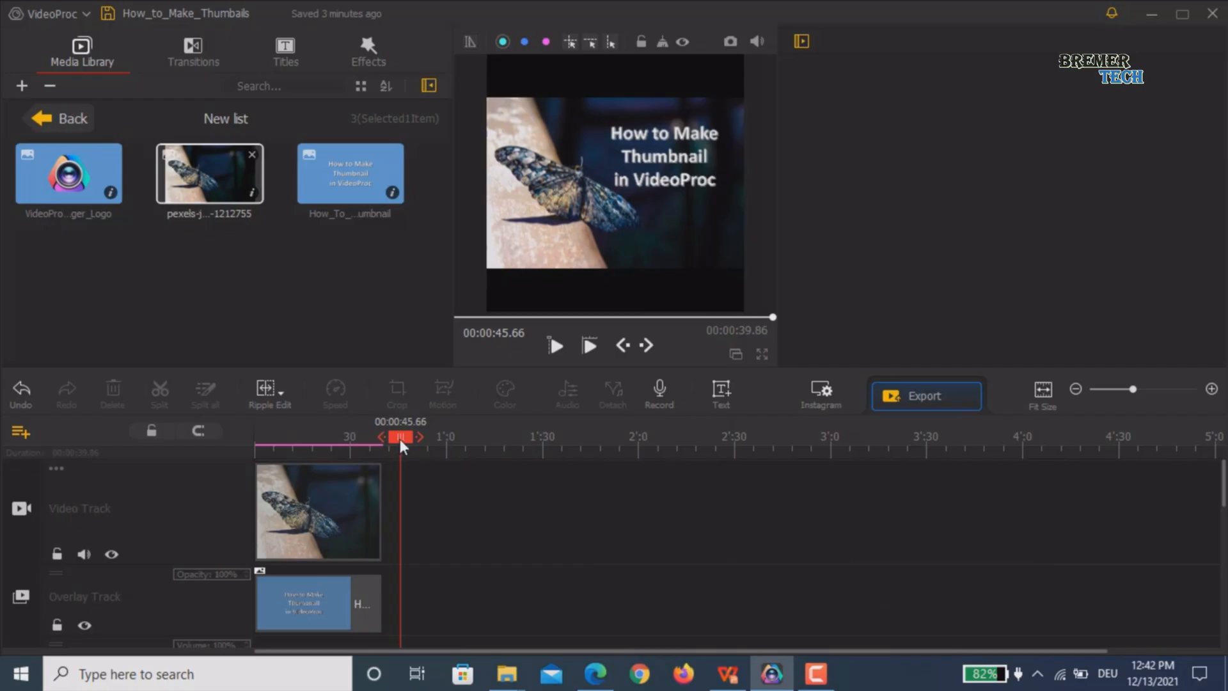
{"action": "mouse_move", "coordinate": [587, 507]}
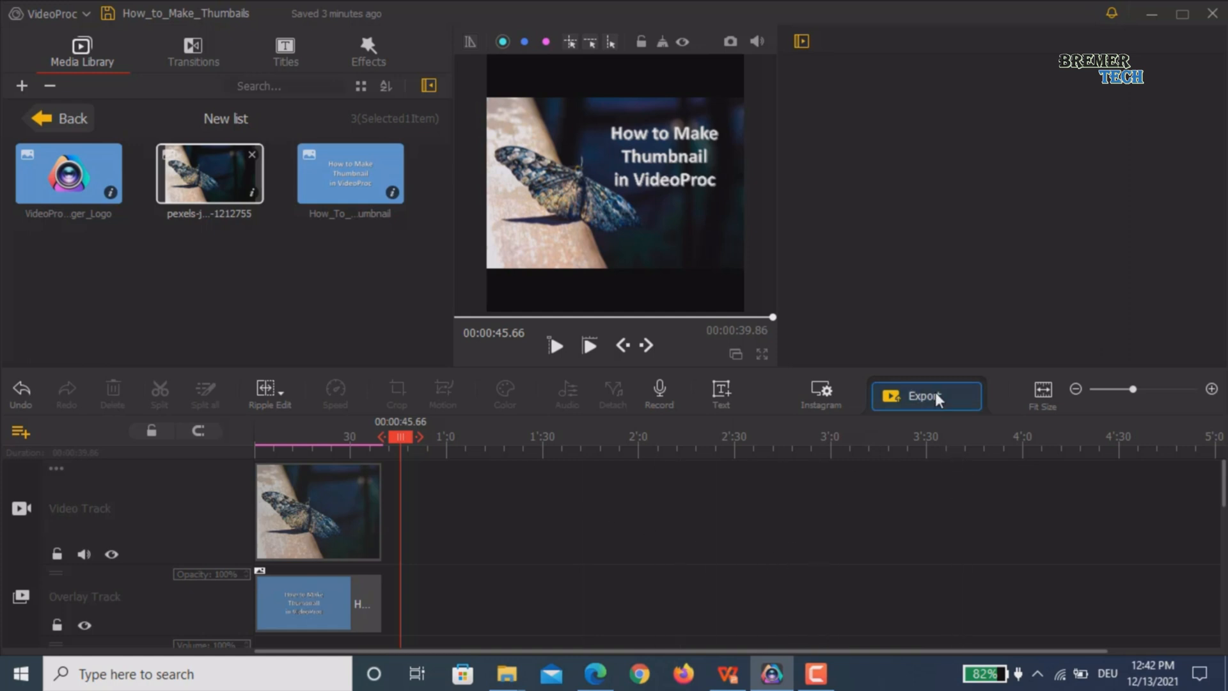
{"action": "mouse_move", "coordinate": [821, 395]}
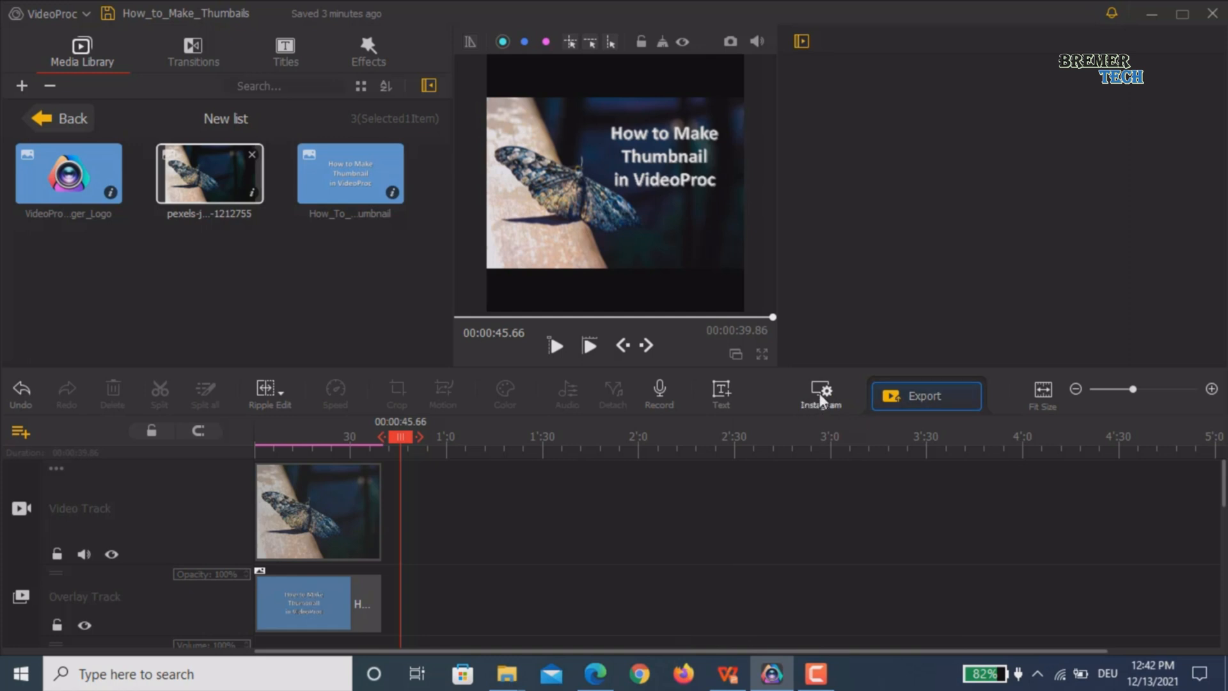
{"action": "mouse_move", "coordinate": [820, 395]}
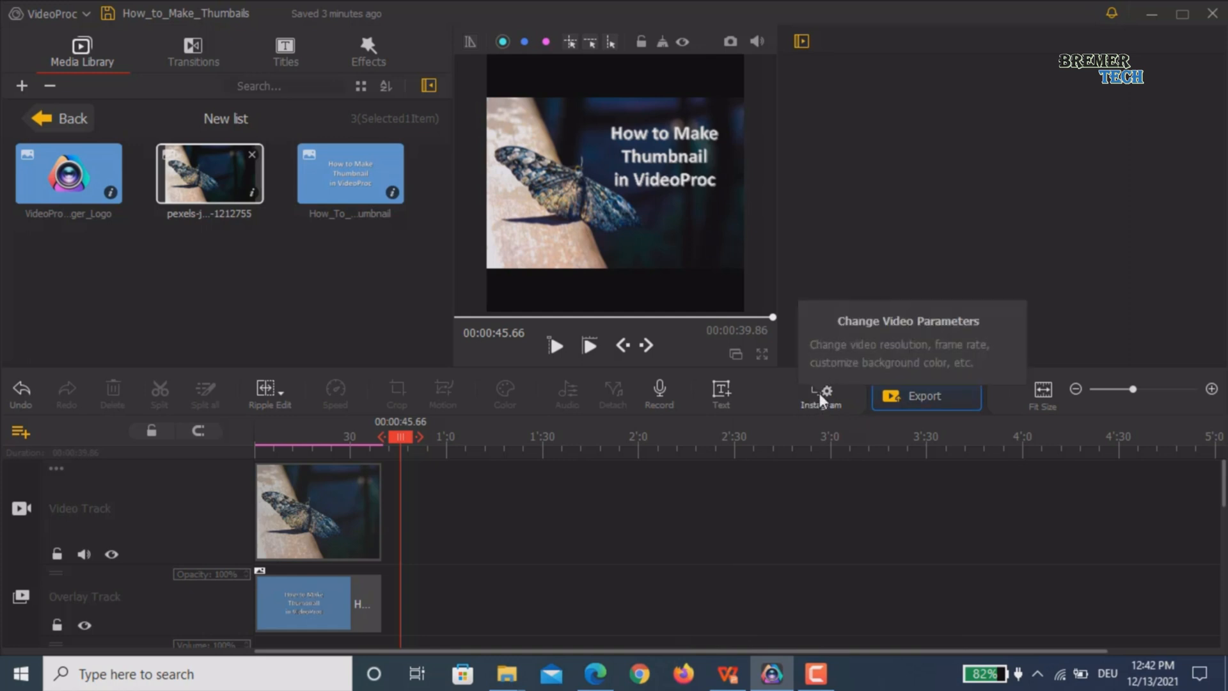
Step: Set the project resolution to the Instagram 1080×1080 (1:1) preset
{"action": "left_click", "coordinate": [820, 396]}
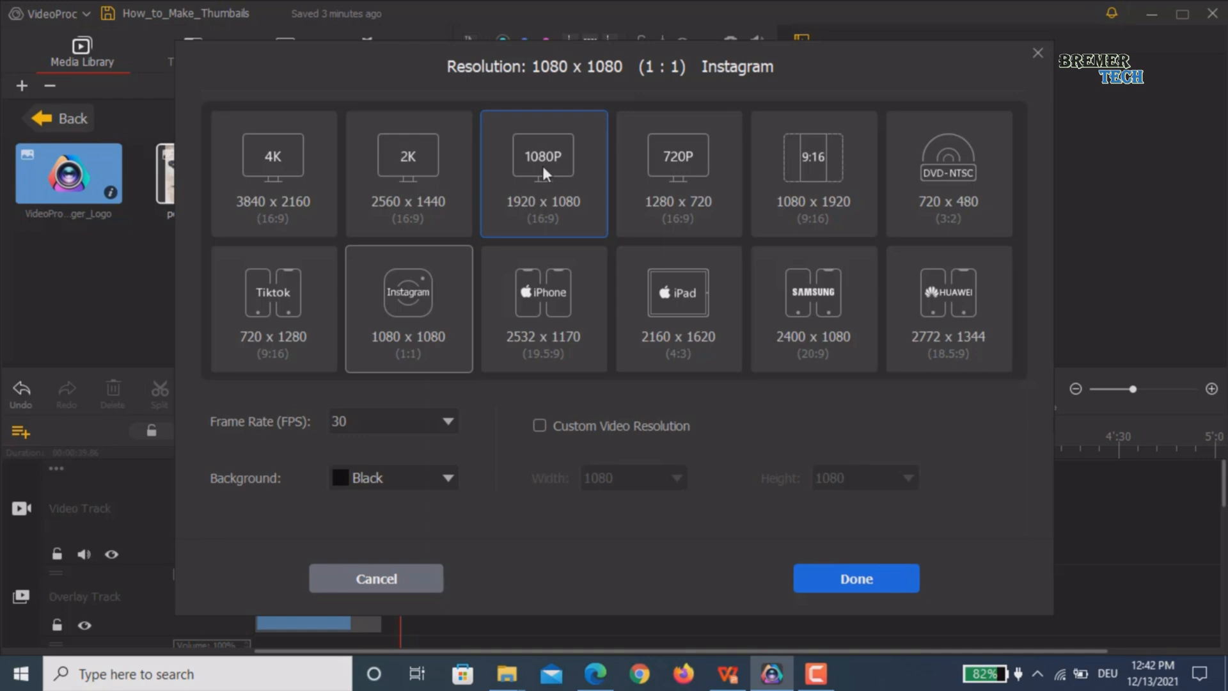
{"action": "left_click", "coordinate": [544, 172]}
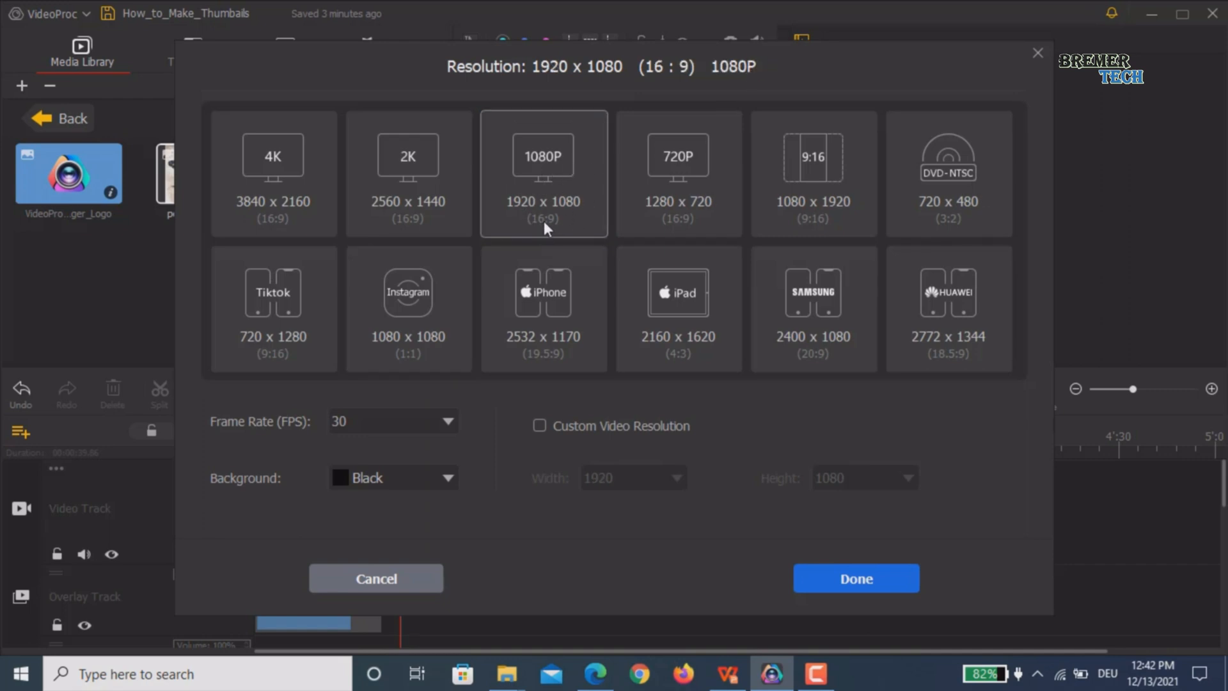
{"action": "left_click", "coordinate": [408, 308]}
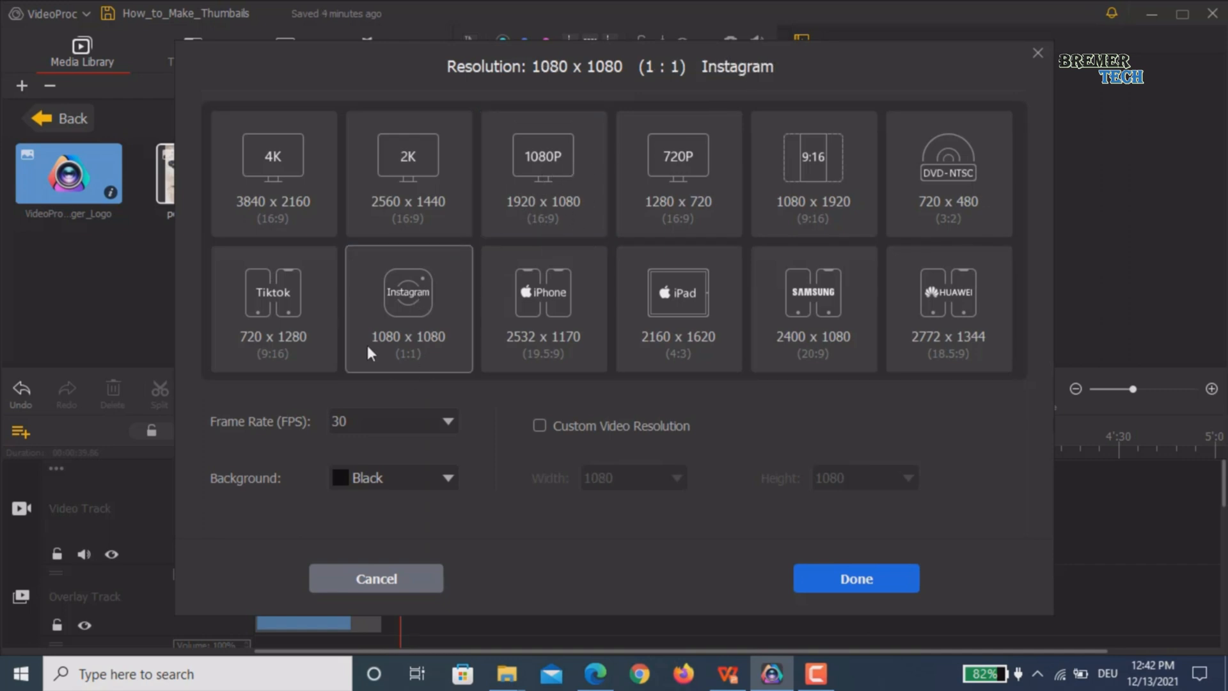
{"action": "mouse_move", "coordinate": [415, 372]}
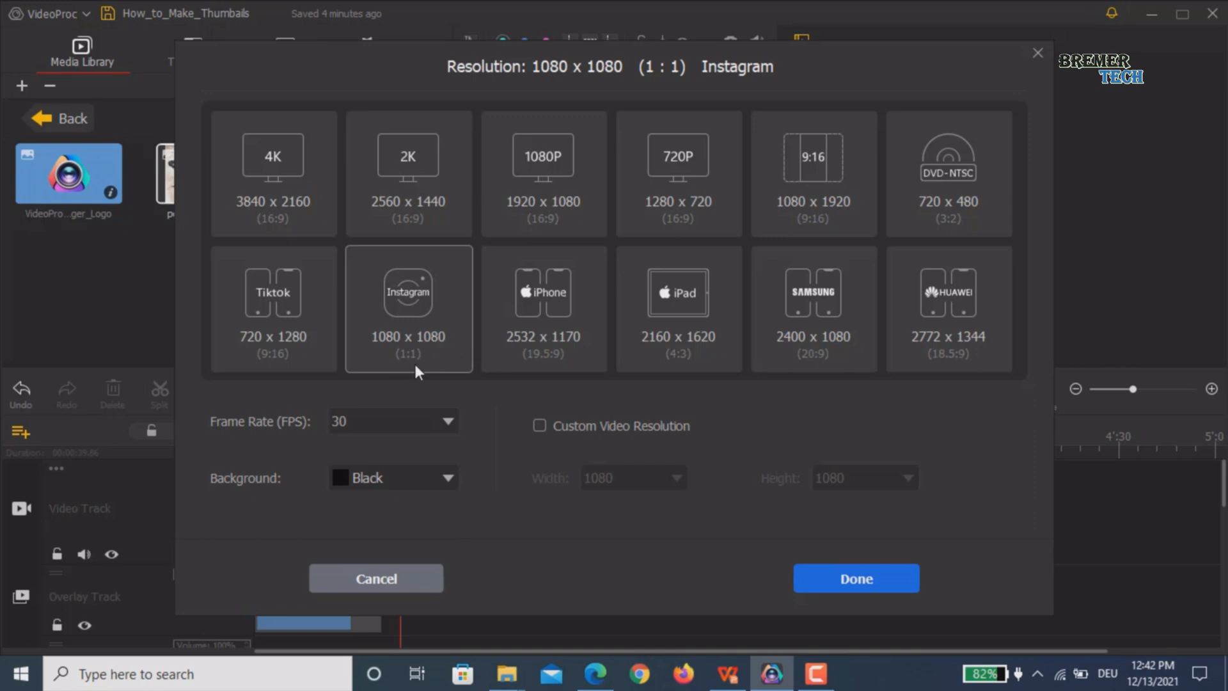
{"action": "mouse_move", "coordinate": [871, 570]}
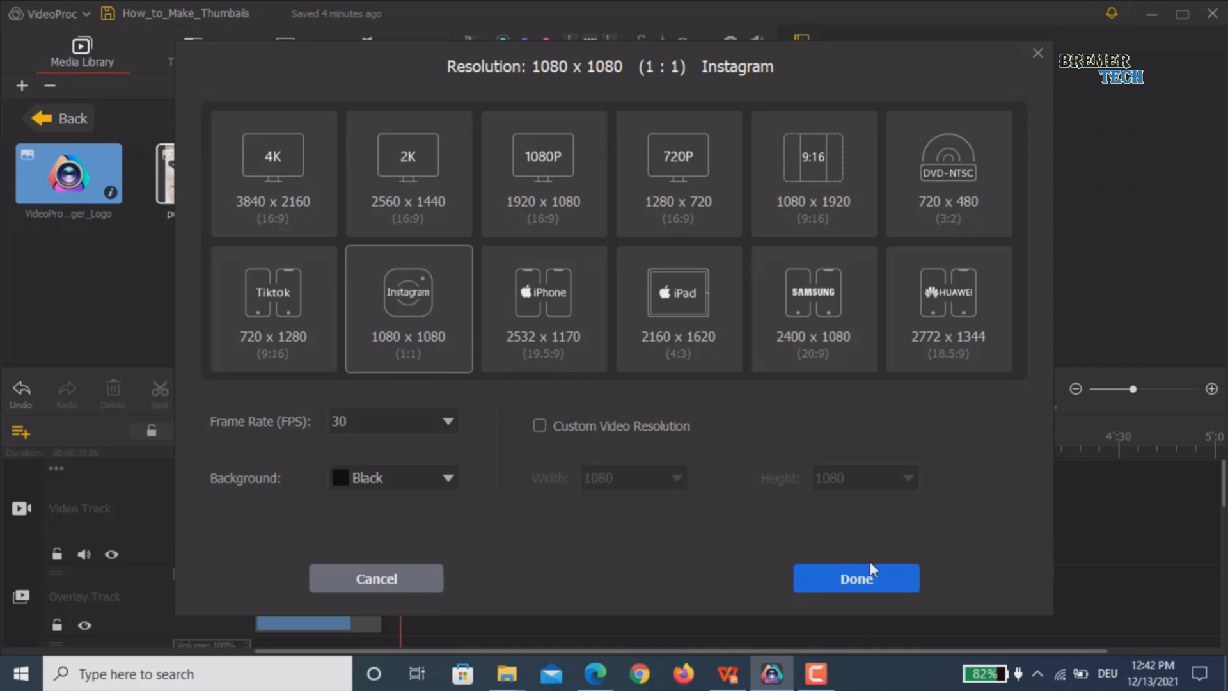
{"action": "left_click", "coordinate": [856, 578]}
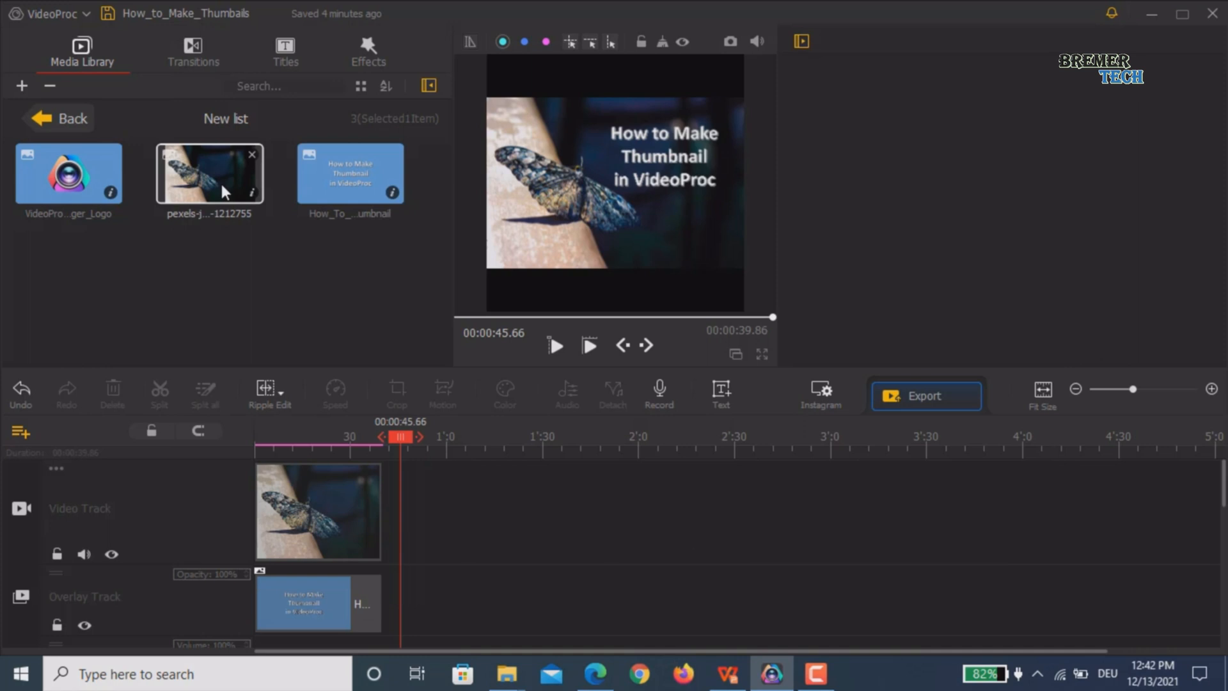
Step: Select the second butterfly clip to scale it to 2.25 in Transform
{"action": "left_click", "coordinate": [318, 508]}
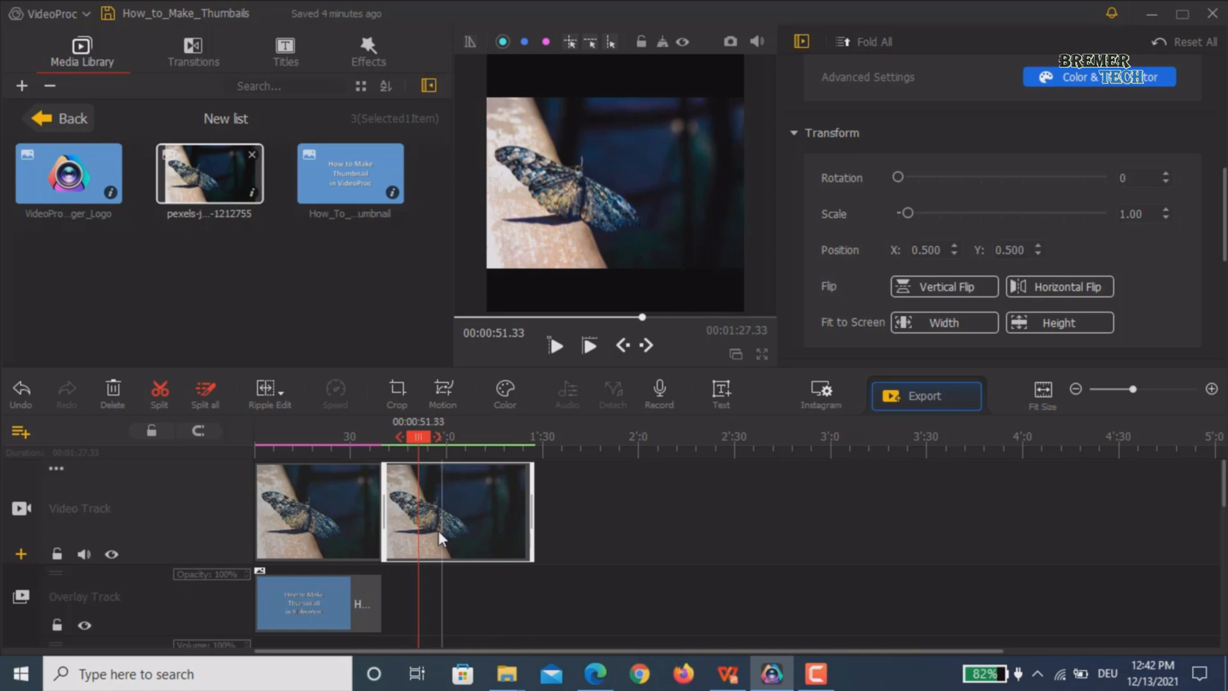
{"action": "mouse_move", "coordinate": [501, 527]}
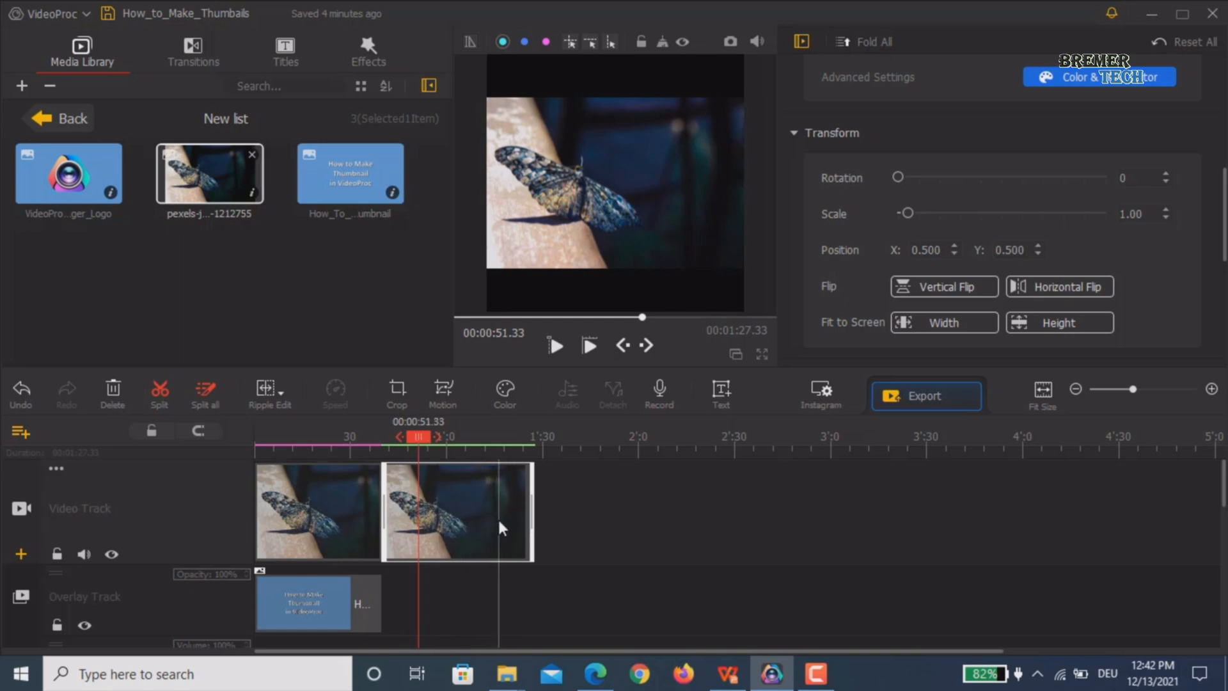
{"action": "mouse_move", "coordinate": [826, 108]}
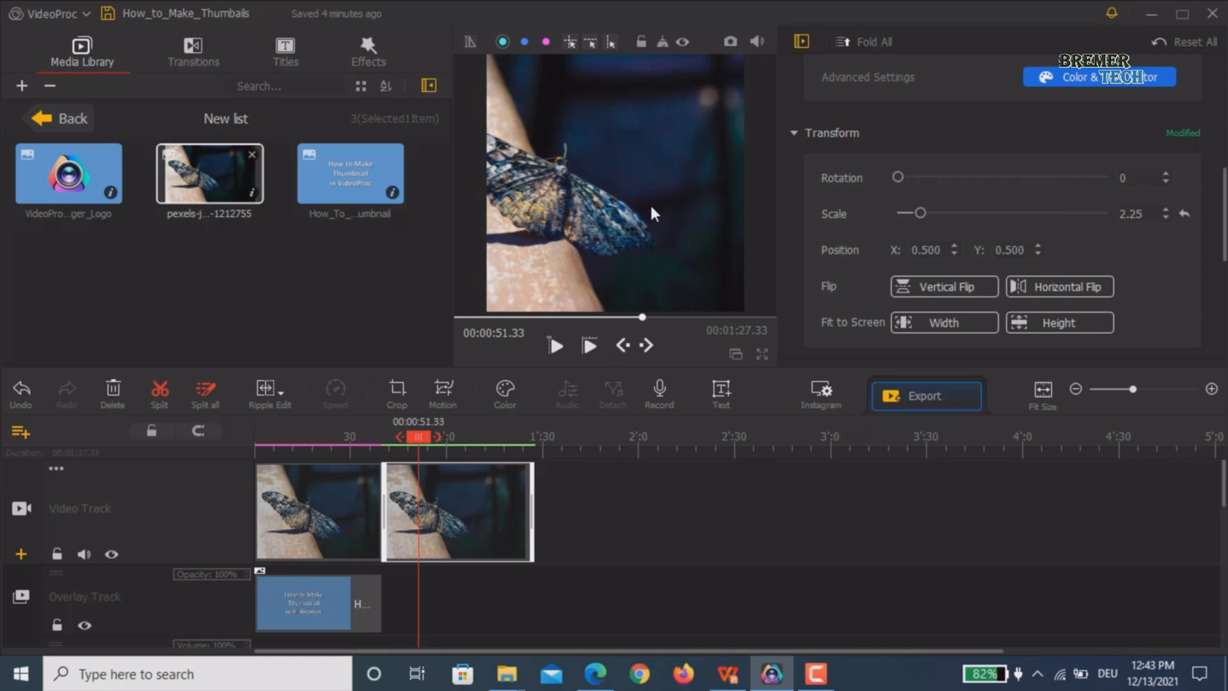
{"action": "mouse_move", "coordinate": [1059, 322]}
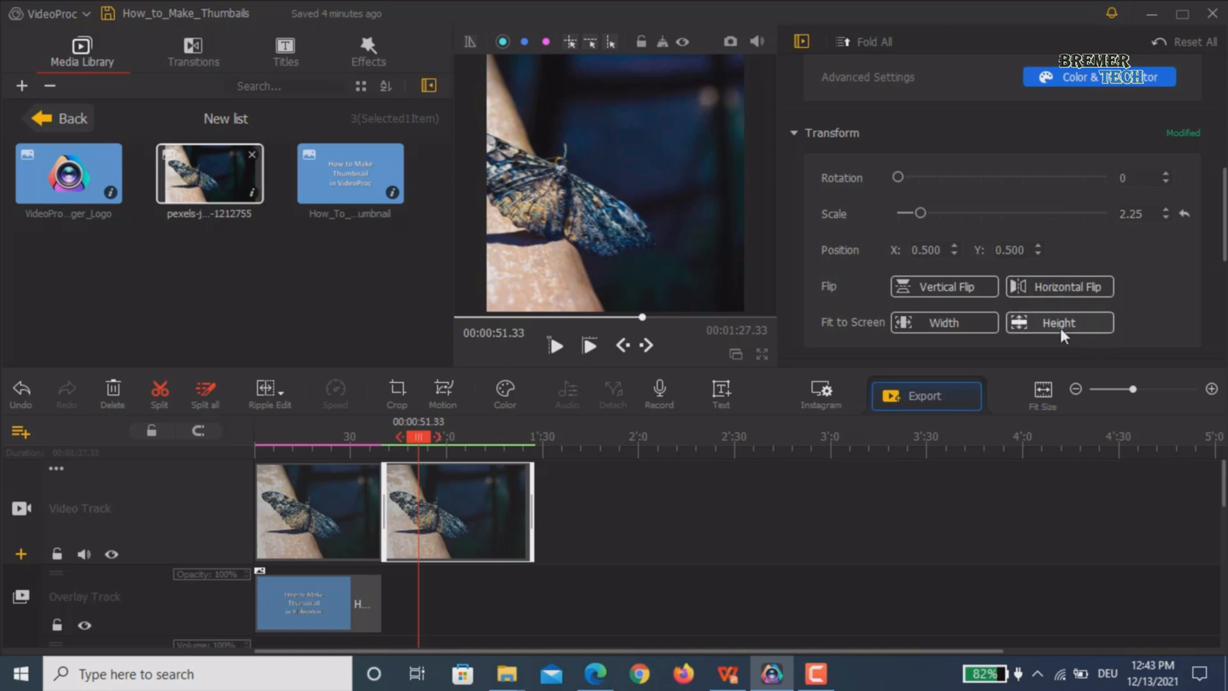
{"action": "mouse_move", "coordinate": [895, 415]}
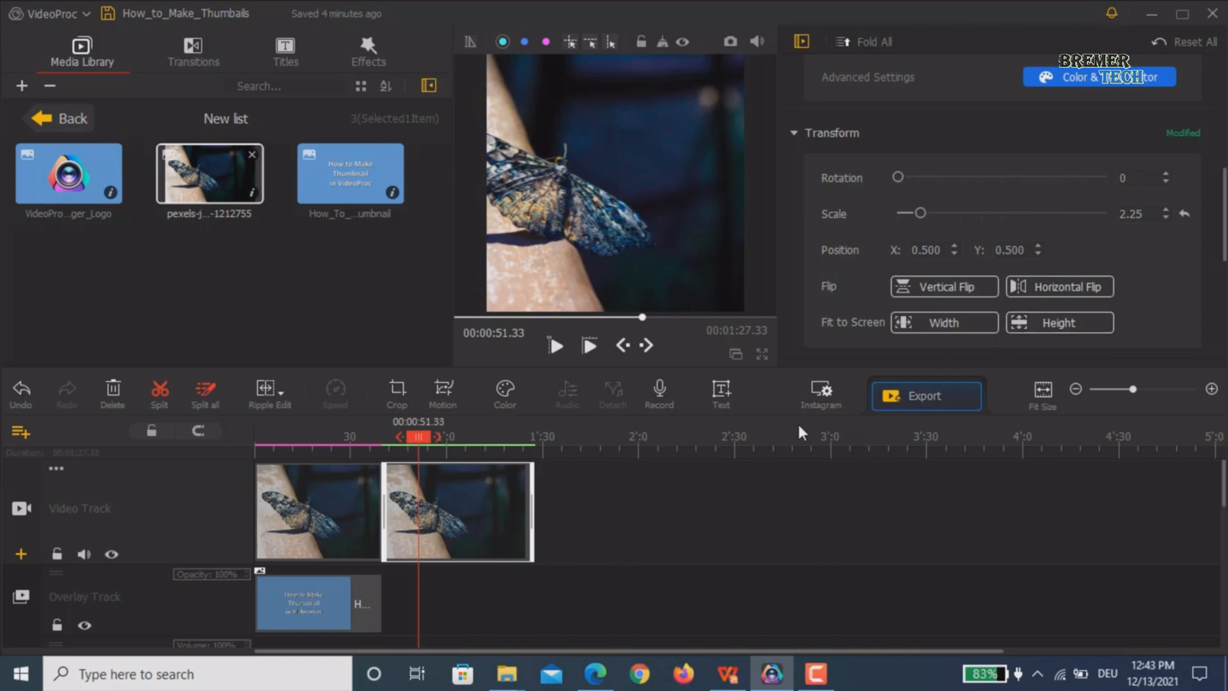
{"action": "mouse_move", "coordinate": [719, 396]}
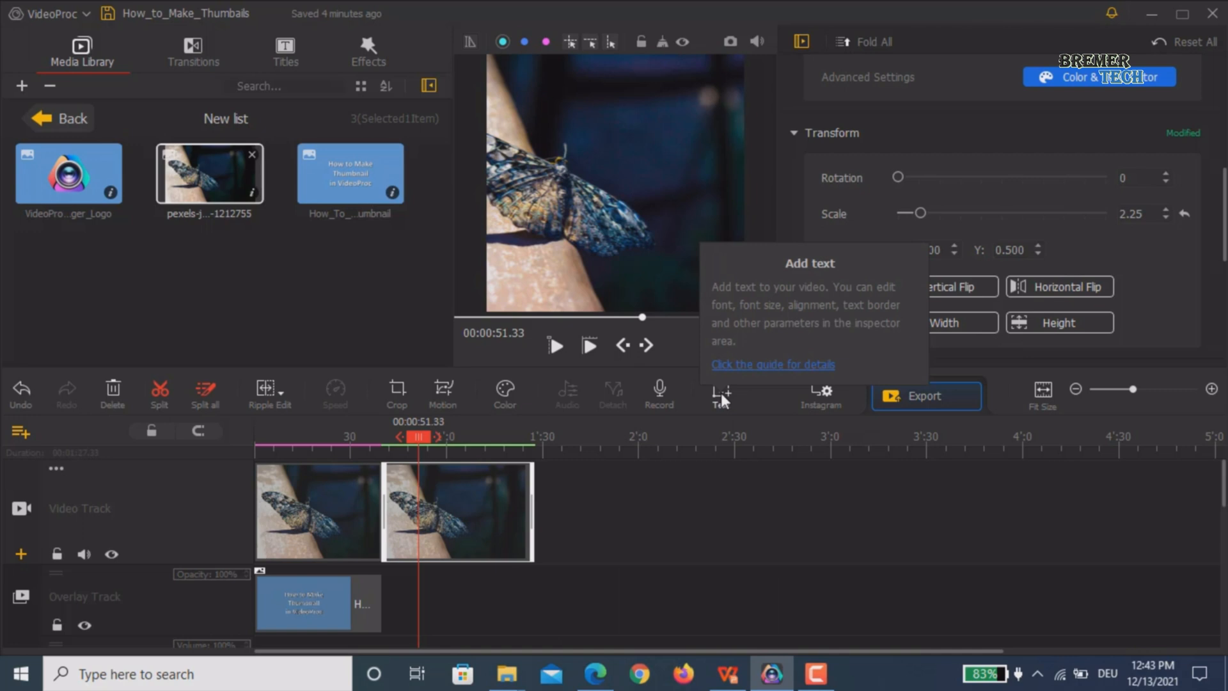
Step: Add a text layer reading 'Instagram' in bold white at font size 120 above the butterfly
{"action": "left_click", "coordinate": [718, 395]}
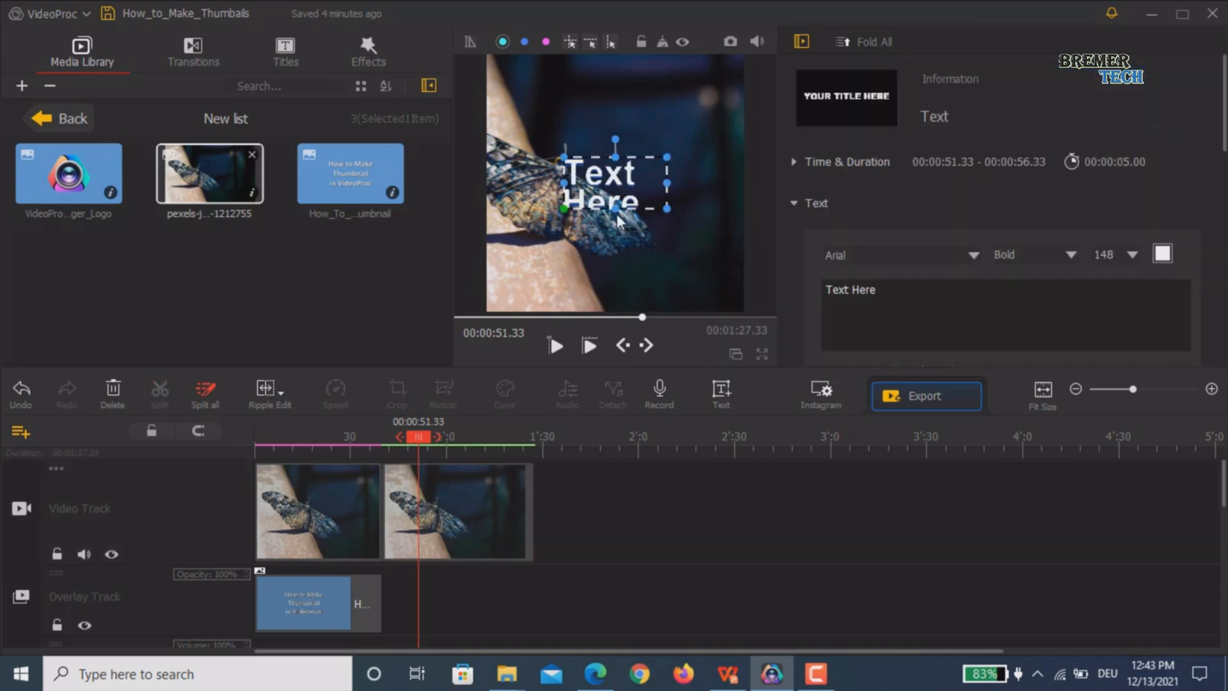
{"action": "triple_click", "coordinate": [850, 289]}
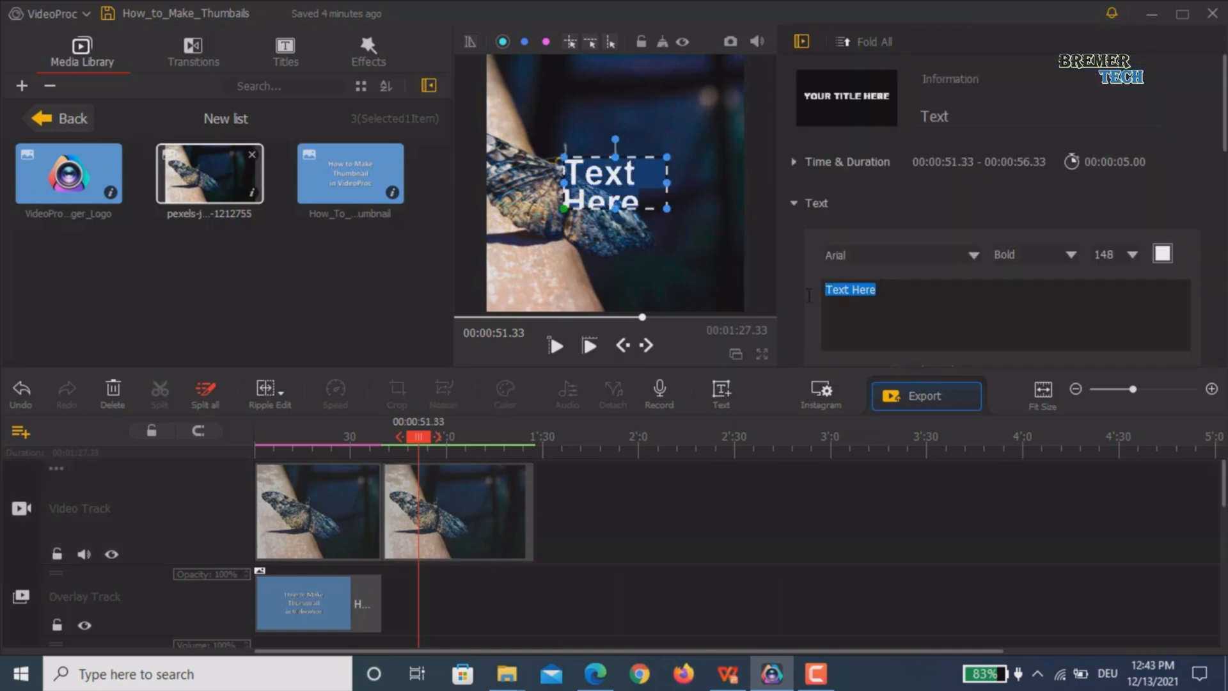
{"action": "type", "text": "Insa"}
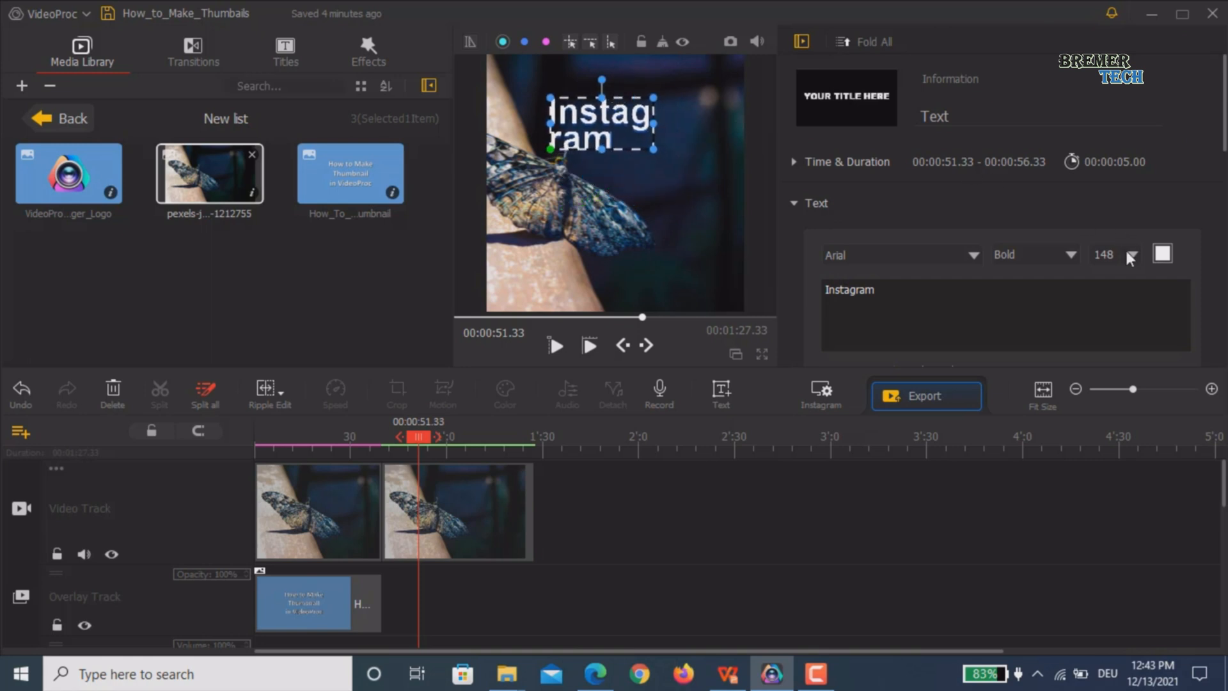
{"action": "left_click", "coordinate": [1130, 254]}
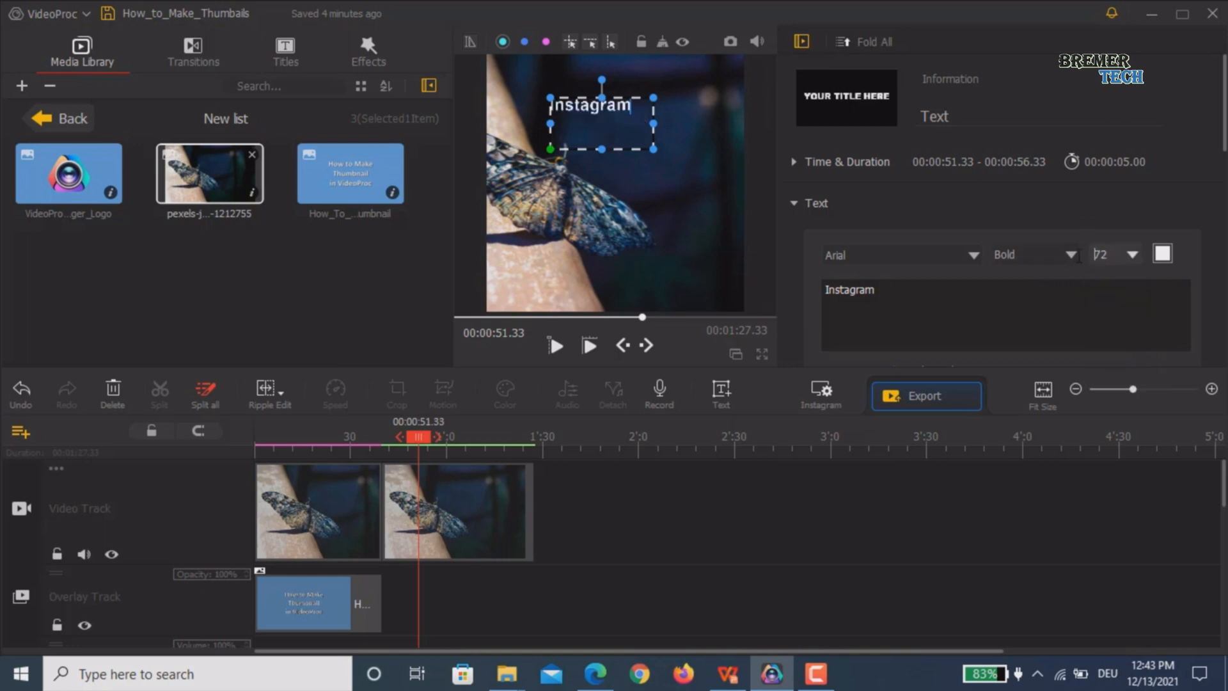
{"action": "triple_click", "coordinate": [1099, 254]}
{"action": "type", "text": "120"}
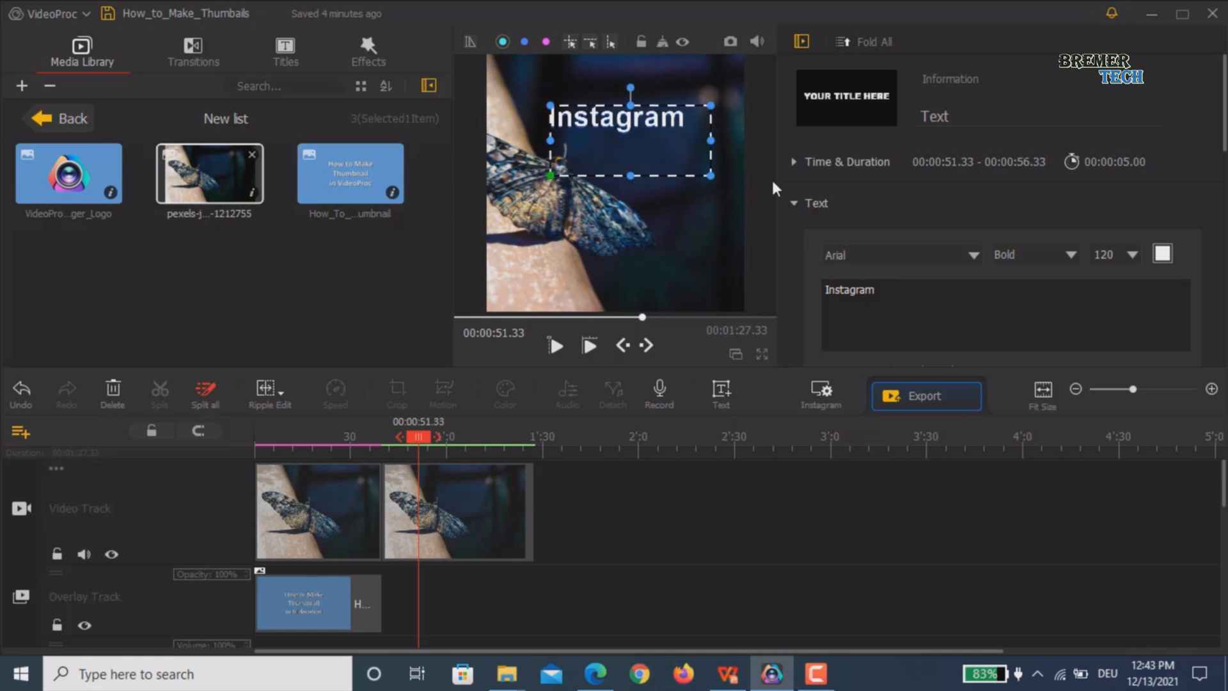
{"action": "mouse_move", "coordinate": [692, 174]}
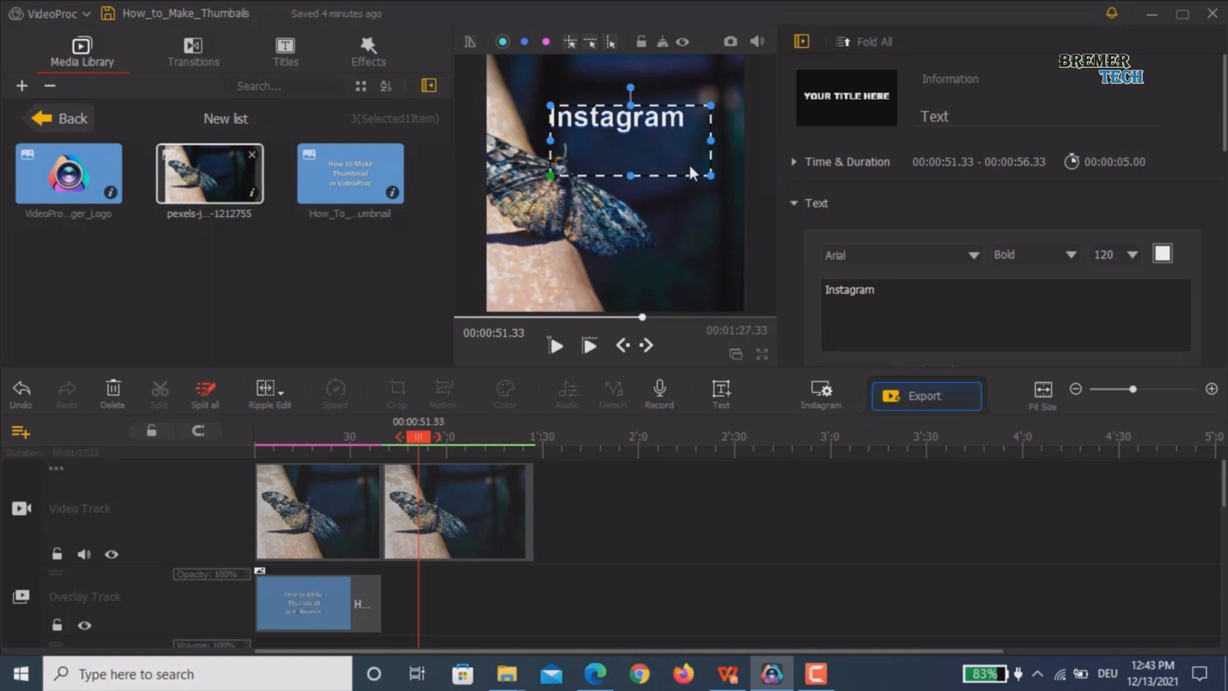
{"action": "mouse_move", "coordinate": [759, 144]}
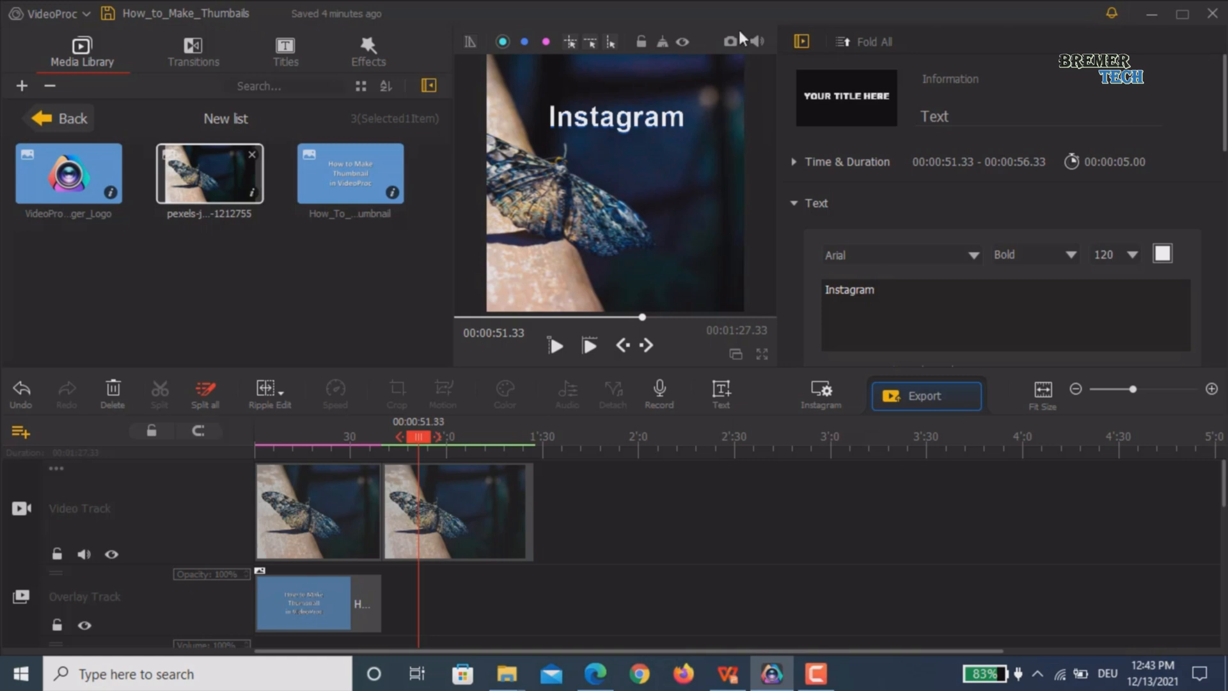
{"action": "mouse_move", "coordinate": [728, 42]}
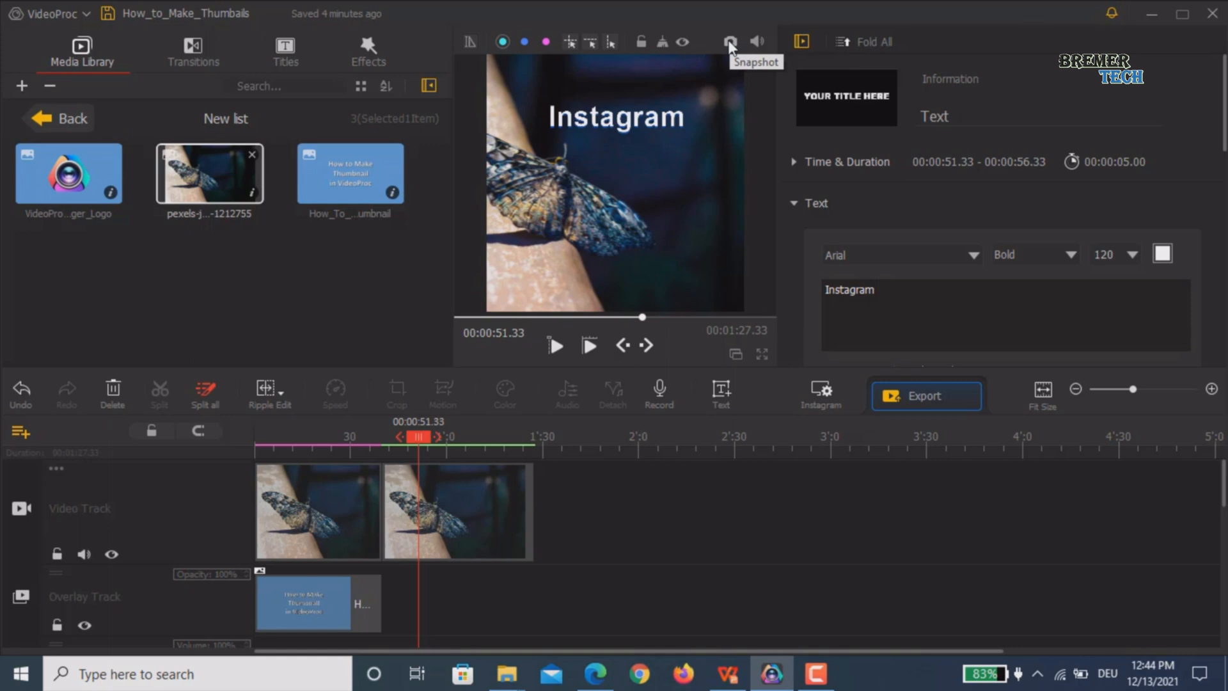
Step: Save a snapshot of the square Instagram frame, view the PNG in Photos, and return to the editor
{"action": "left_click", "coordinate": [728, 42]}
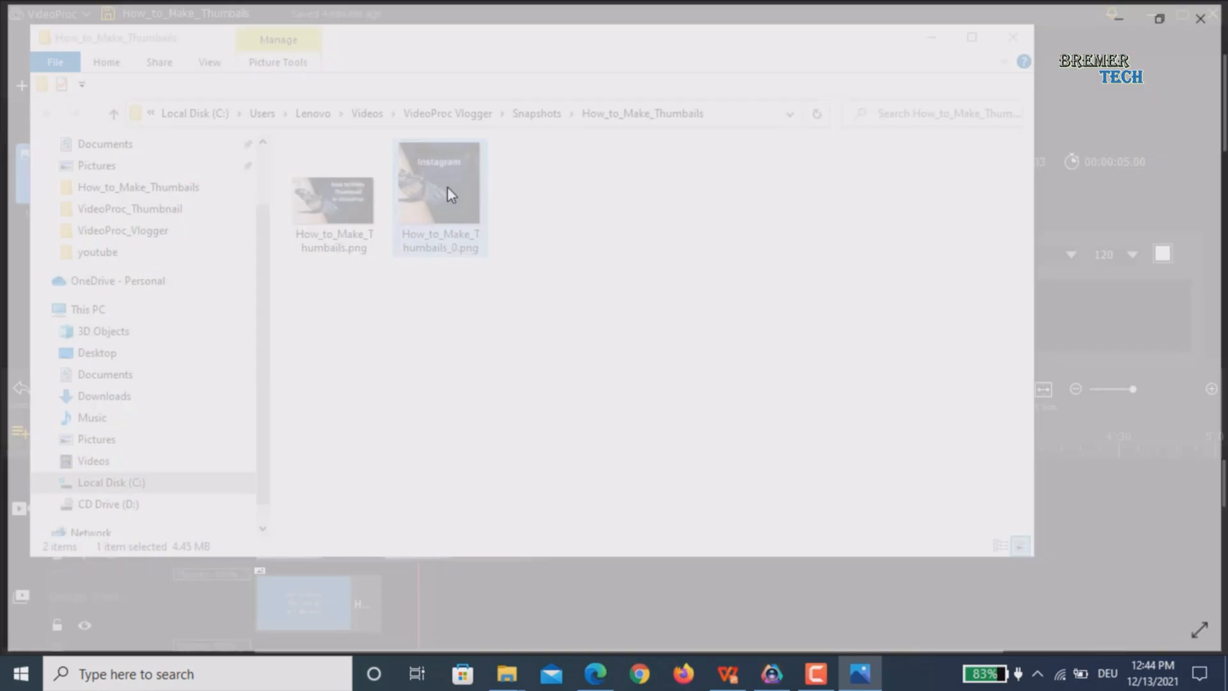
{"action": "double_click", "coordinate": [439, 181]}
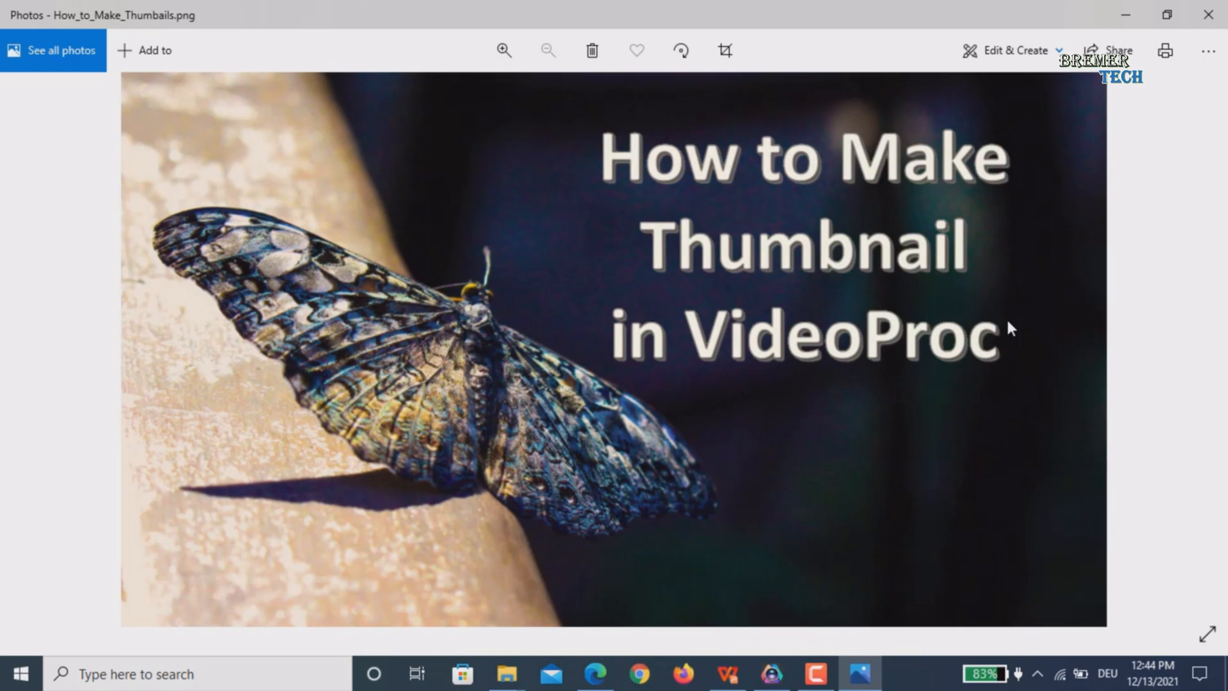
{"action": "mouse_move", "coordinate": [615, 156]}
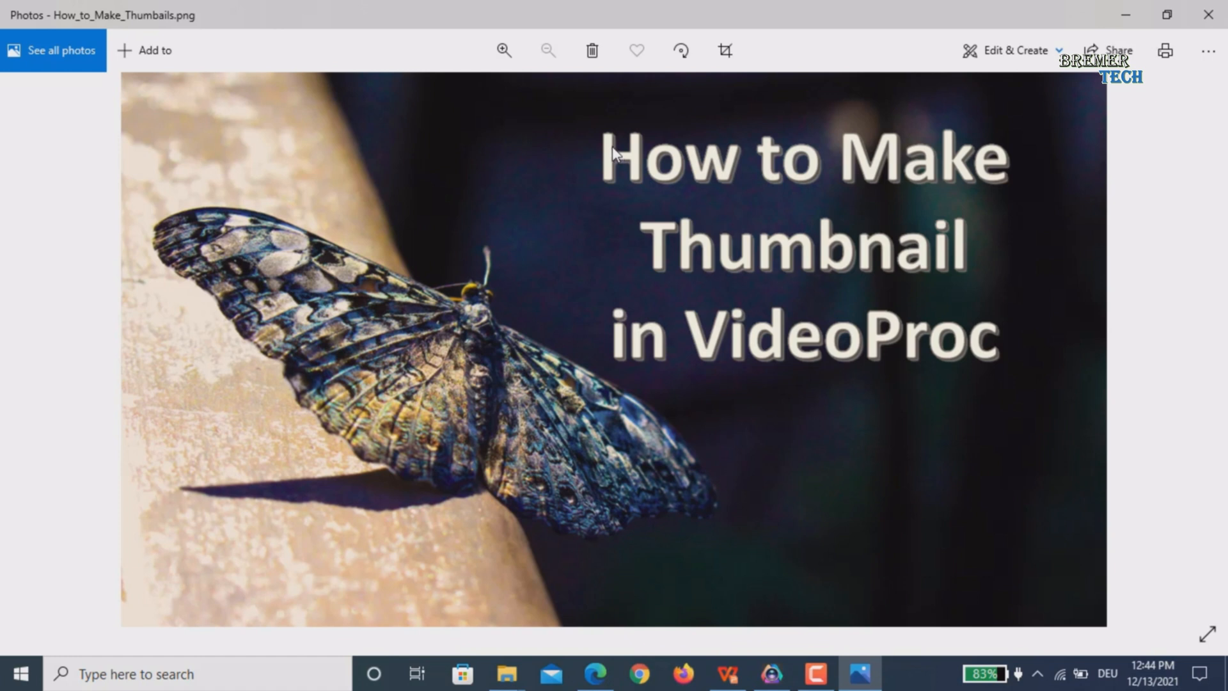
{"action": "mouse_move", "coordinate": [1029, 165]}
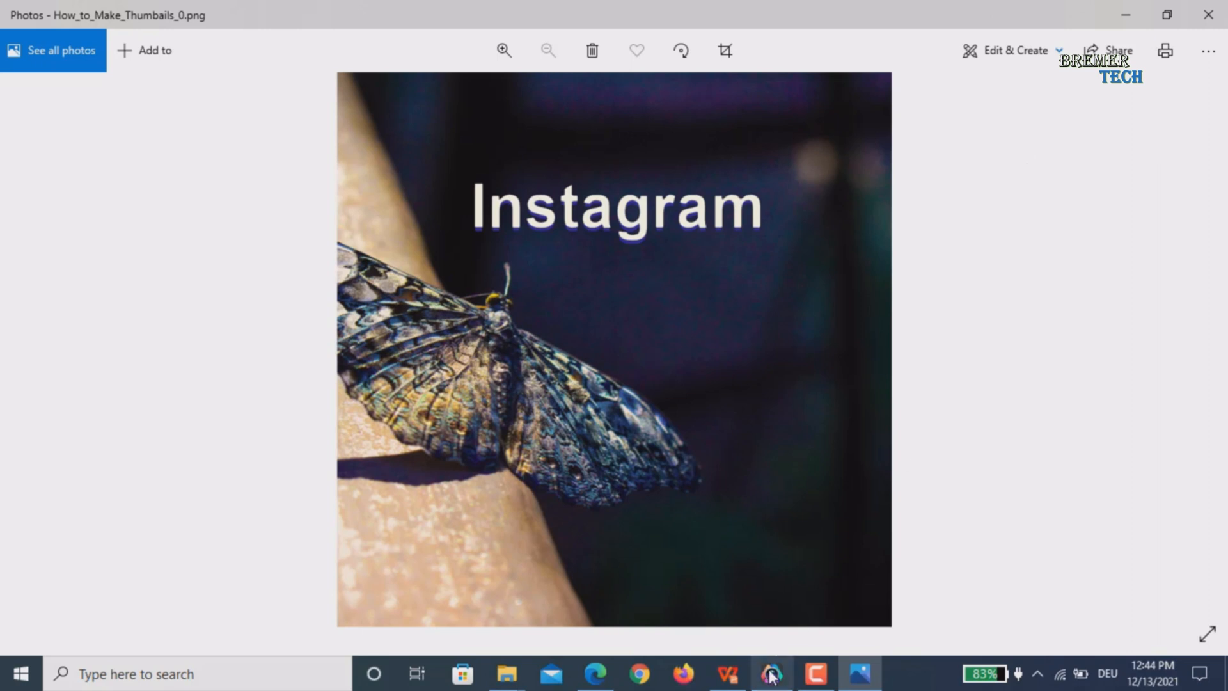
{"action": "left_click", "coordinate": [771, 673]}
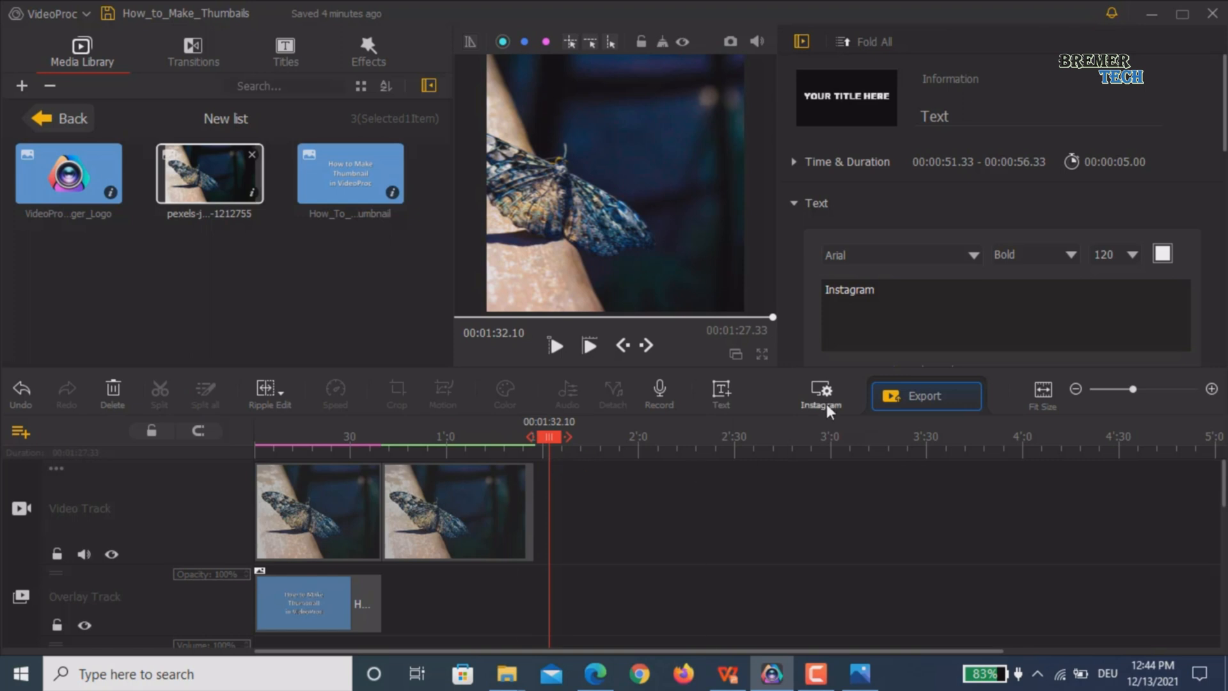
Step: Change the project resolution to the TikTok 720 x 1280 (9:16) preset
{"action": "left_click", "coordinate": [819, 395]}
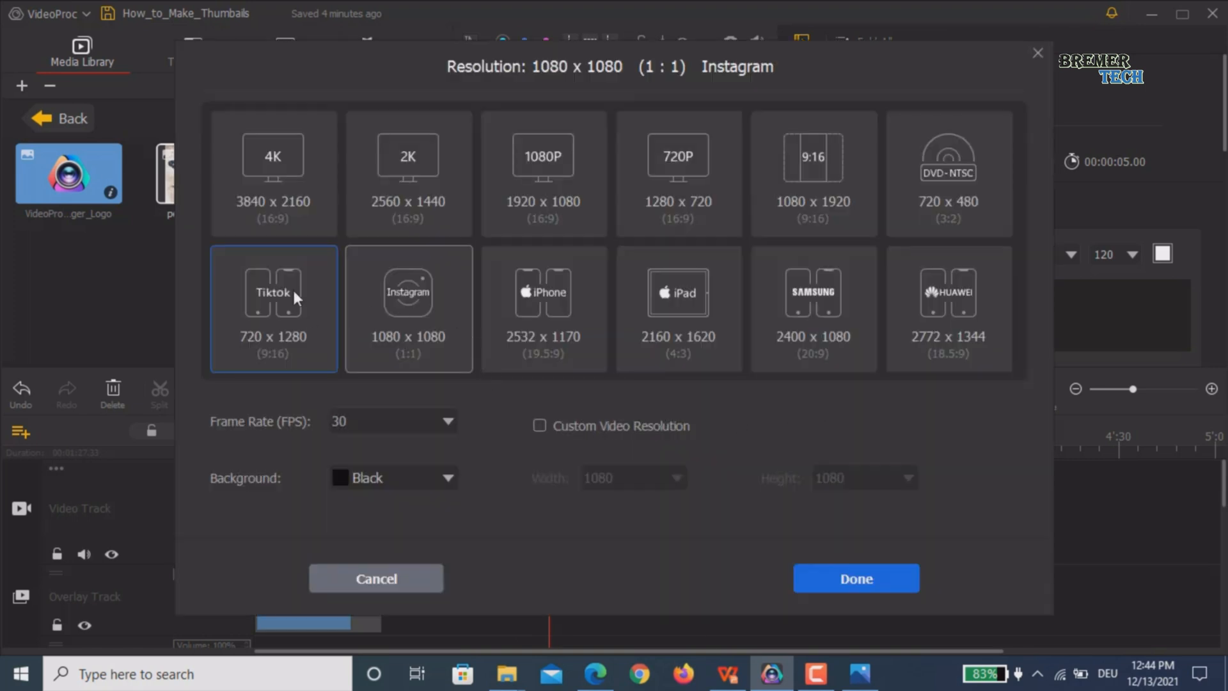
{"action": "left_click", "coordinate": [273, 308]}
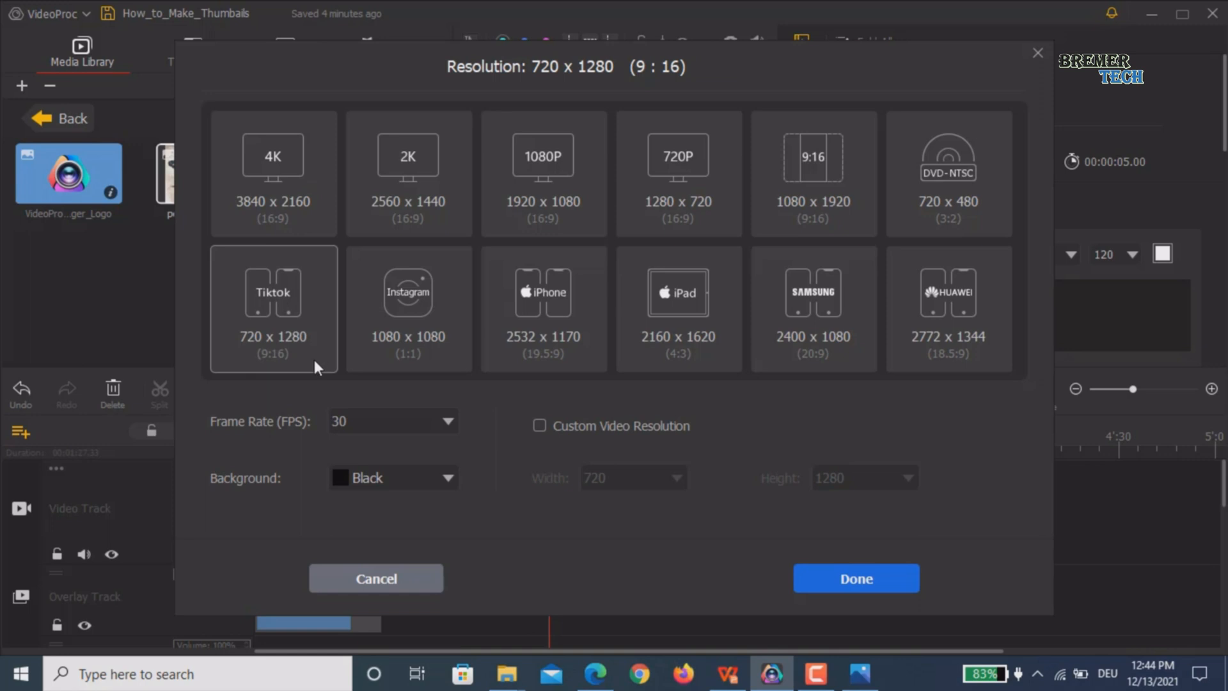
{"action": "left_click", "coordinate": [407, 308]}
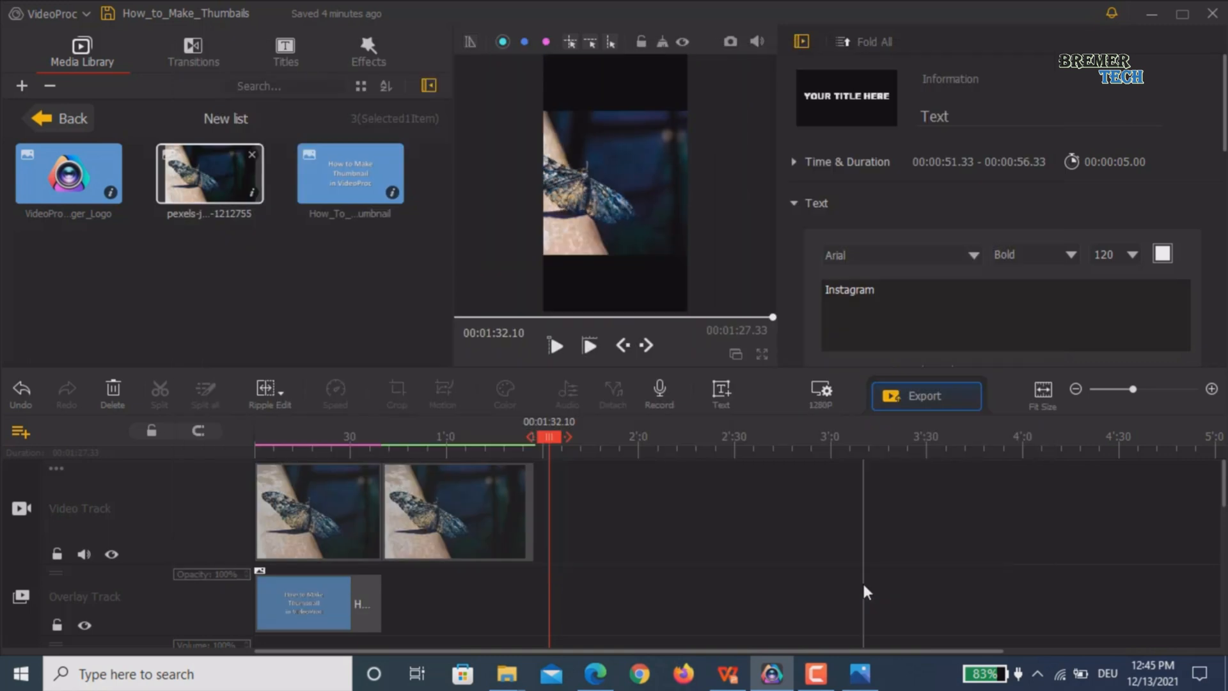
{"action": "mouse_move", "coordinate": [614, 231]}
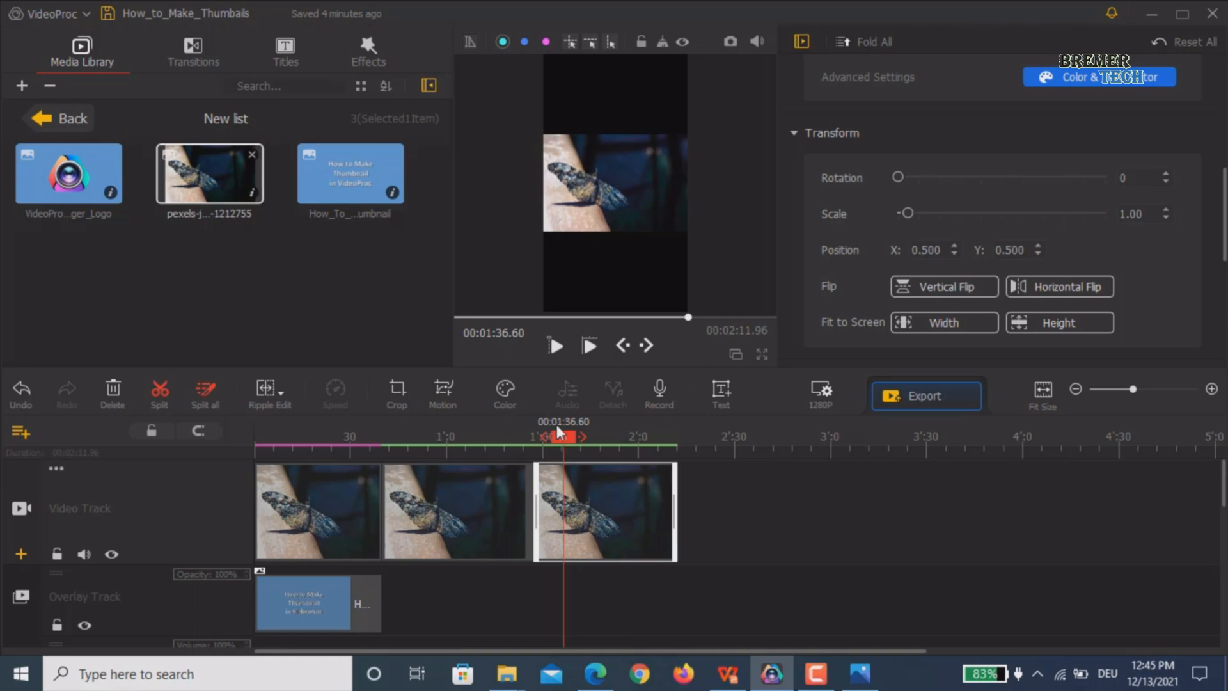
{"action": "mouse_move", "coordinate": [328, 296]}
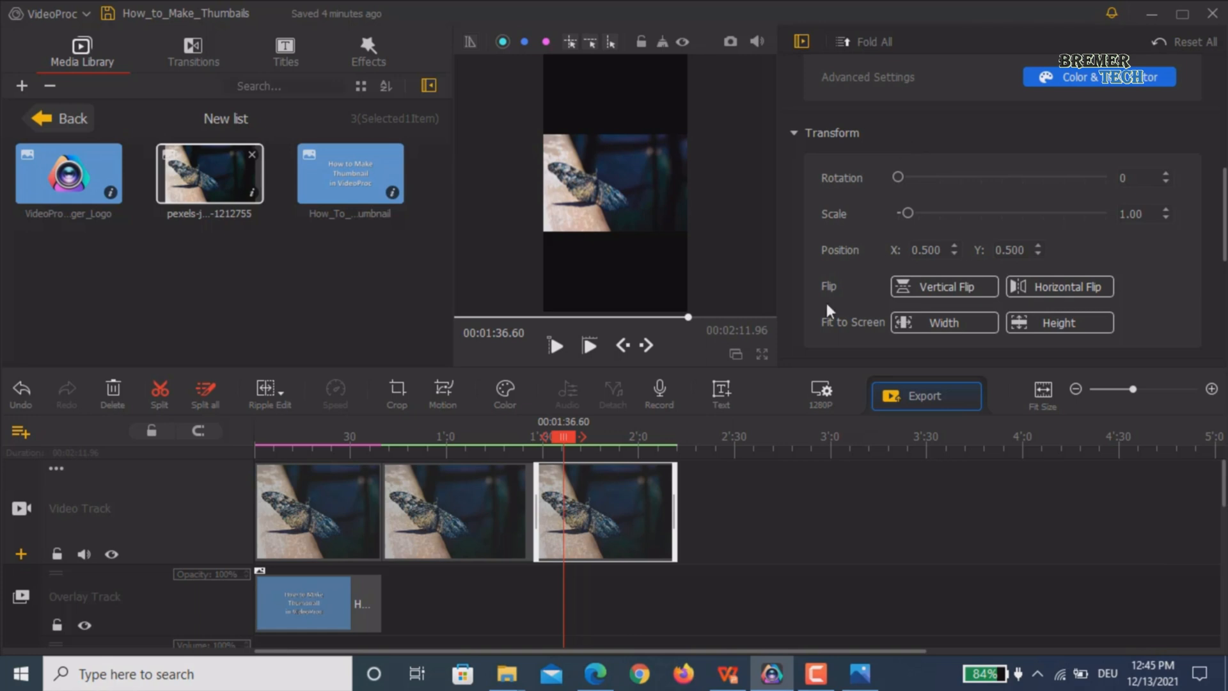
{"action": "mouse_move", "coordinate": [1073, 331]}
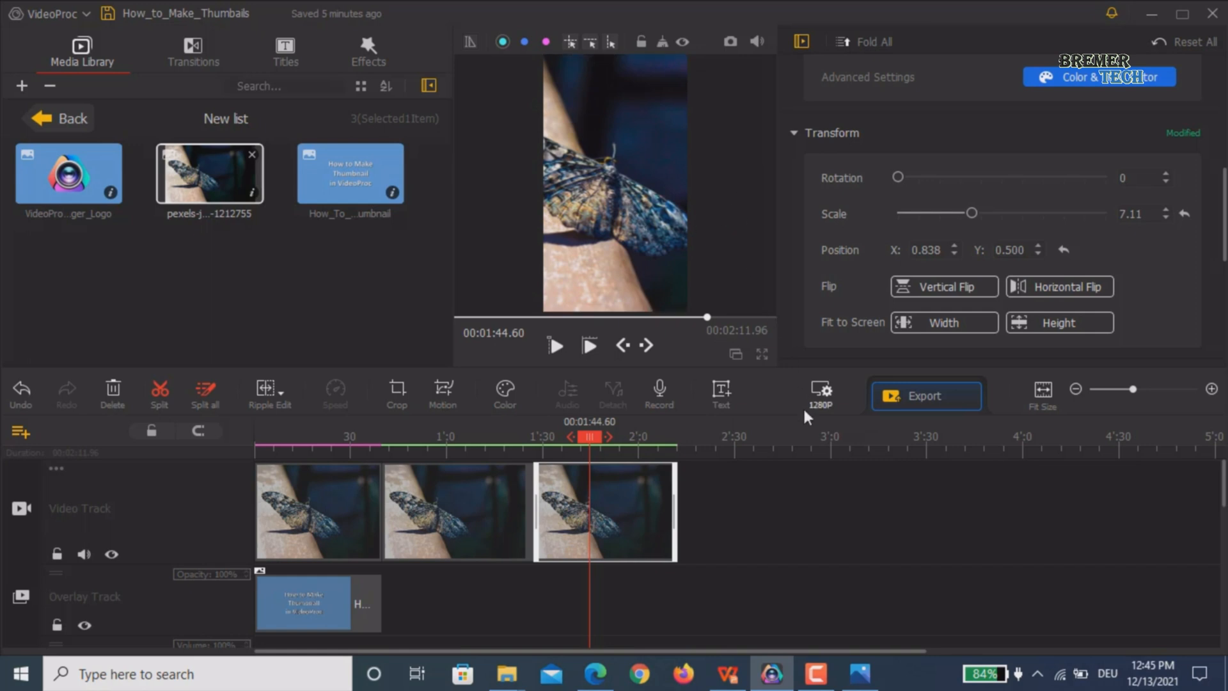
{"action": "mouse_move", "coordinate": [718, 447]}
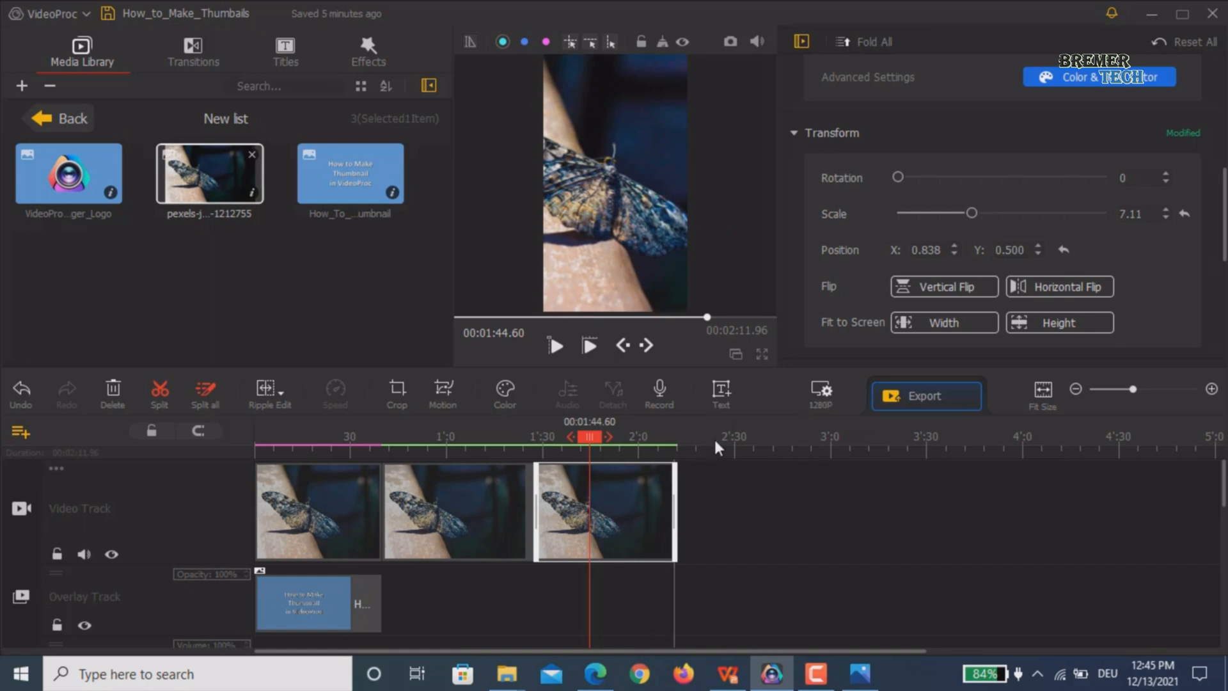
{"action": "mouse_move", "coordinate": [746, 447]}
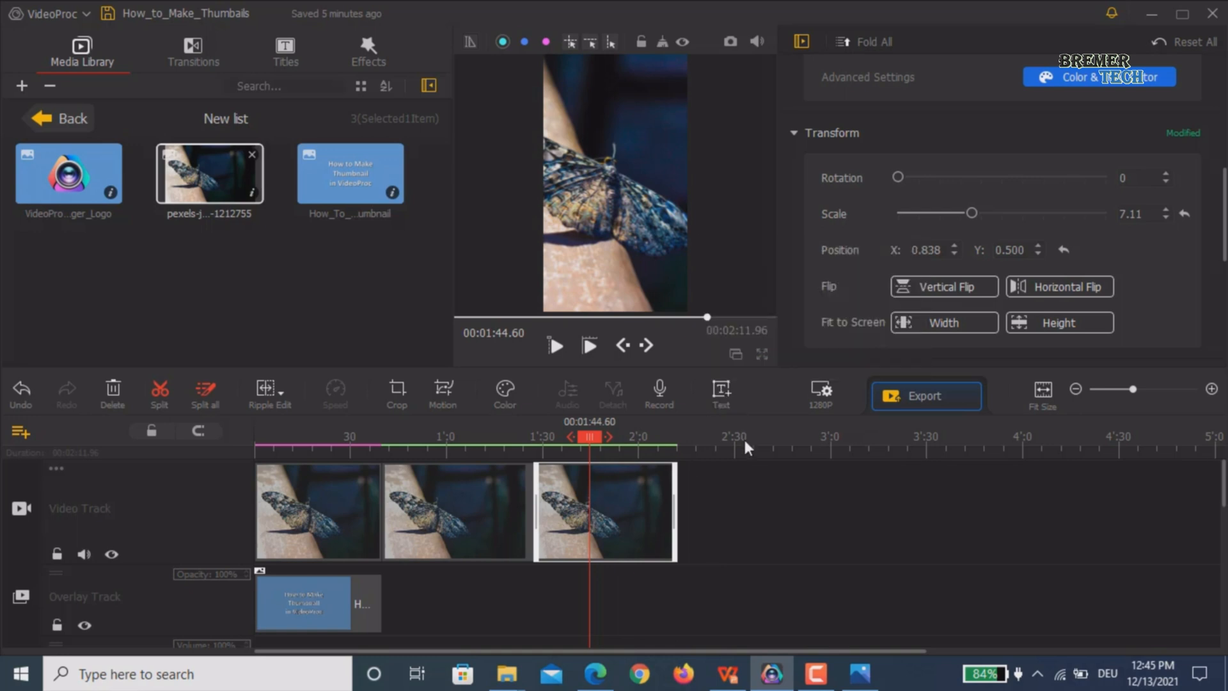
{"action": "mouse_move", "coordinate": [764, 544]}
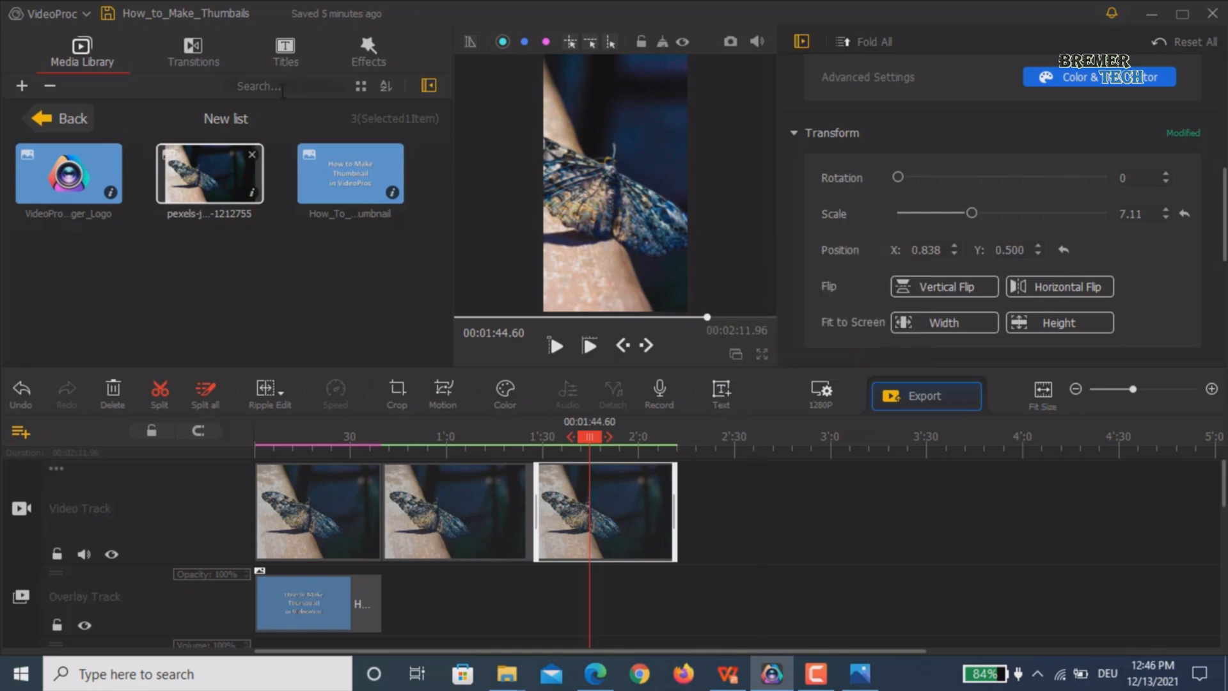
{"action": "mouse_move", "coordinate": [284, 45]}
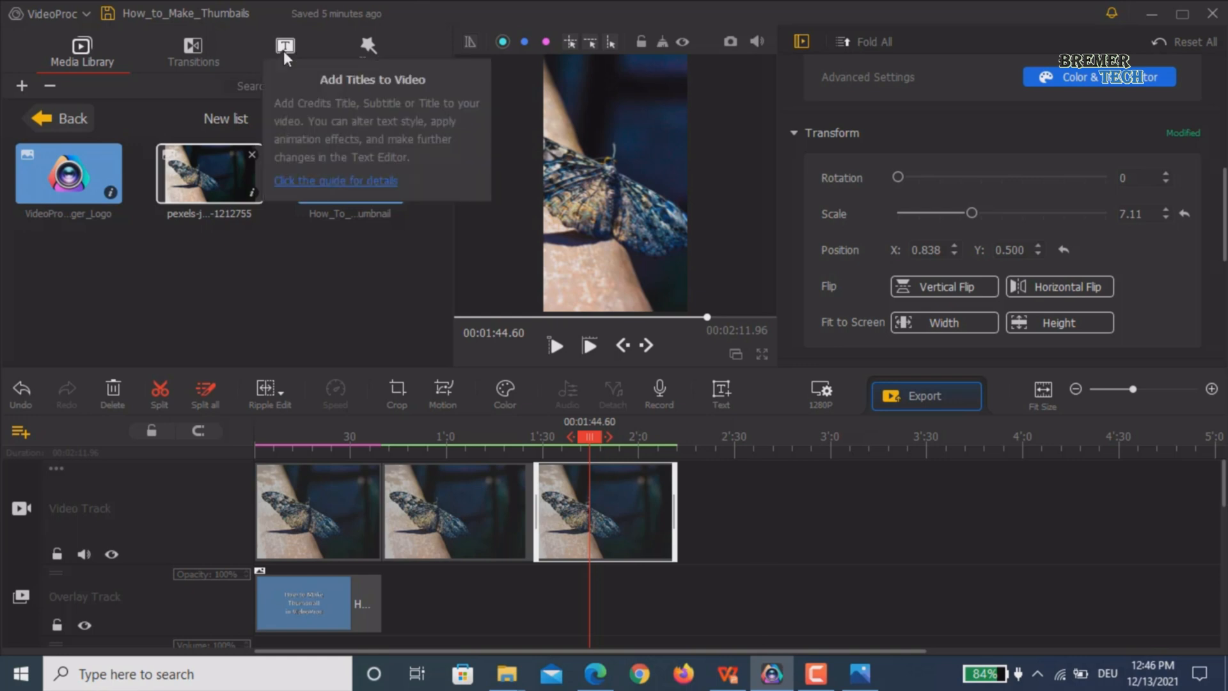
Step: Add the Title 3 'SEE YOU' template from the Titles library onto the subtitle track
{"action": "left_click", "coordinate": [285, 51]}
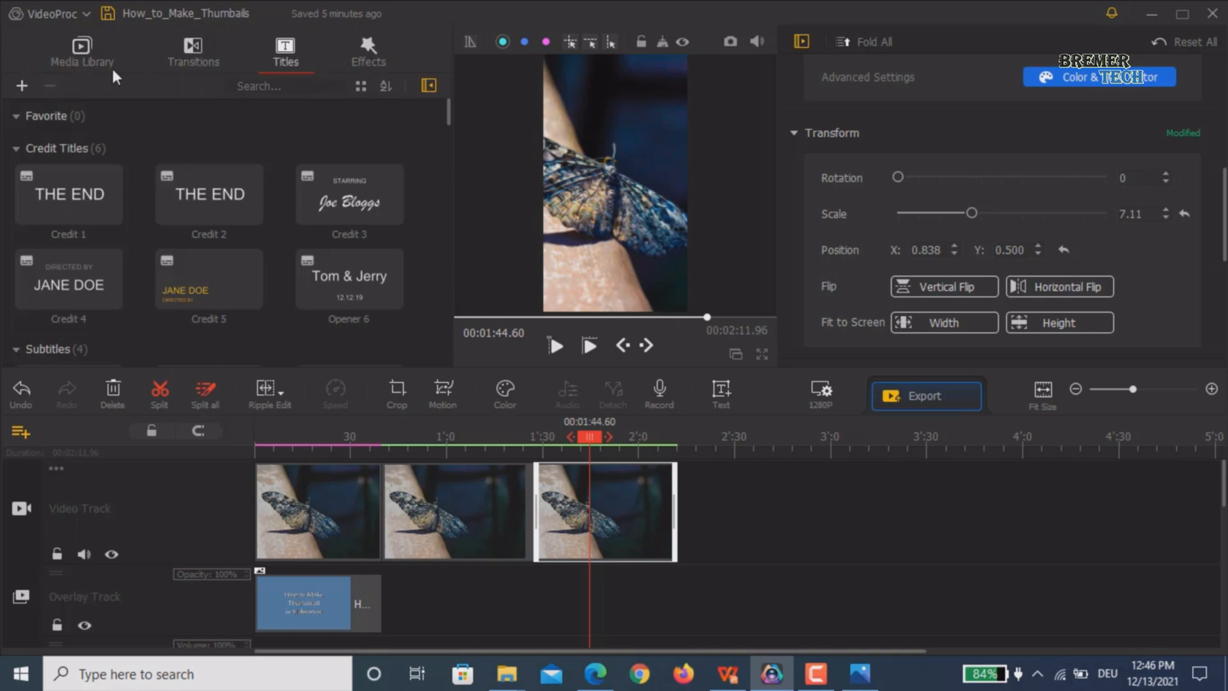
{"action": "mouse_move", "coordinate": [534, 559]}
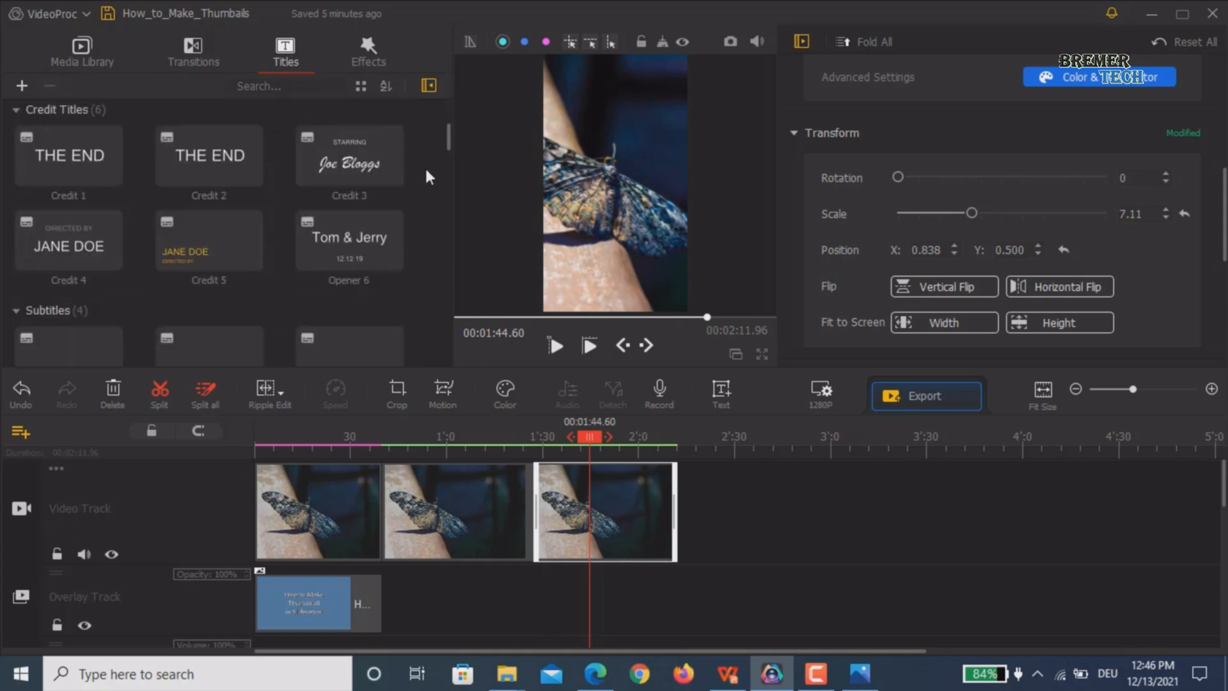
{"action": "scroll", "scroll_direction": "down", "scroll_amount": 3}
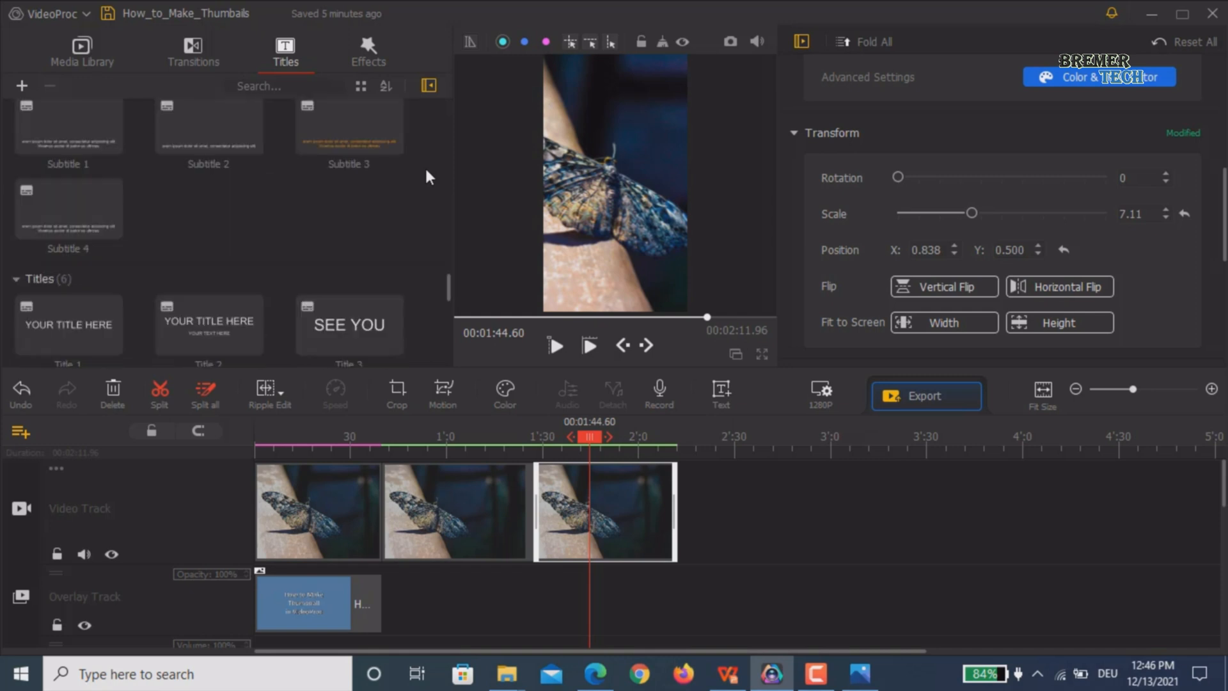
{"action": "scroll", "scroll_direction": "down", "scroll_amount": 3}
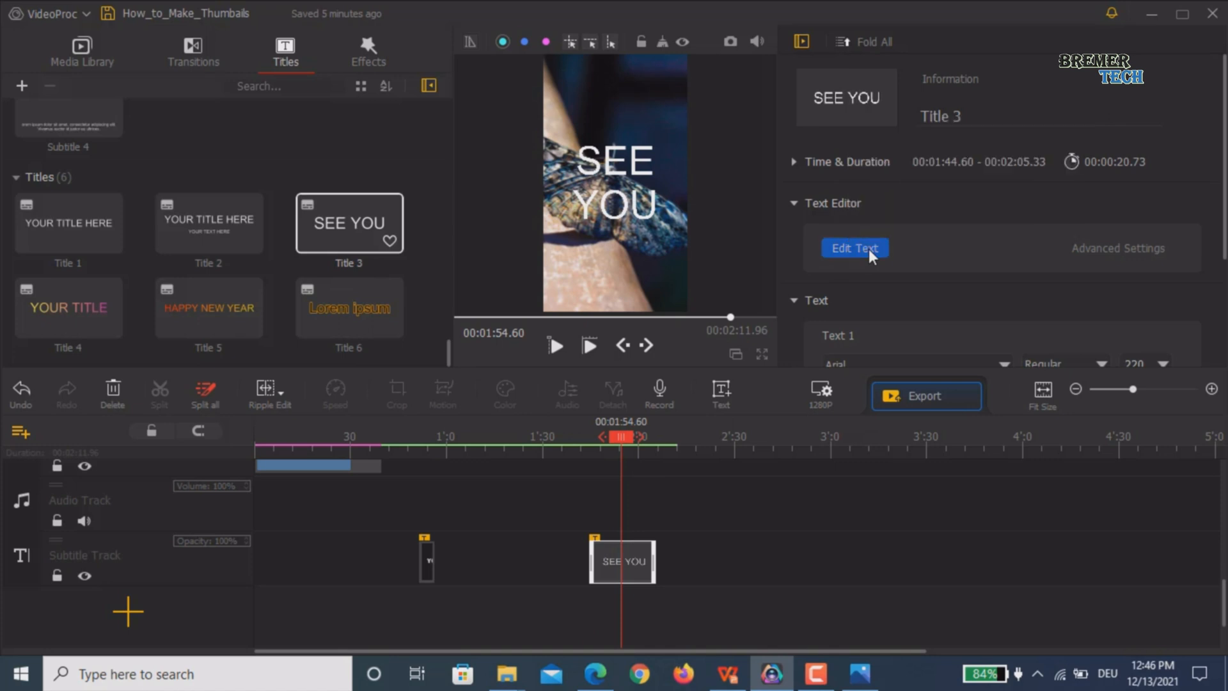
Step: Change the title text from 'SEE YOU' to 'TikTok', preview it, and apply
{"action": "left_click", "coordinate": [854, 248]}
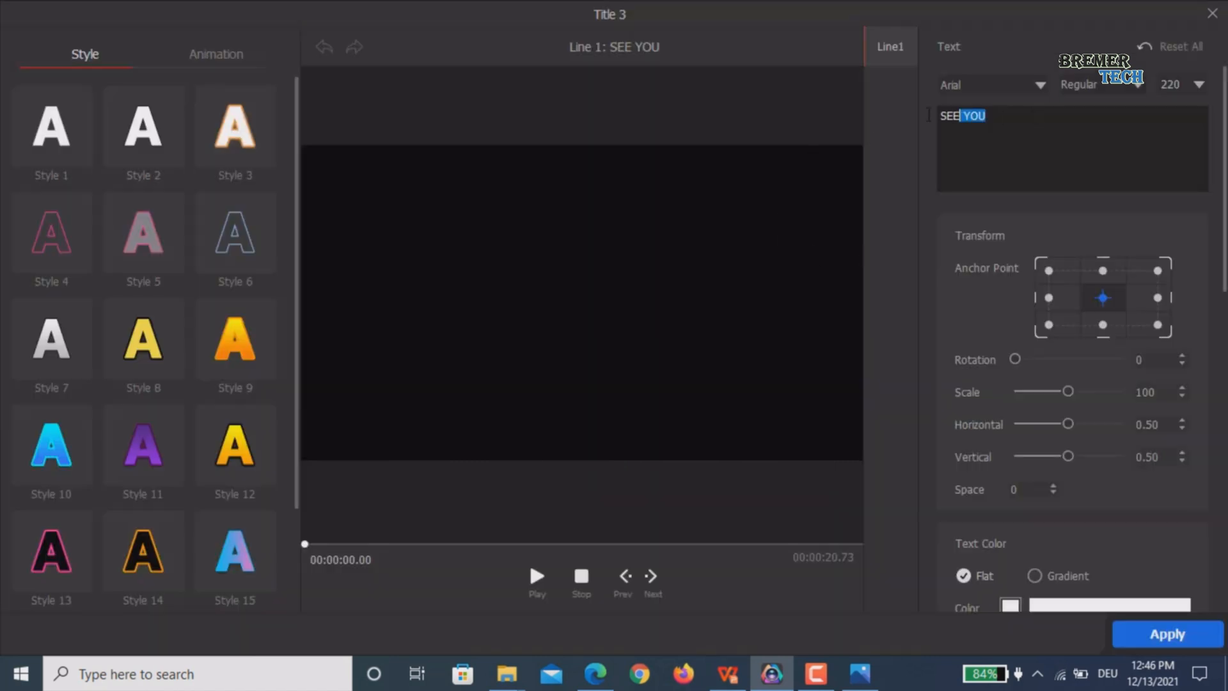
{"action": "type", "text": "T"}
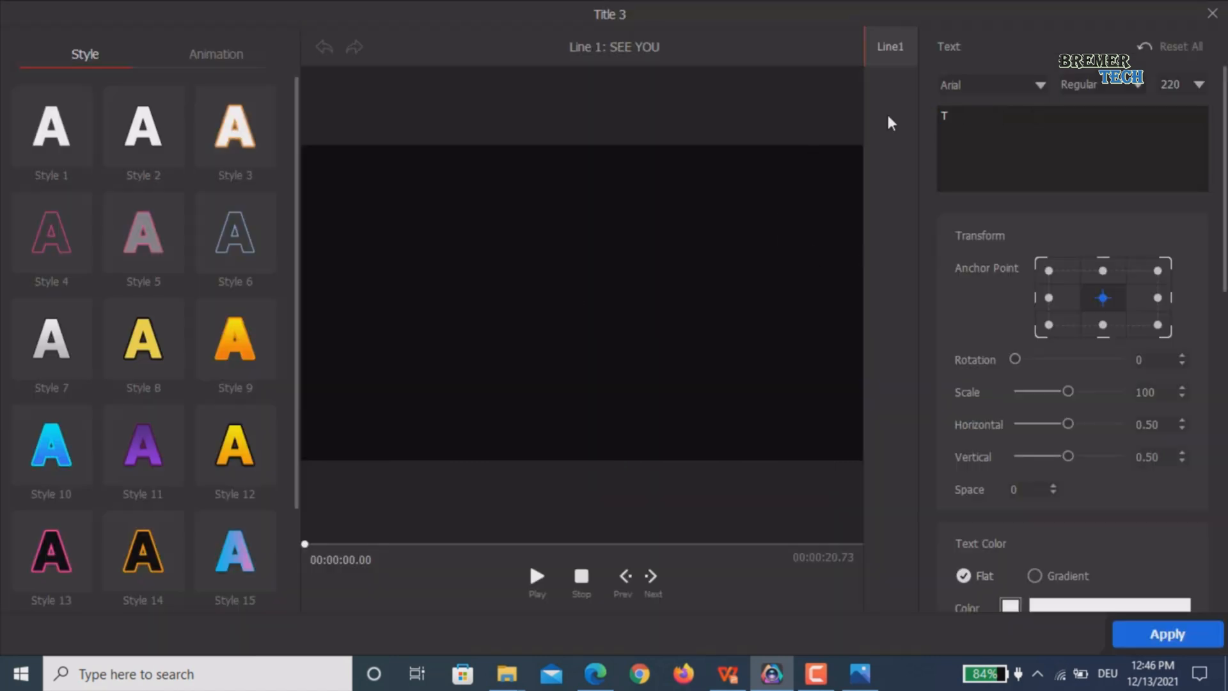
{"action": "type", "text": "TikTok"}
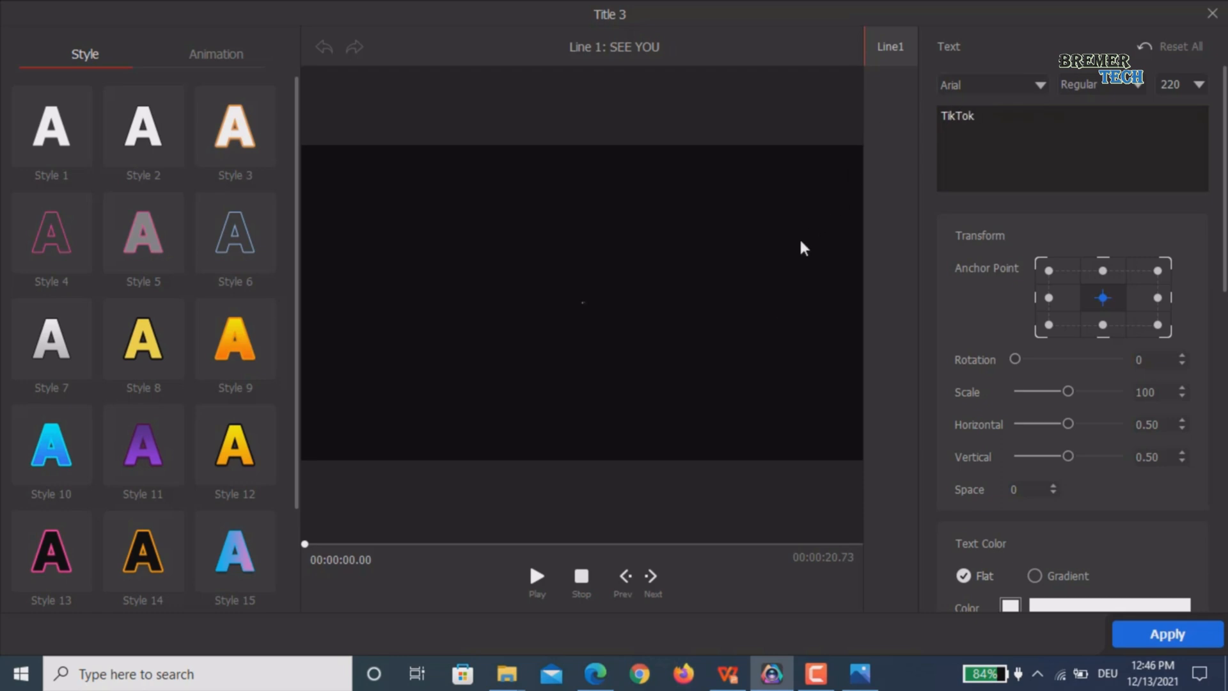
{"action": "left_click", "coordinate": [536, 576]}
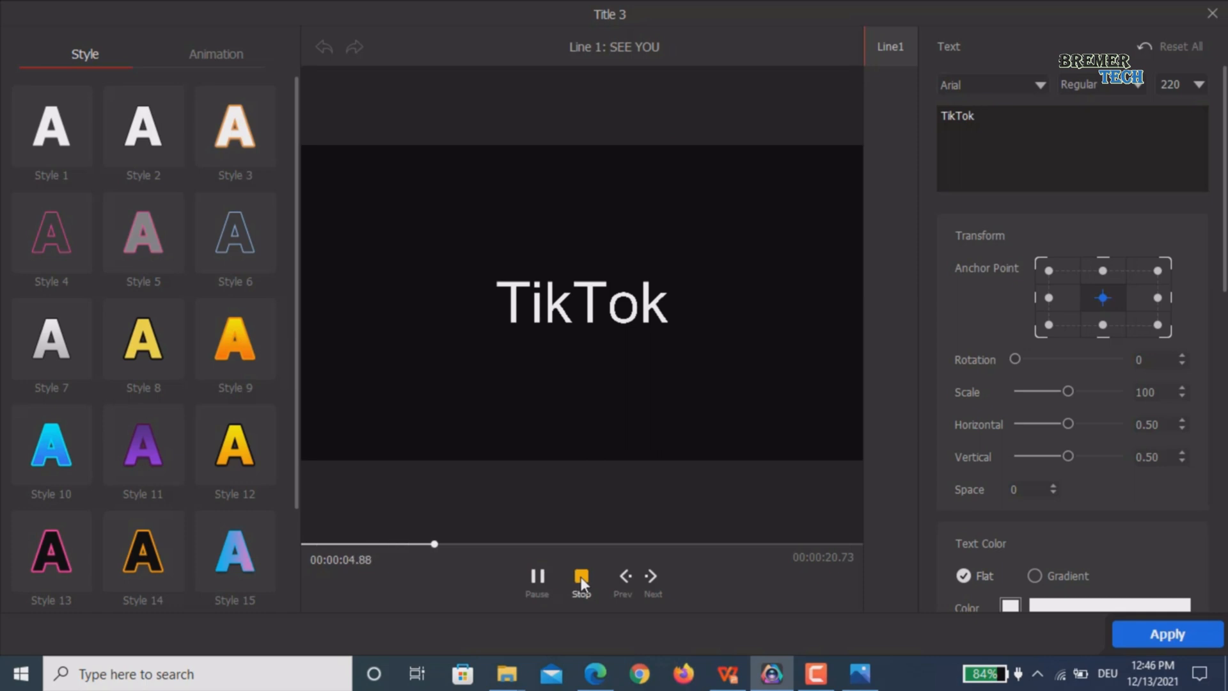
{"action": "left_click", "coordinate": [580, 576]}
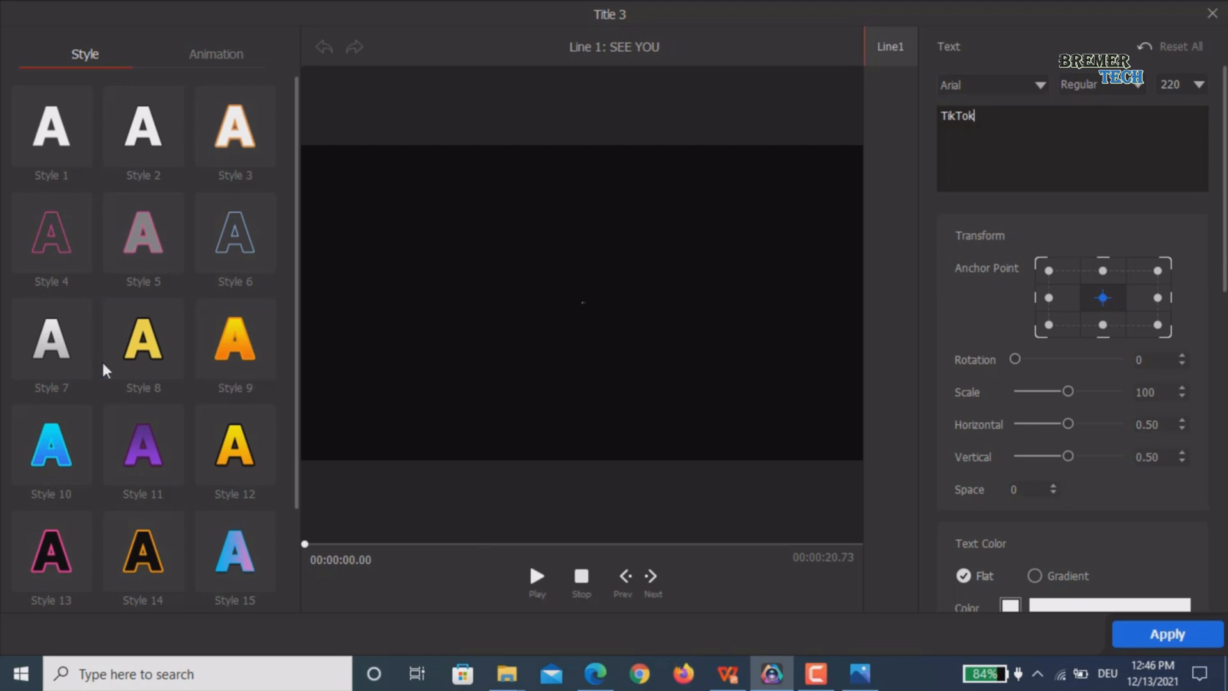
{"action": "mouse_move", "coordinate": [153, 114]}
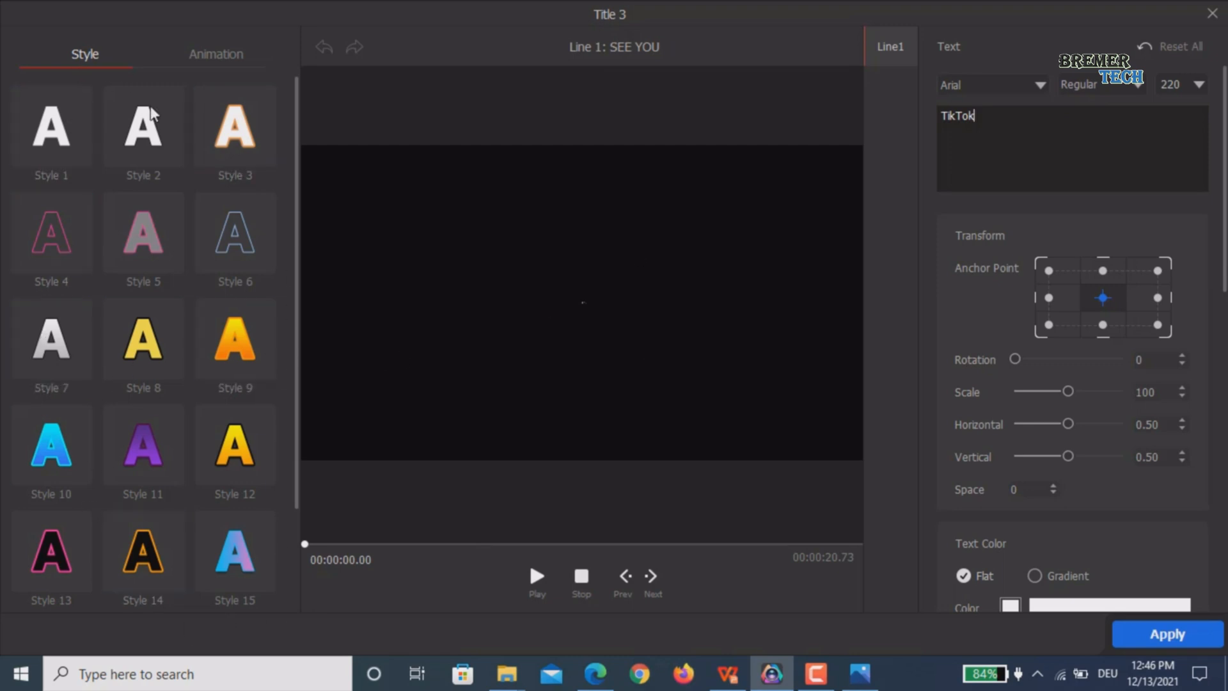
{"action": "mouse_move", "coordinate": [1168, 634]}
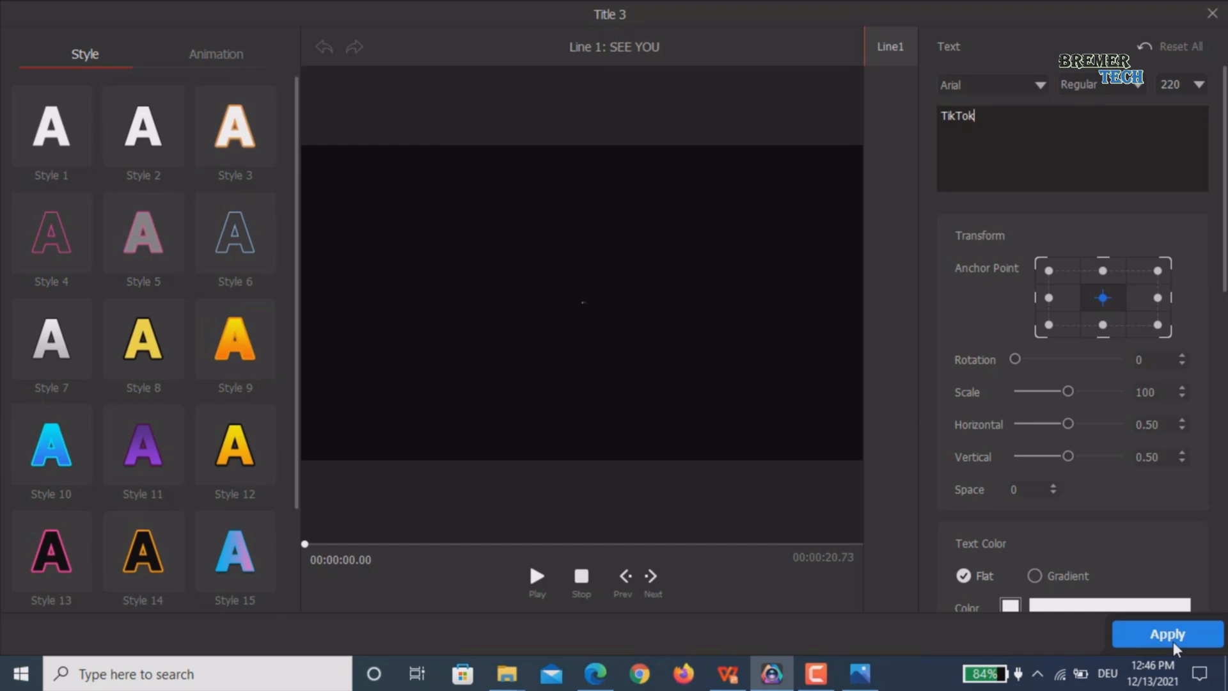
{"action": "left_click", "coordinate": [1166, 633]}
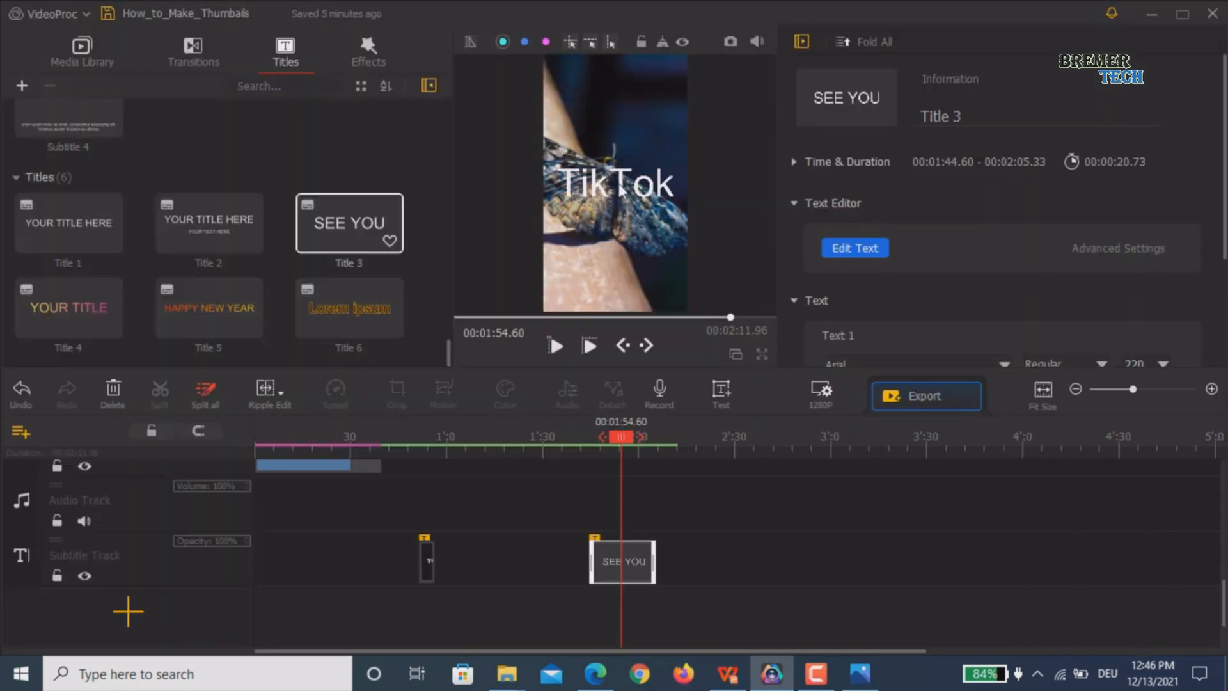
Step: Reduce the TikTok title's font size from 220 to 150 in the Text panel
{"action": "left_click", "coordinate": [1116, 248]}
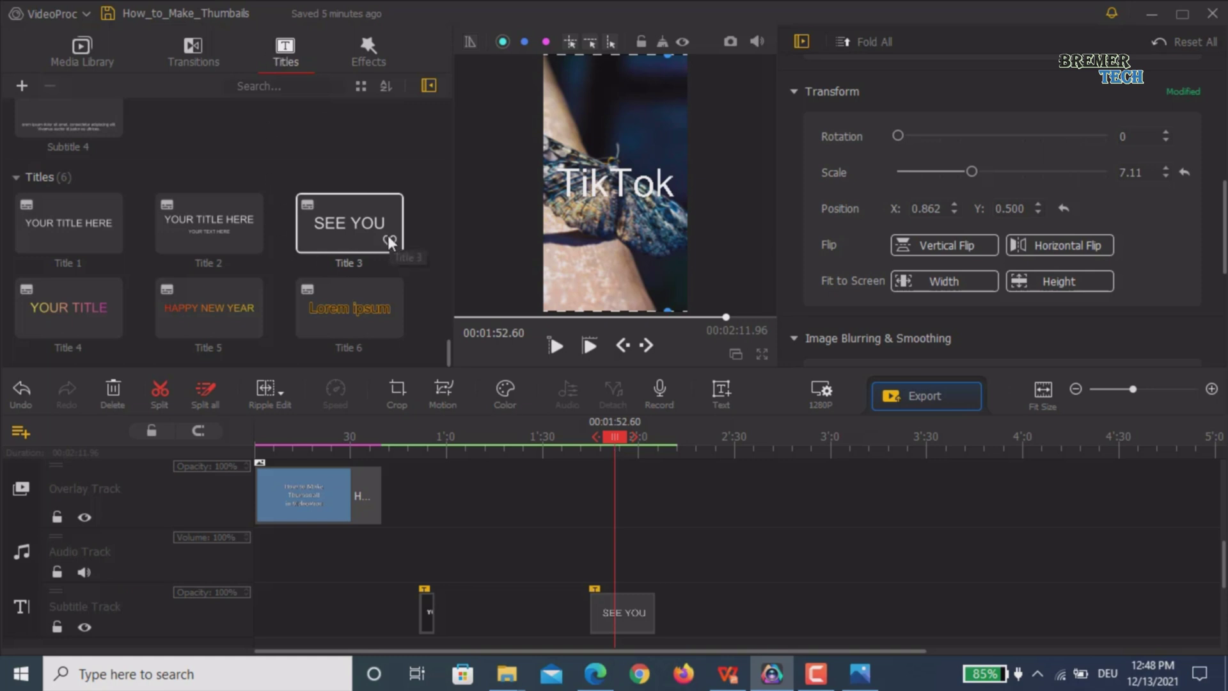
{"action": "mouse_move", "coordinate": [636, 203]}
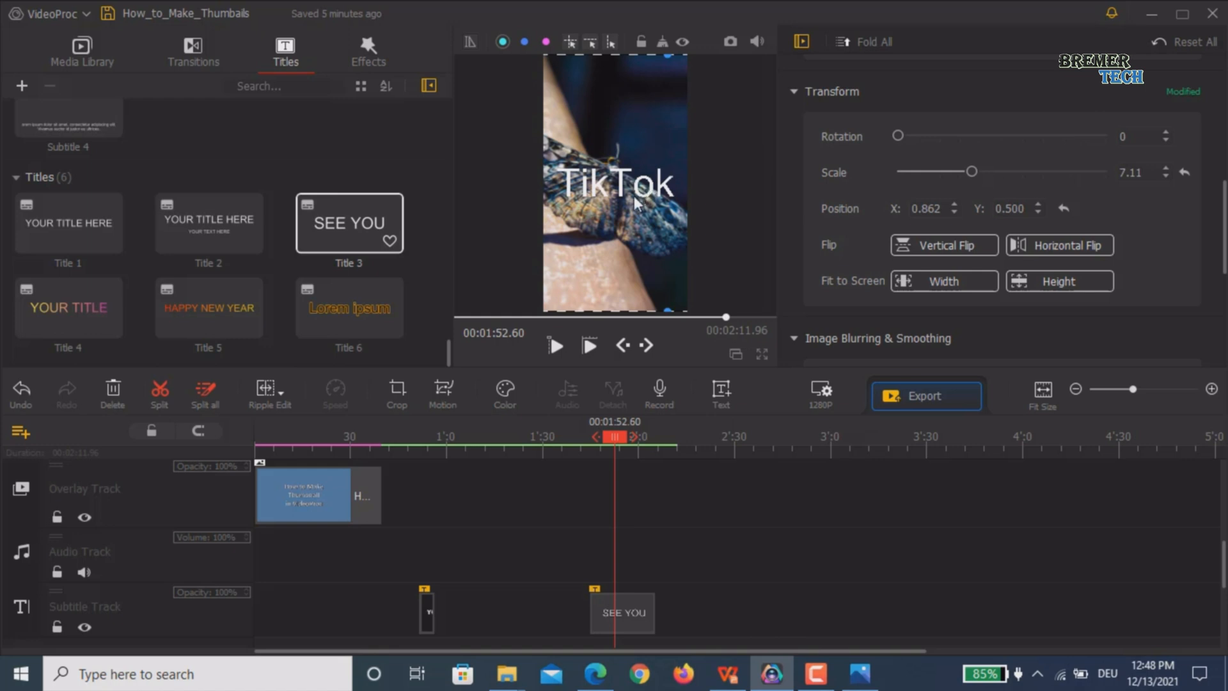
{"action": "mouse_move", "coordinate": [976, 188]}
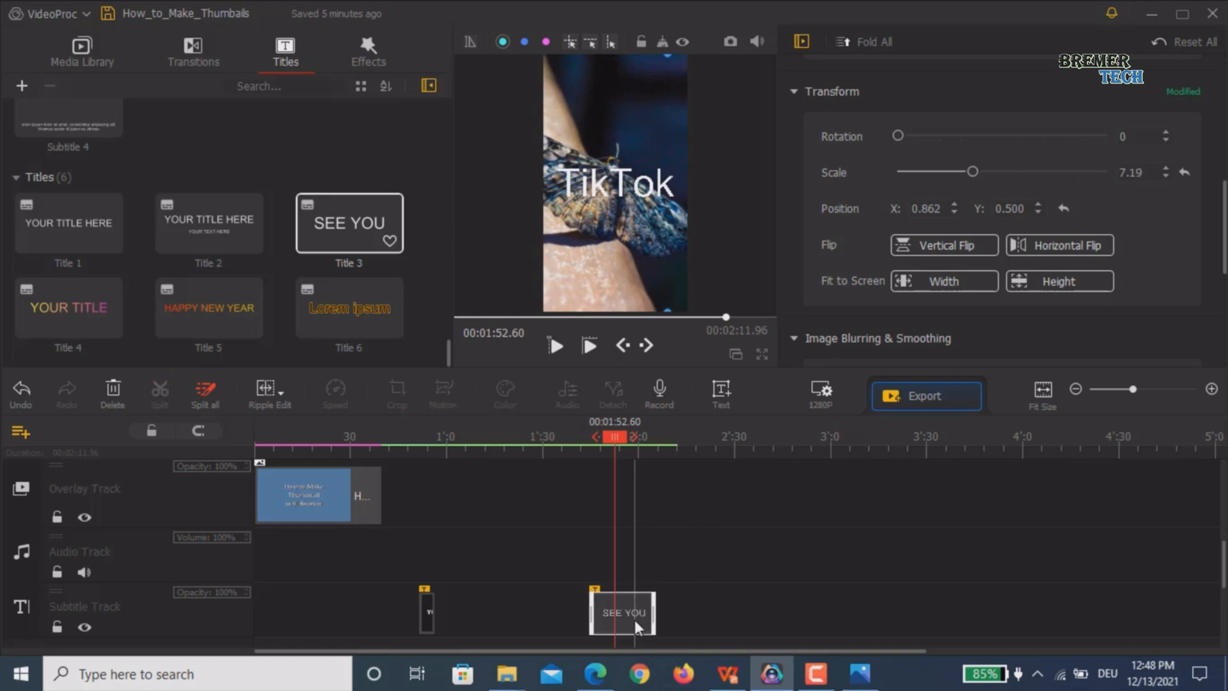
{"action": "left_click", "coordinate": [621, 612]}
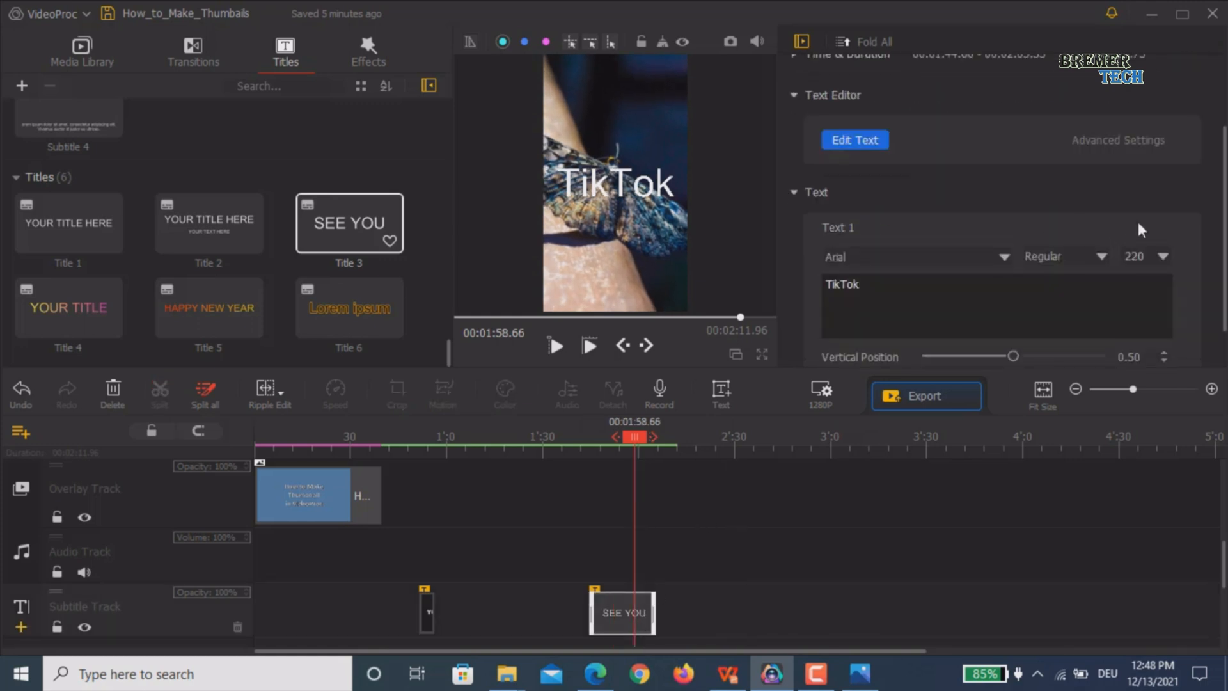
{"action": "scroll", "scroll_direction": "down", "scroll_amount": 3}
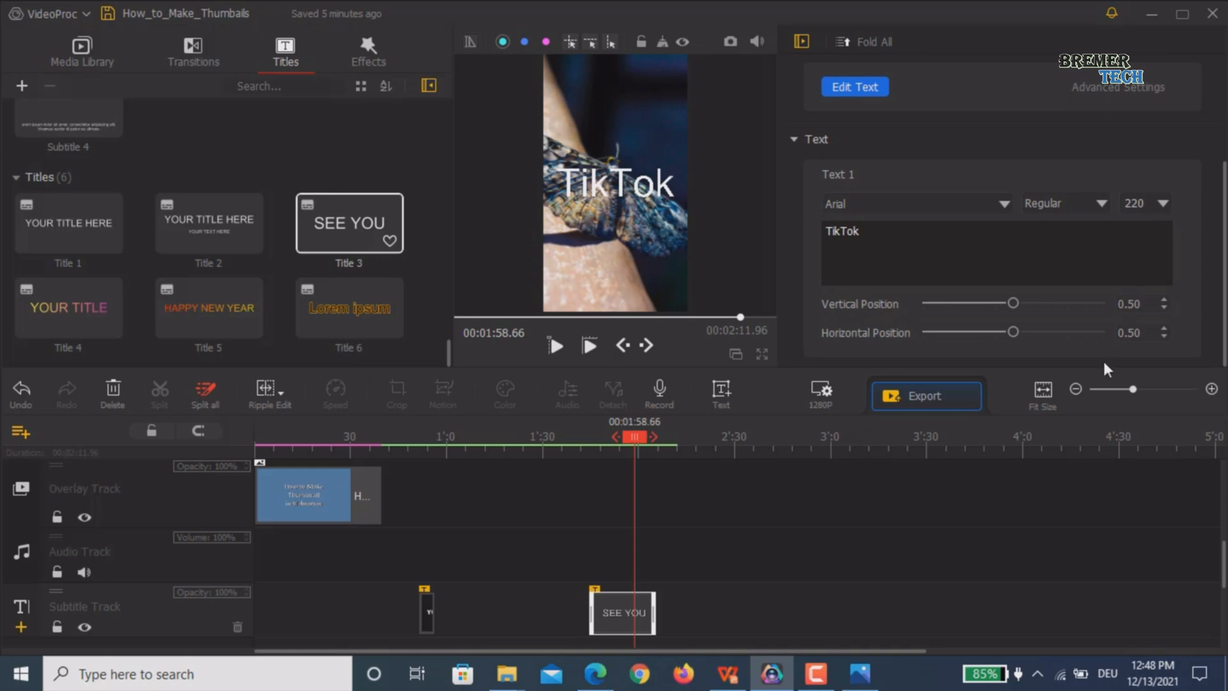
{"action": "mouse_move", "coordinate": [1176, 209]}
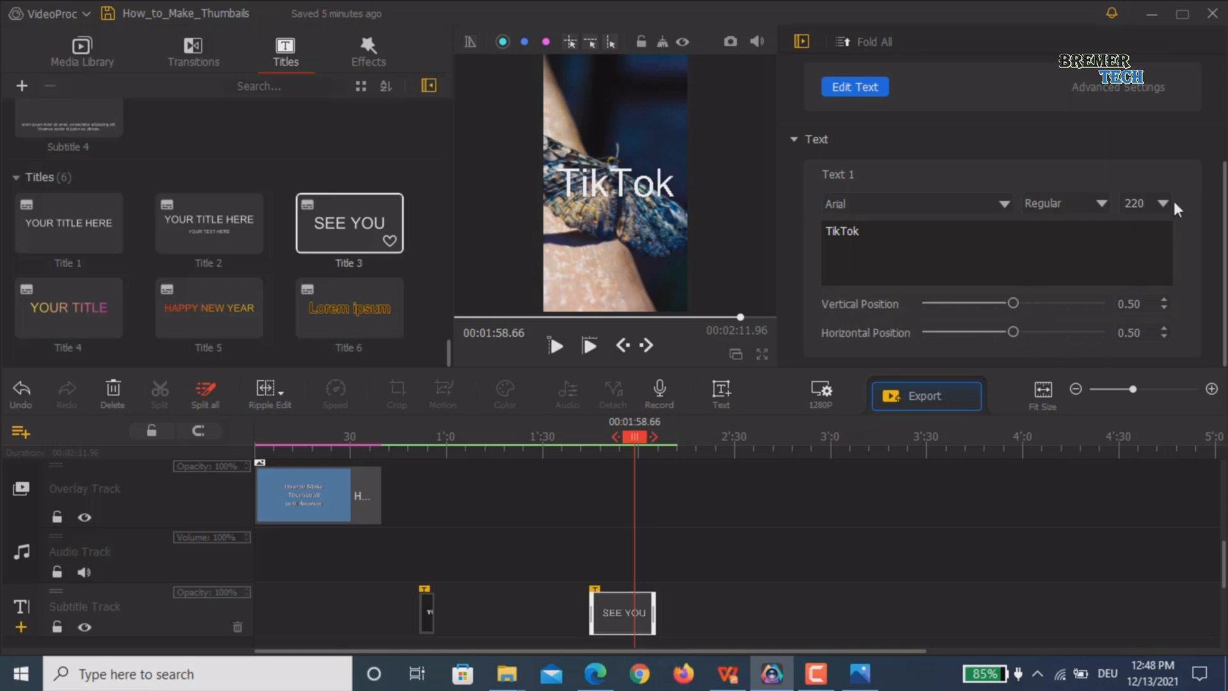
{"action": "left_click", "coordinate": [1164, 203]}
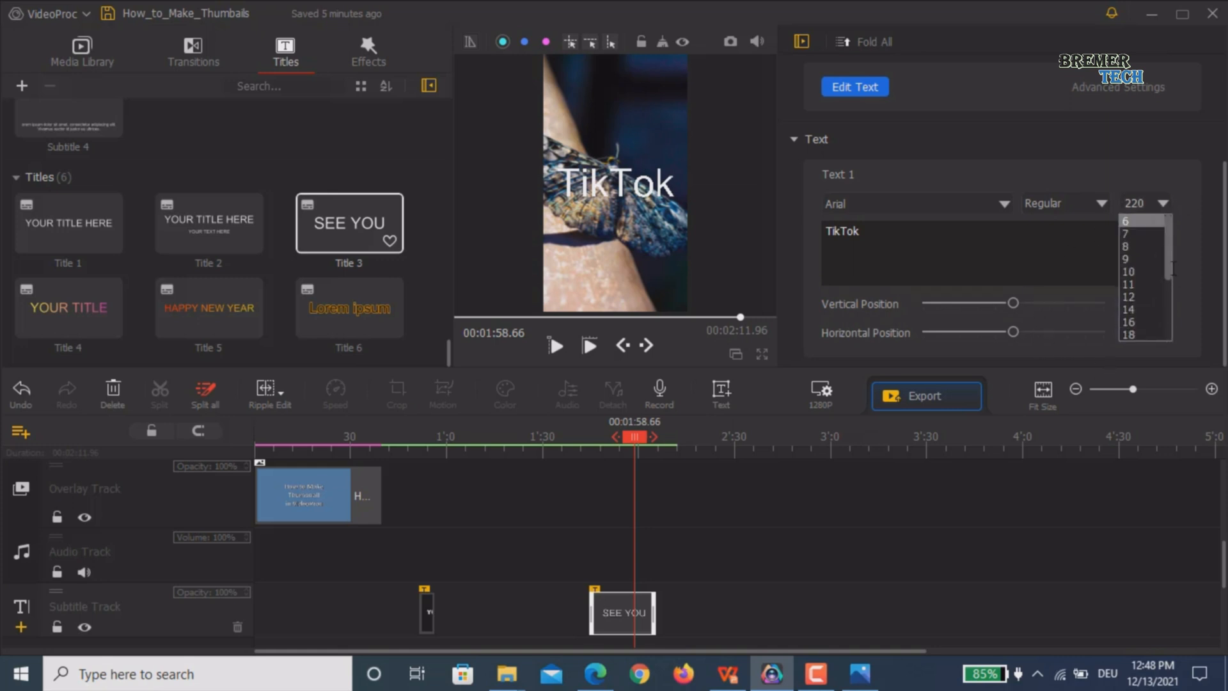
{"action": "scroll", "scroll_direction": "down", "scroll_amount": 3}
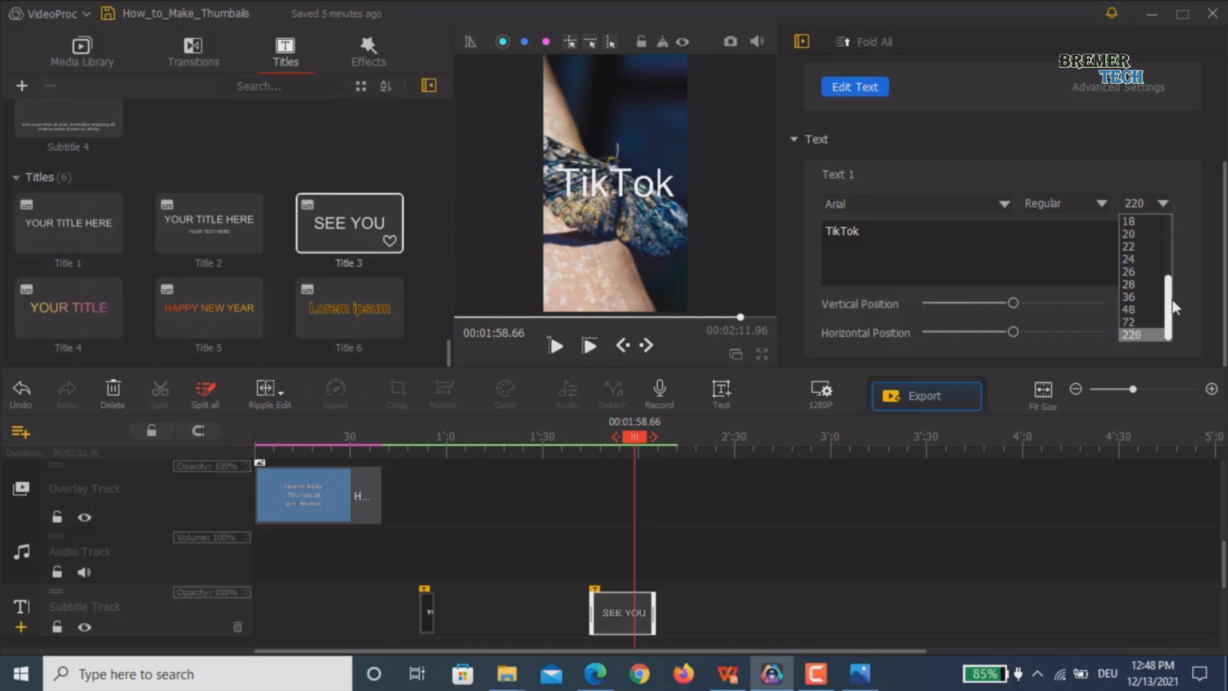
{"action": "left_click", "coordinate": [1131, 335]}
{"action": "type", "text": "150"}
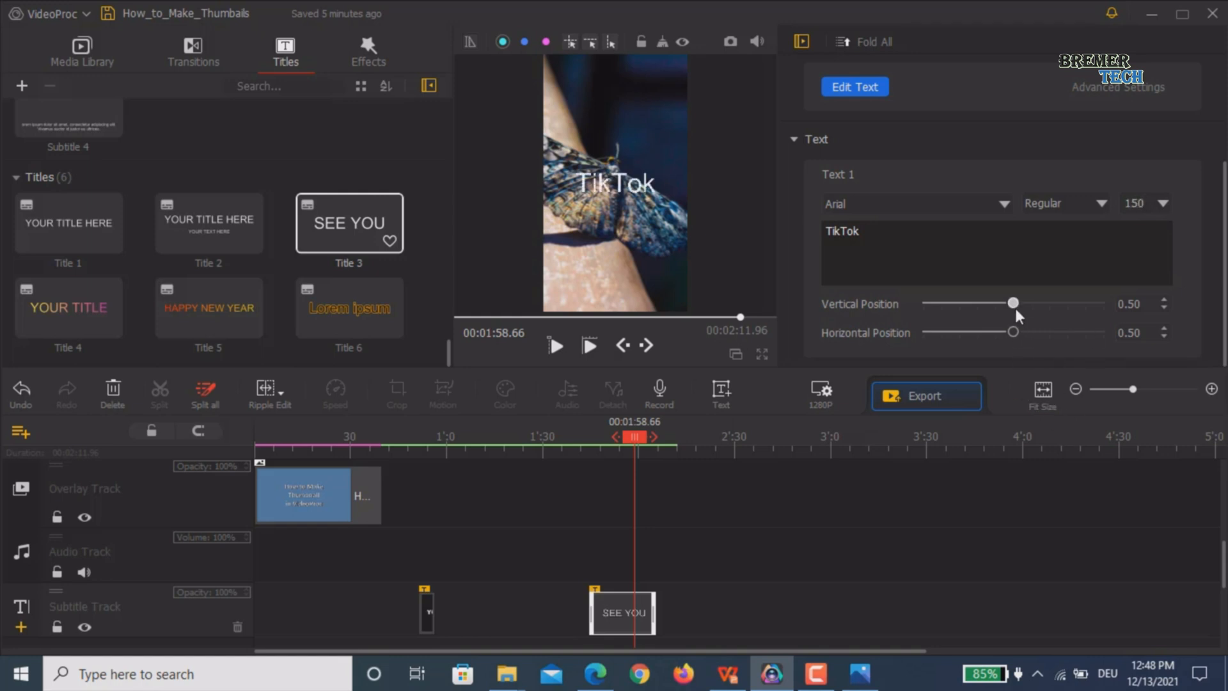
{"action": "mouse_move", "coordinate": [1026, 338]}
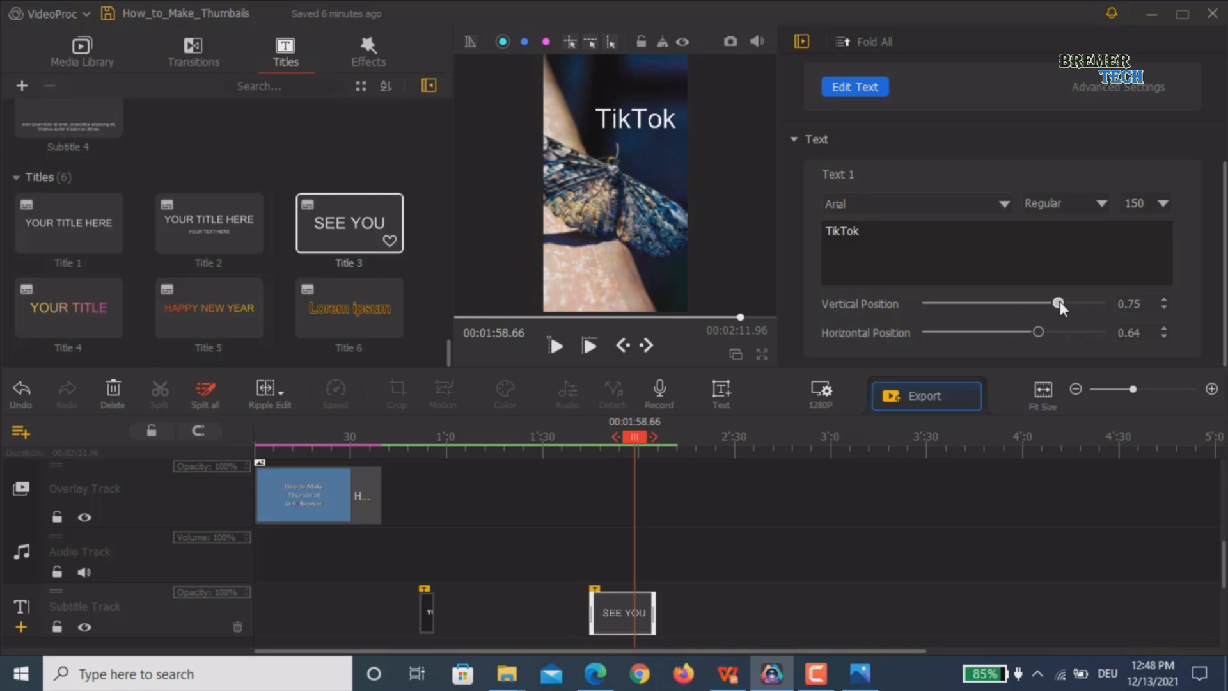
{"action": "mouse_move", "coordinate": [962, 332]}
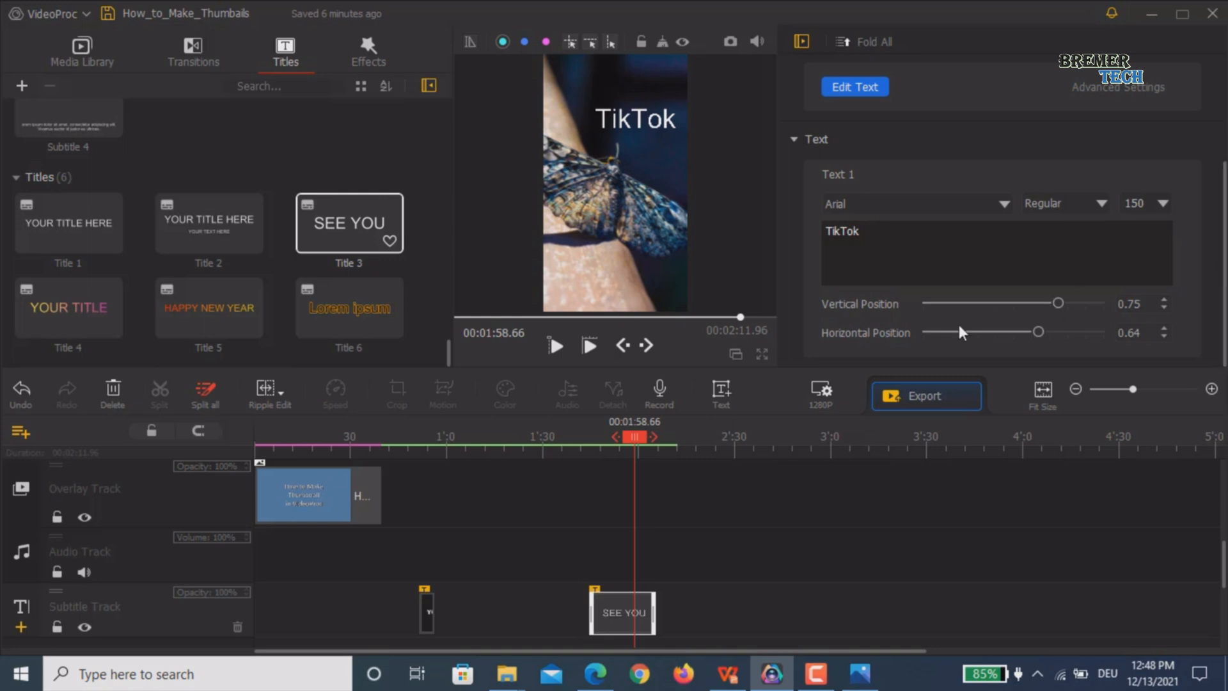
{"action": "mouse_move", "coordinate": [711, 153]}
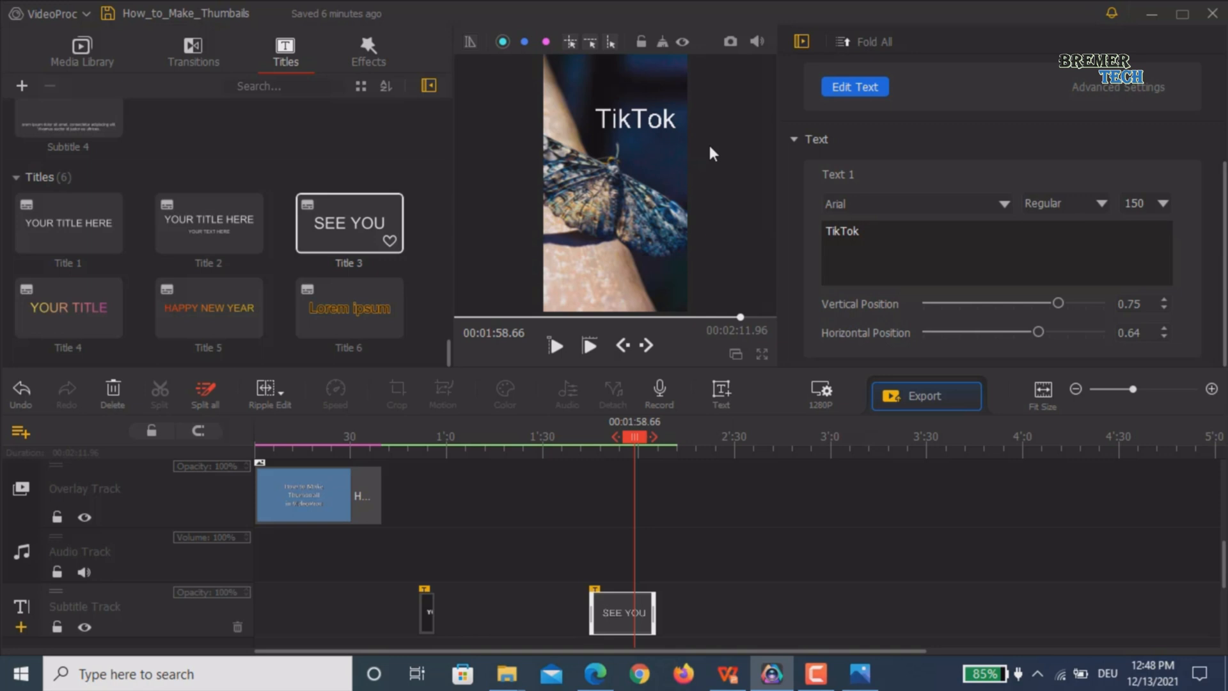
{"action": "mouse_move", "coordinate": [728, 42]}
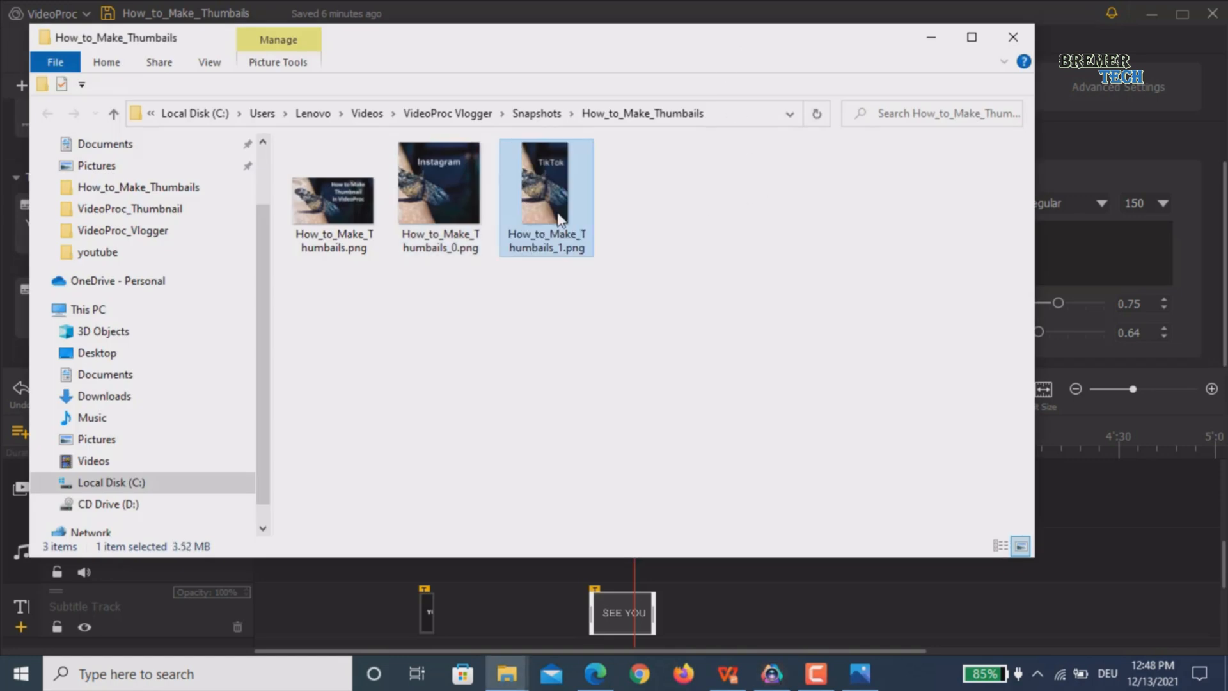
Step: View the saved widescreen thumbnail PNG from the Snapshots folder in Photos
{"action": "double_click", "coordinate": [545, 182]}
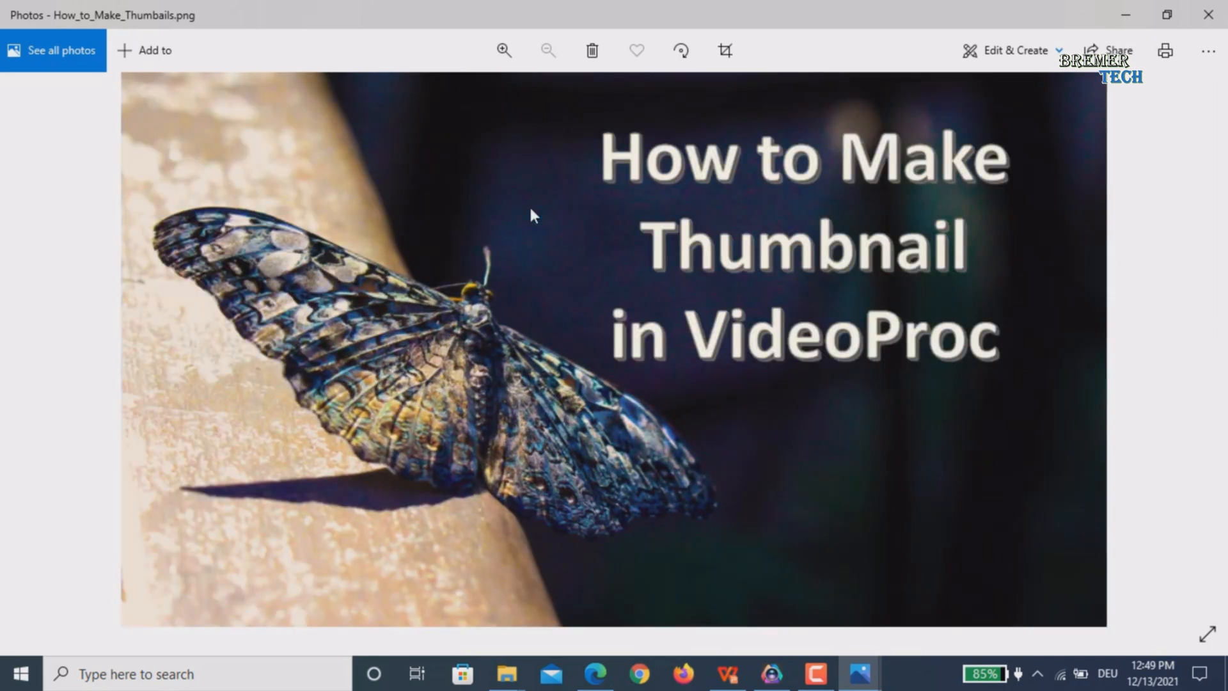
{"action": "mouse_move", "coordinate": [787, 681]}
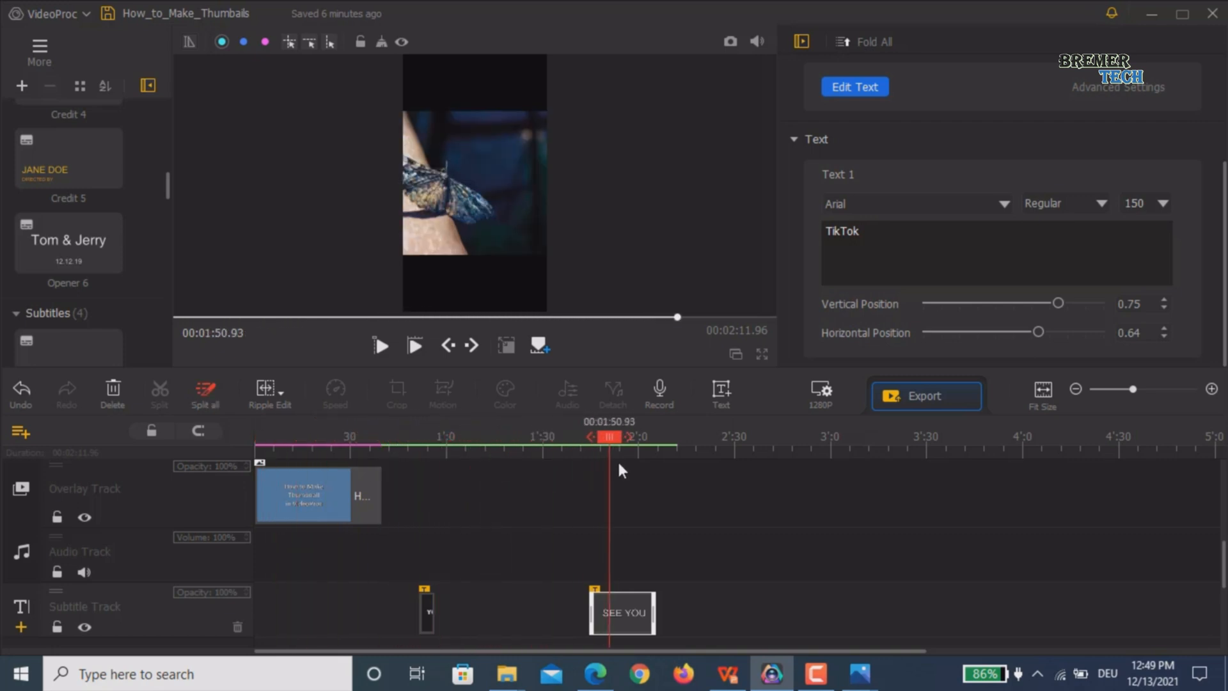
Step: Move the playhead onto the TikTok title in the vertical frame
{"action": "left_click", "coordinate": [633, 446]}
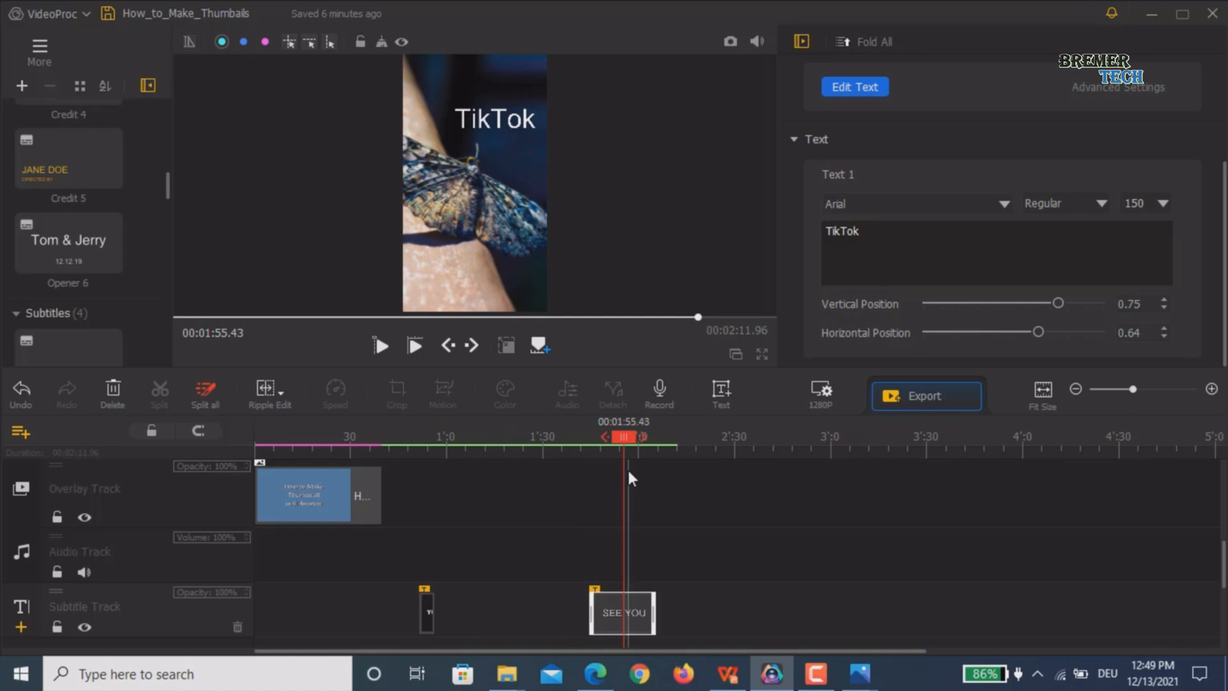